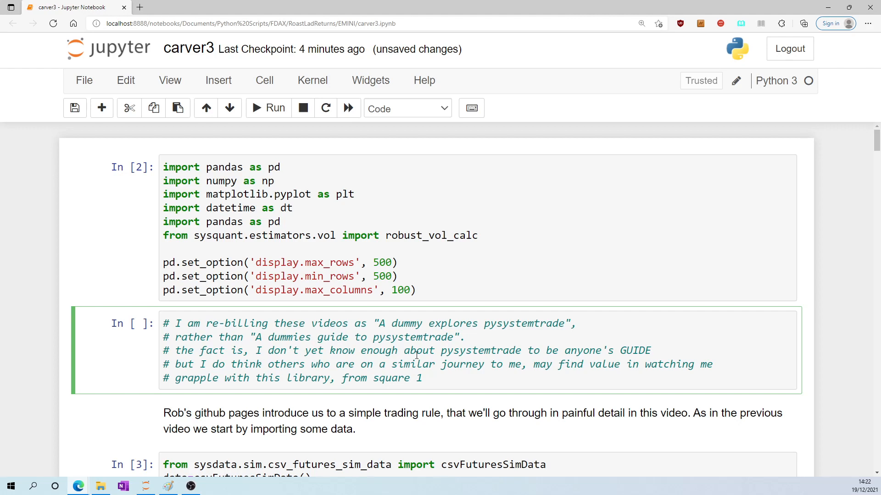
mouse_move(593, 350)
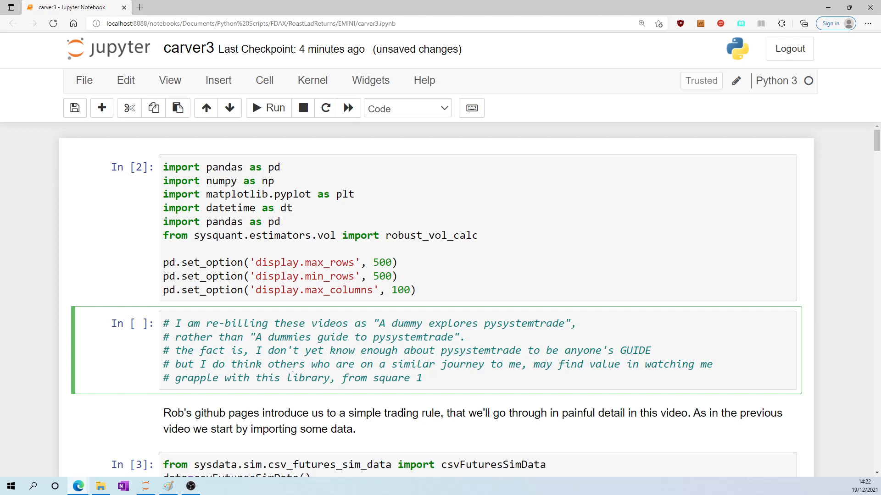
Highlight the re-billing comment, the data-import note and 'data' in the loading cell
left_click(268, 363)
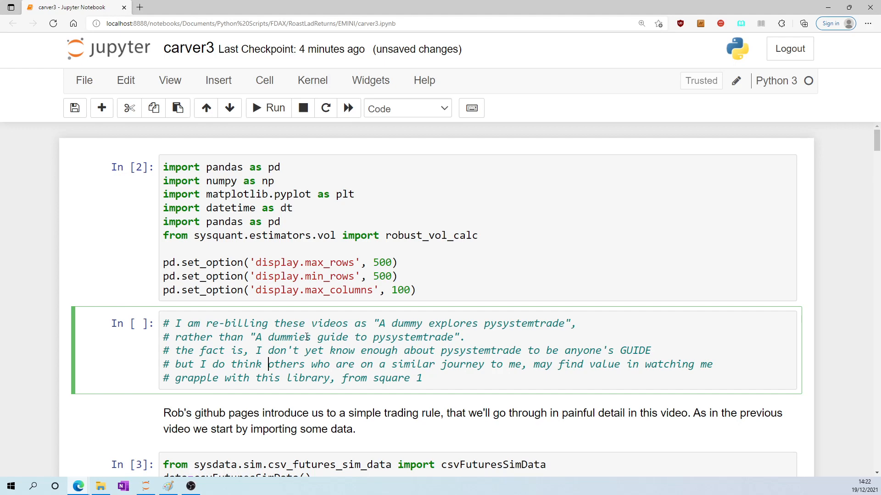
scroll("down", 3)
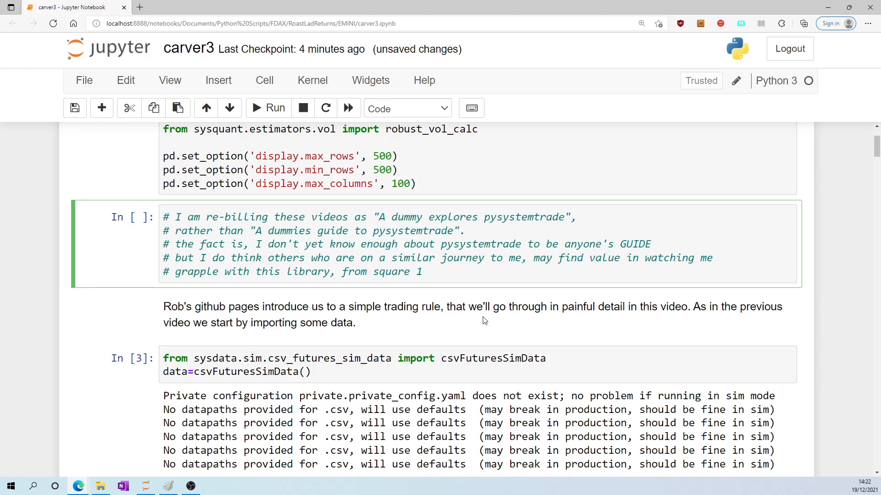
double_click(576, 306)
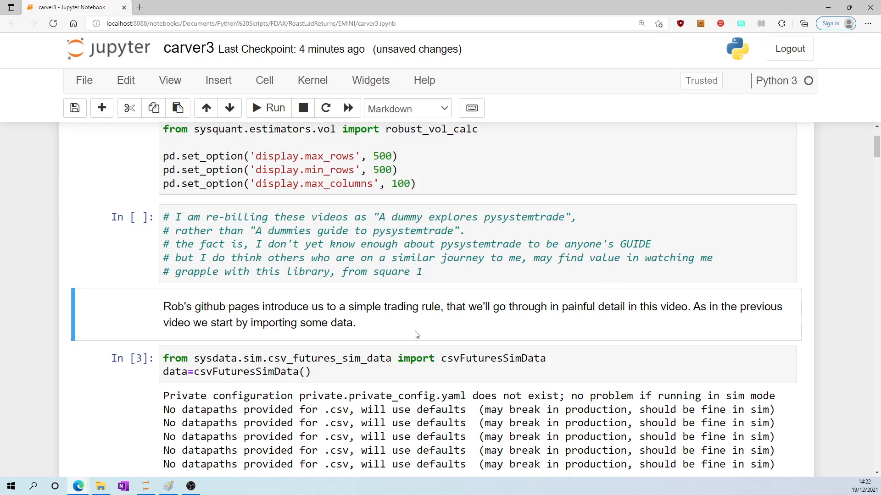
scroll("down", 3)
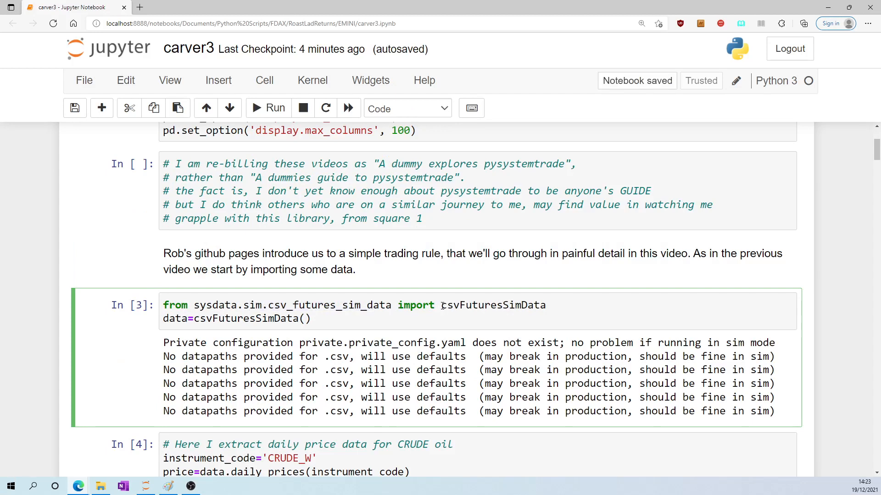
double_click(175, 318)
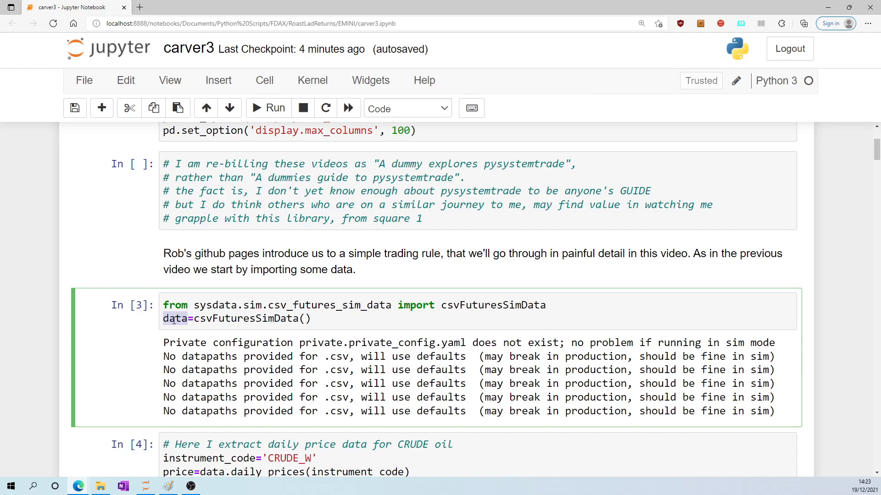
scroll("down", 3)
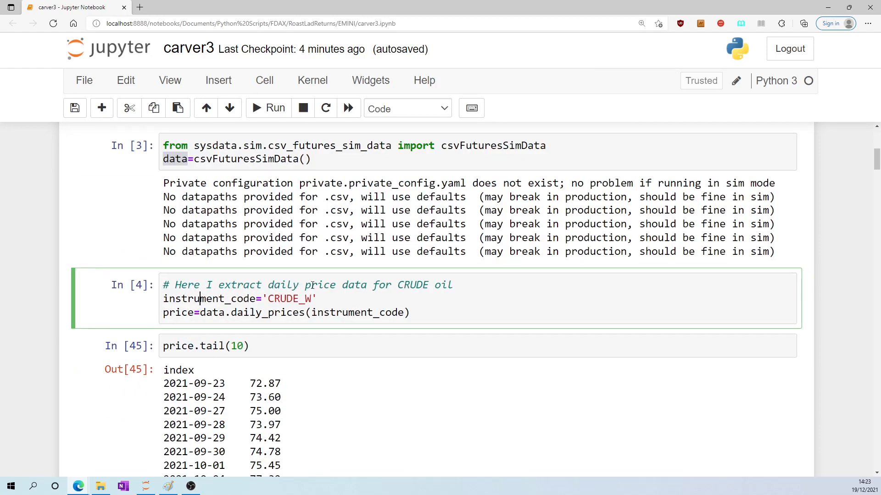
Highlight CRUDE oil, the daily_prices call and the price variable, selecting the price.tail(10) cell
double_click(423, 284)
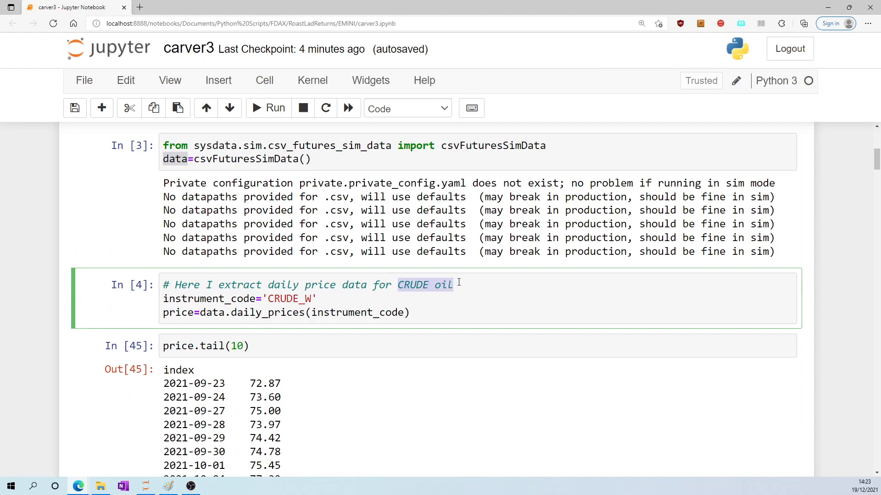
double_click(288, 298)
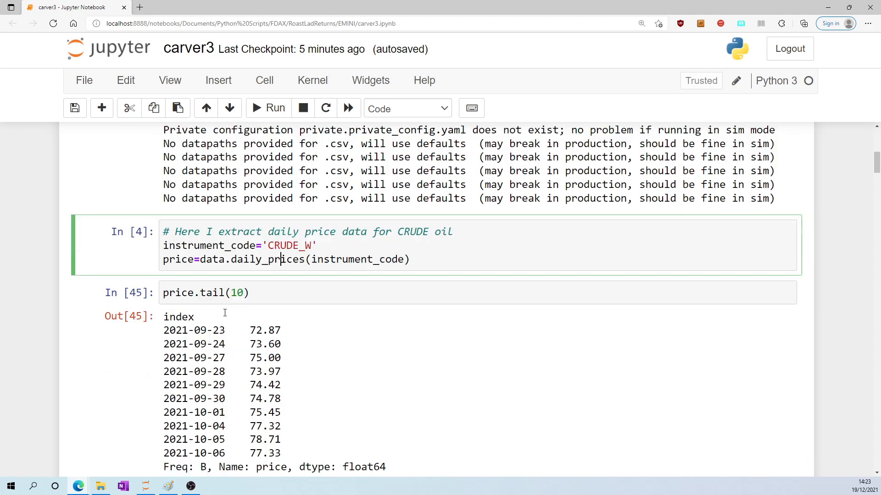
double_click(180, 259)
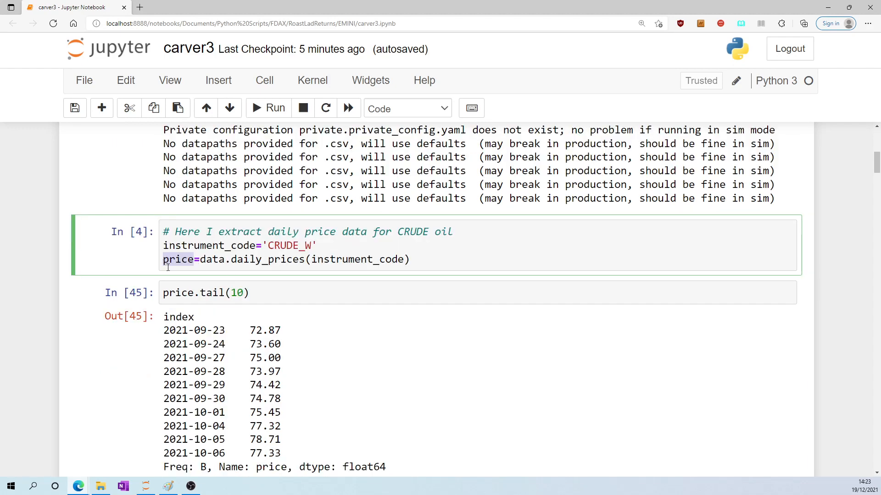
left_click(197, 293)
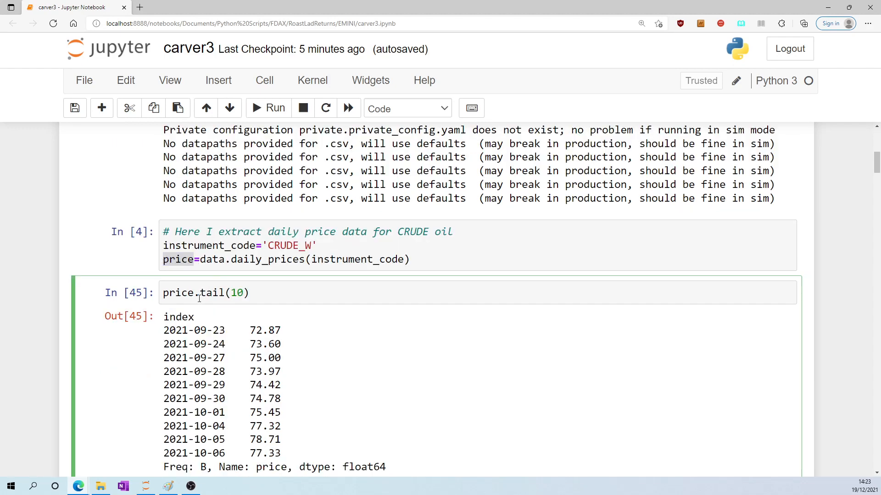
scroll("down", 3)
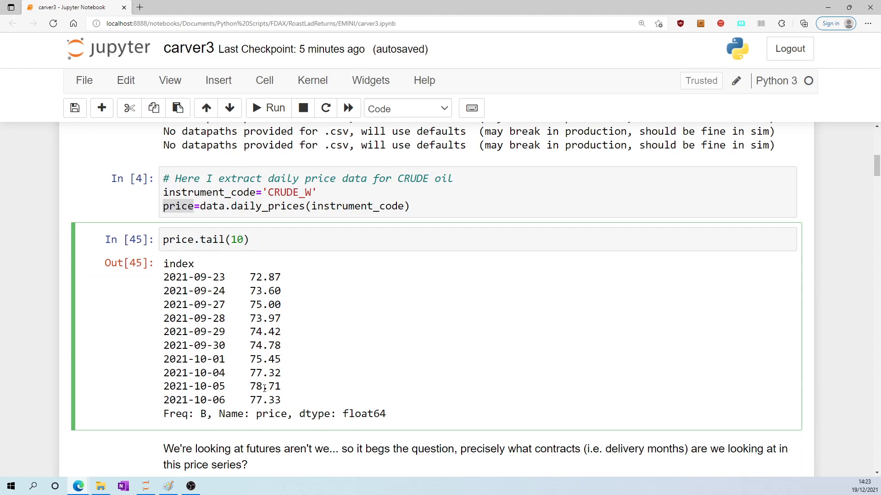
left_click(200, 239)
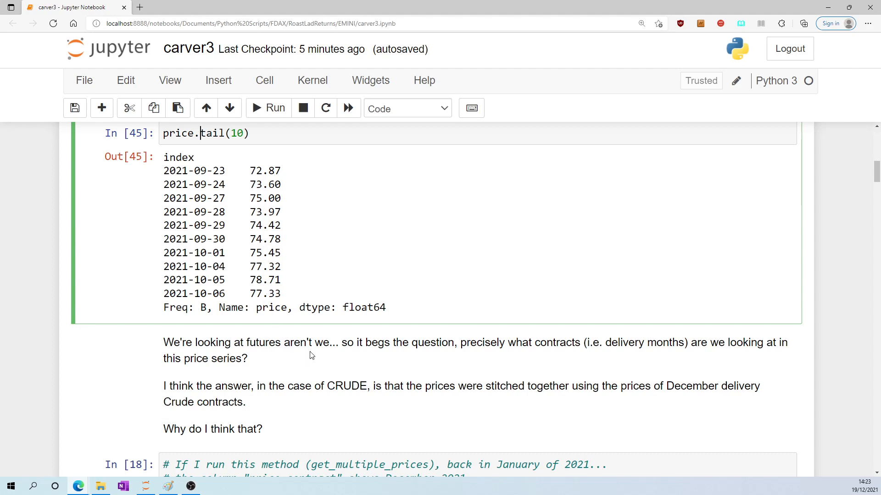
mouse_move(611, 407)
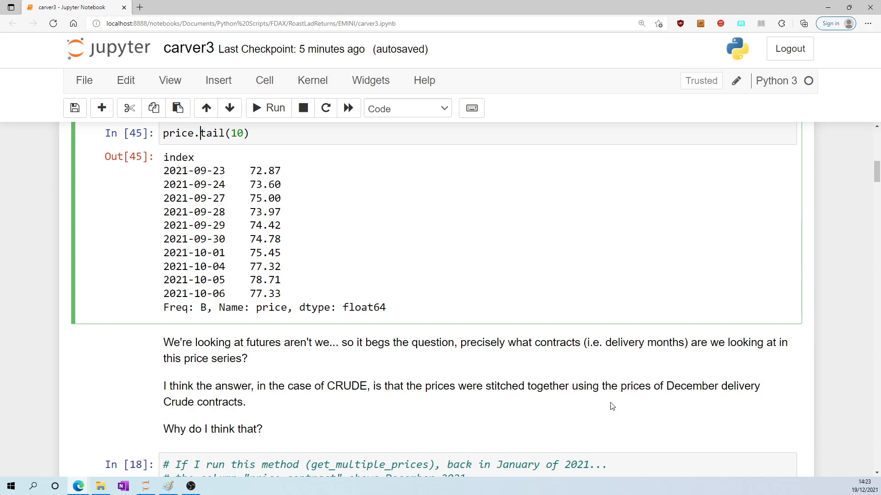
mouse_move(256, 413)
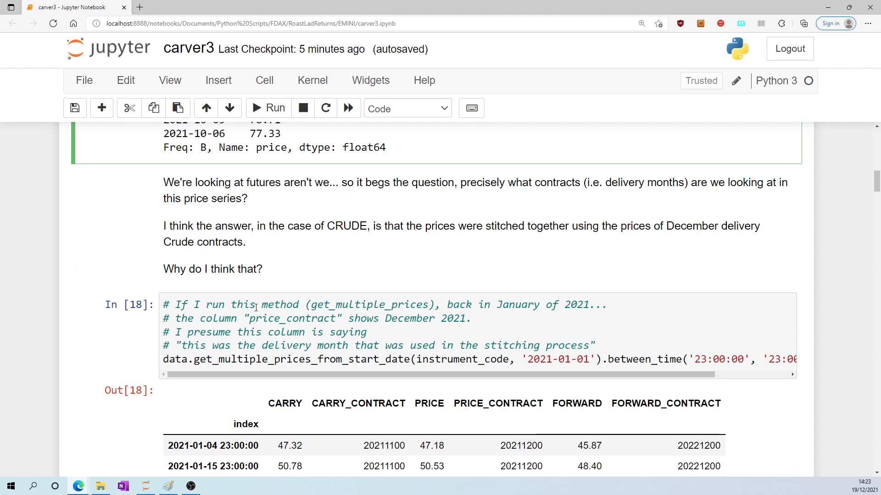
Highlight get_multiple_prices and the December months in the 2020 contract listing
double_click(360, 305)
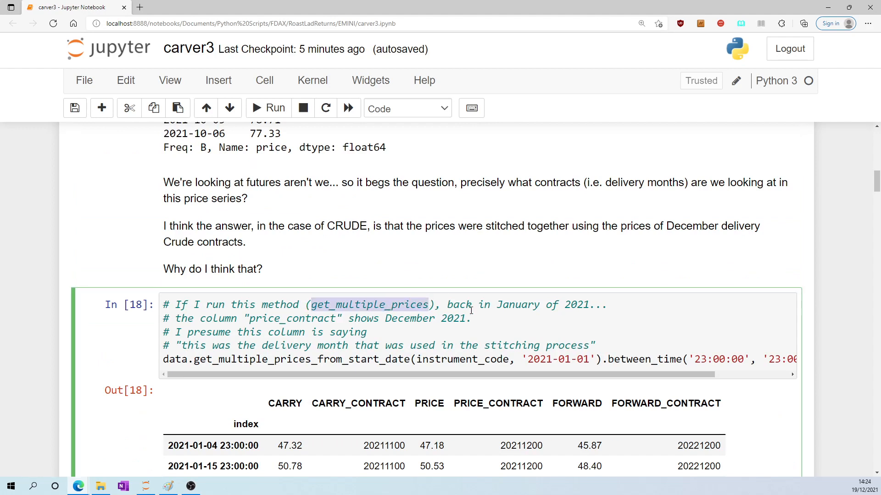
scroll("down", 3)
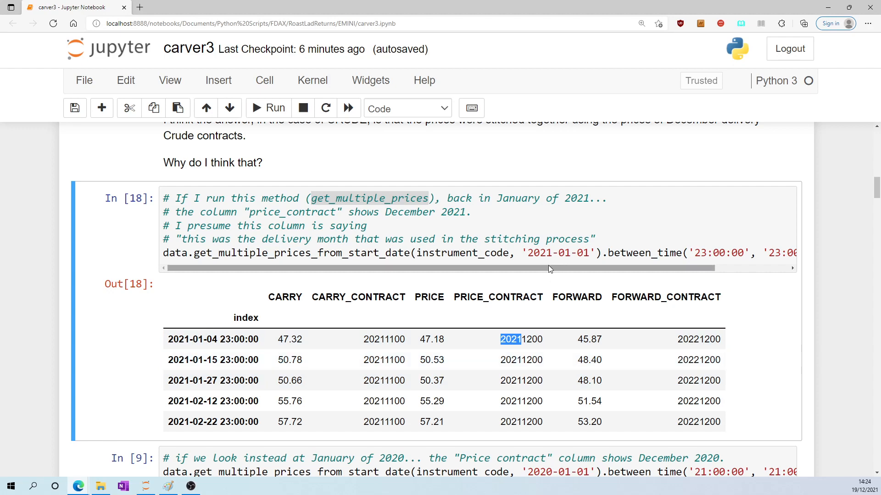
scroll("down", 3)
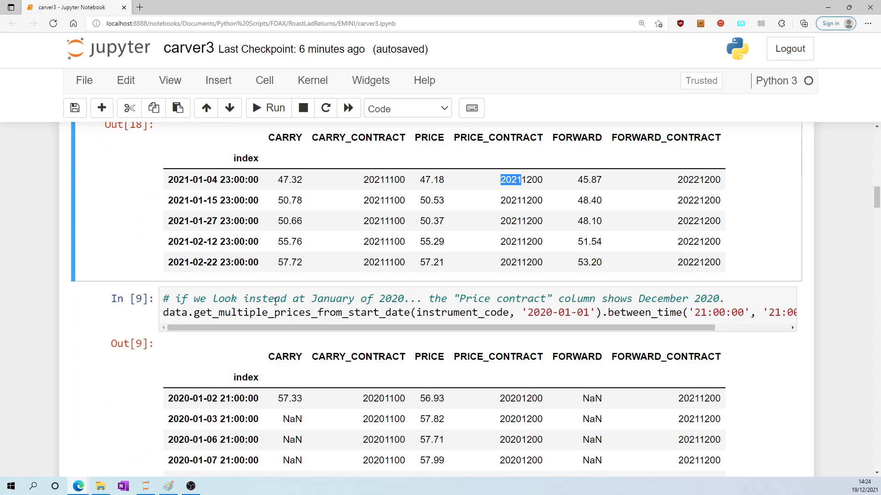
scroll("down", 3)
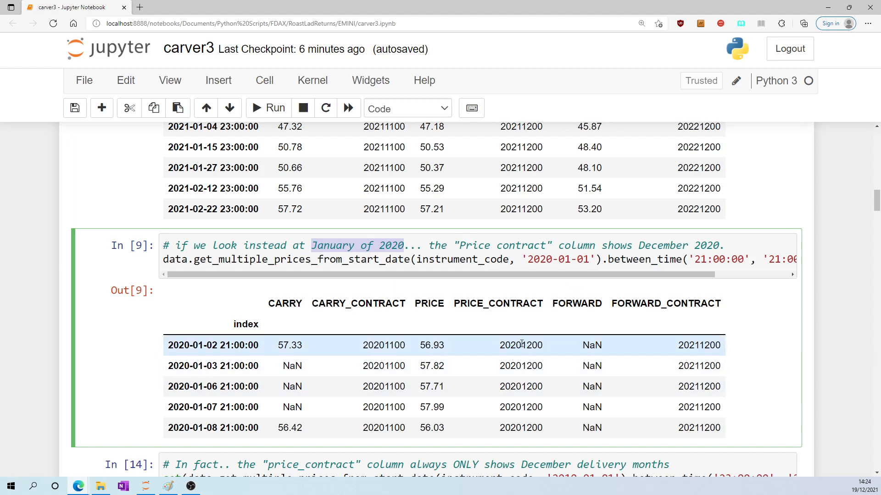
double_click(523, 344)
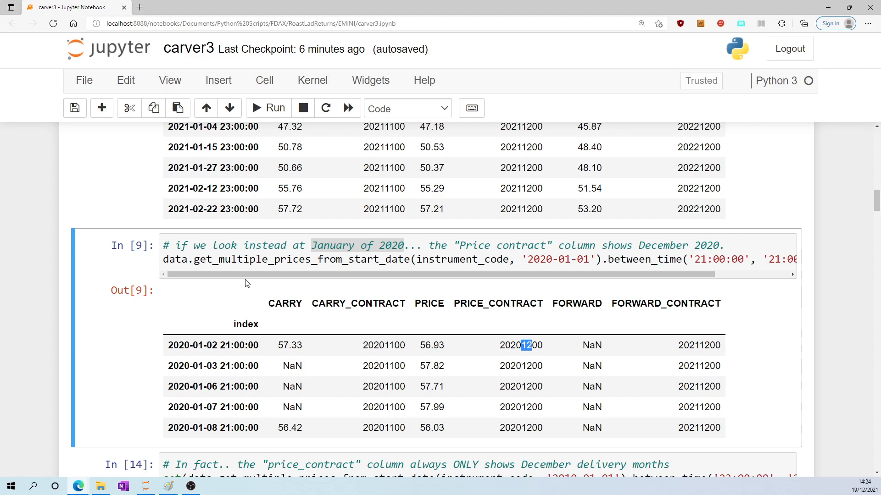
scroll("down", 3)
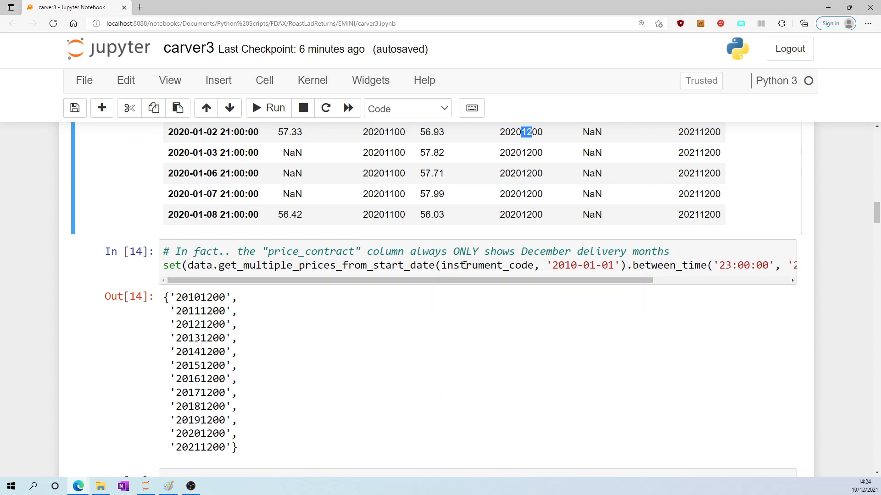
scroll("down", 3)
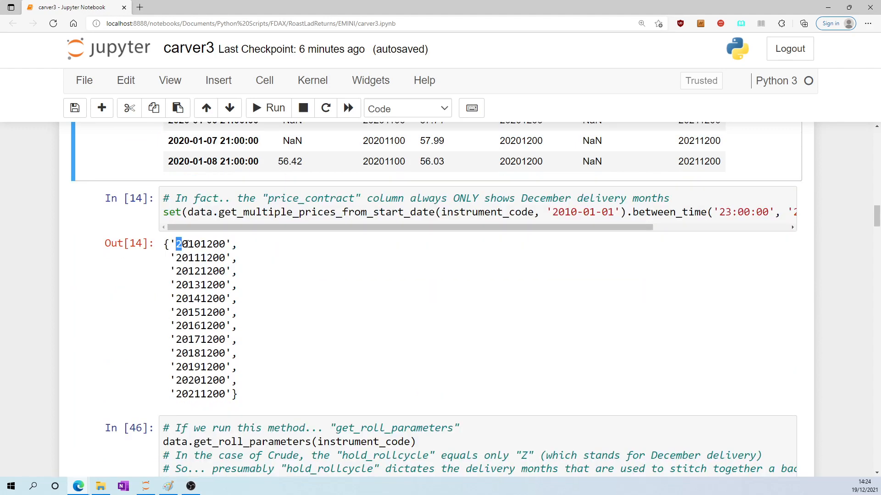
double_click(191, 243)
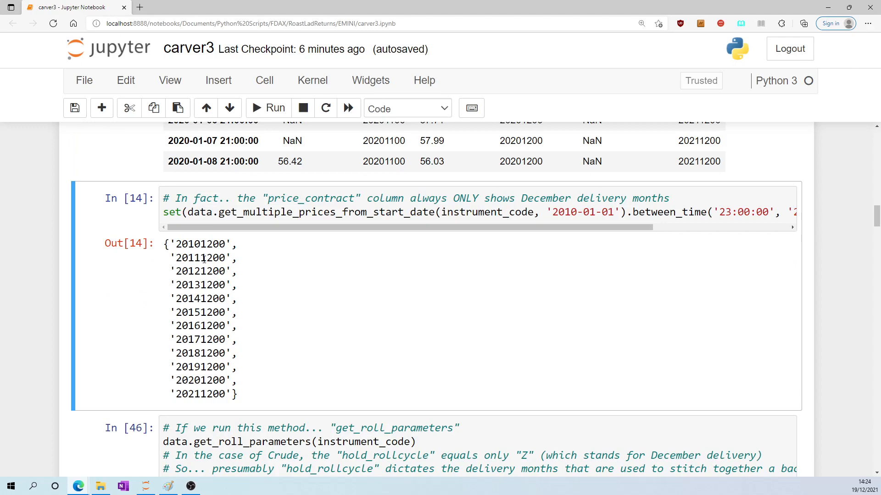
Highlight get_roll_parameters, the delivery-months phrase and the priced_rollcycle month letters
scroll("down", 3)
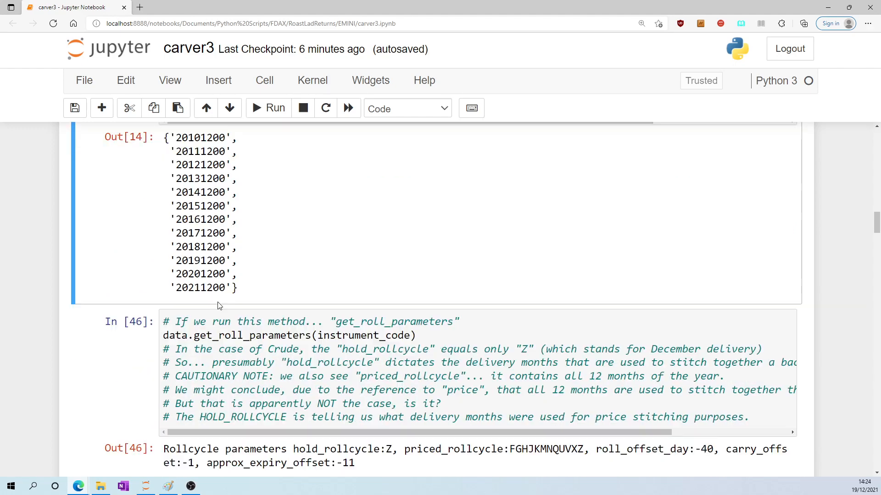
left_click(337, 321)
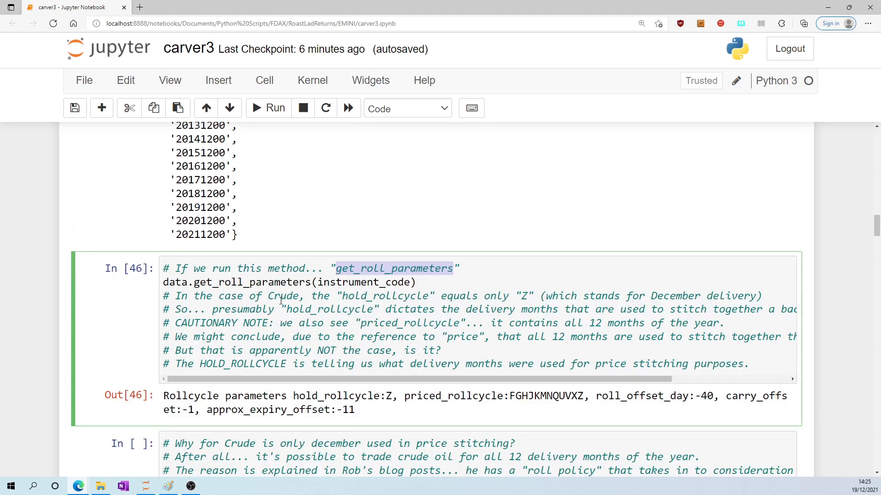
scroll("down", 3)
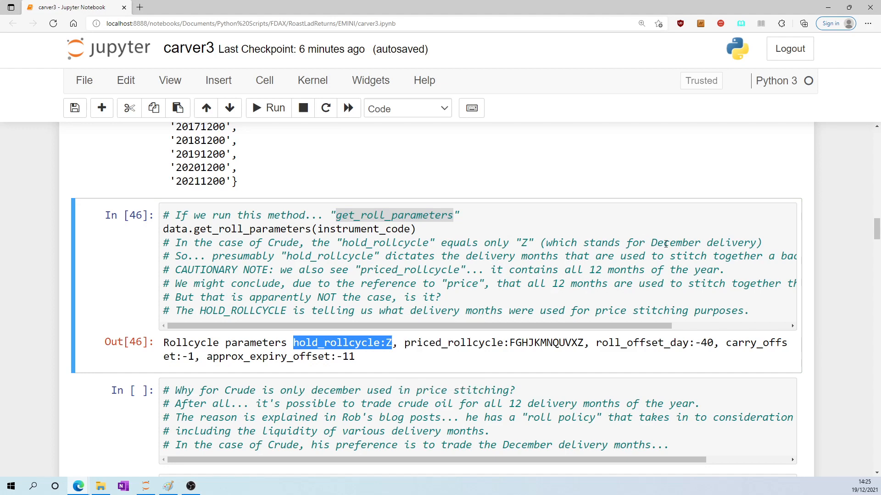
mouse_move(254, 266)
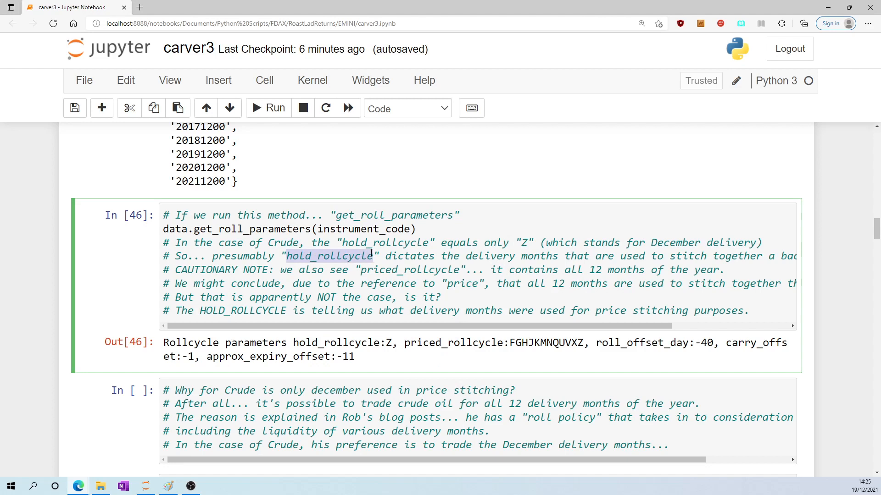
left_click_drag(380, 256, 553, 256)
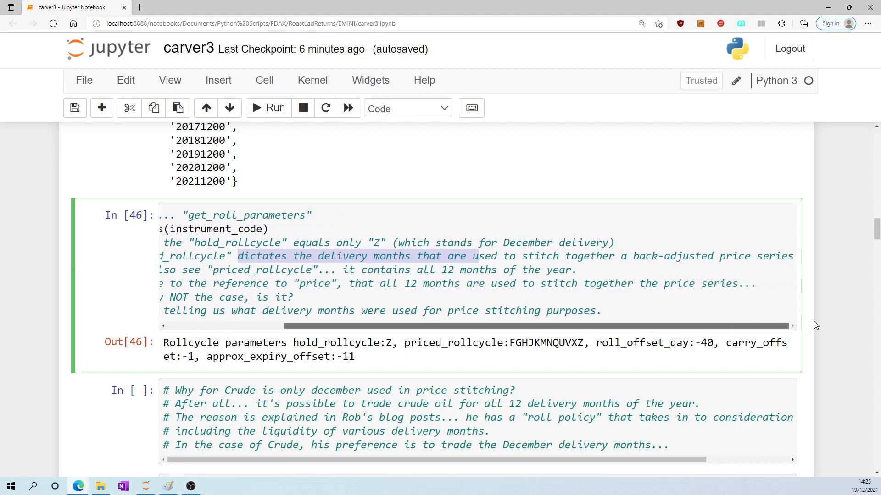
scroll("down", 3)
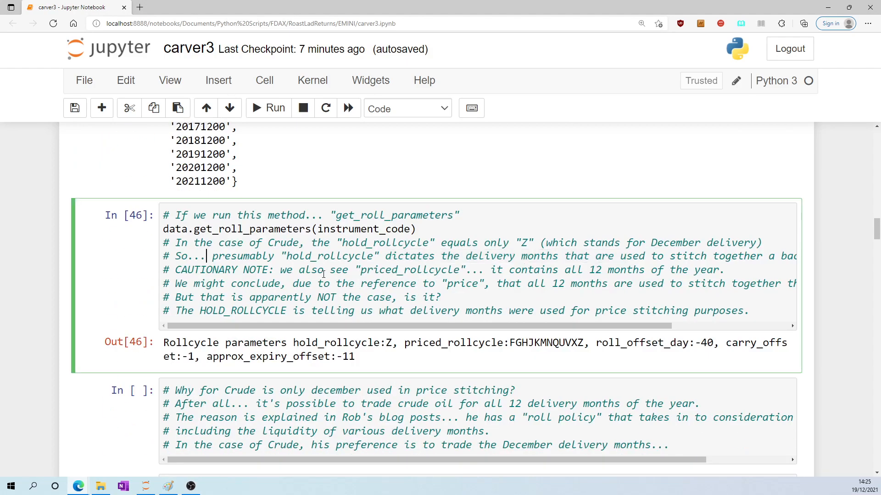
double_click(457, 342)
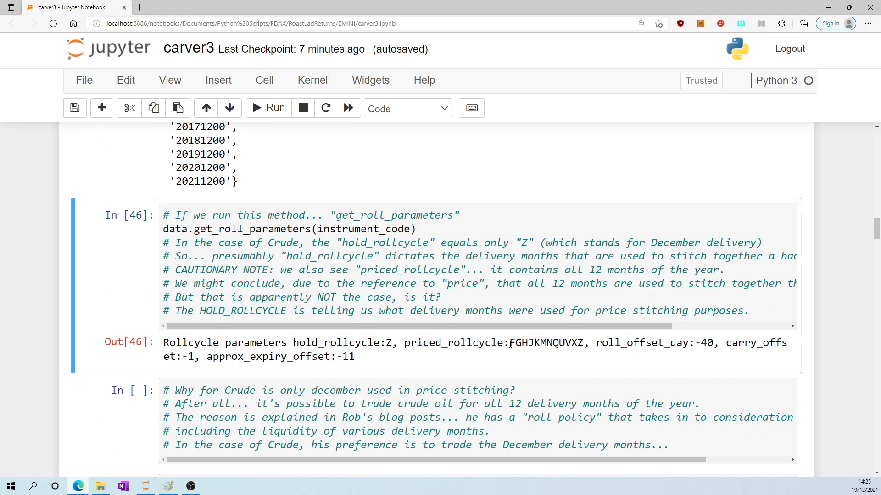
double_click(546, 343)
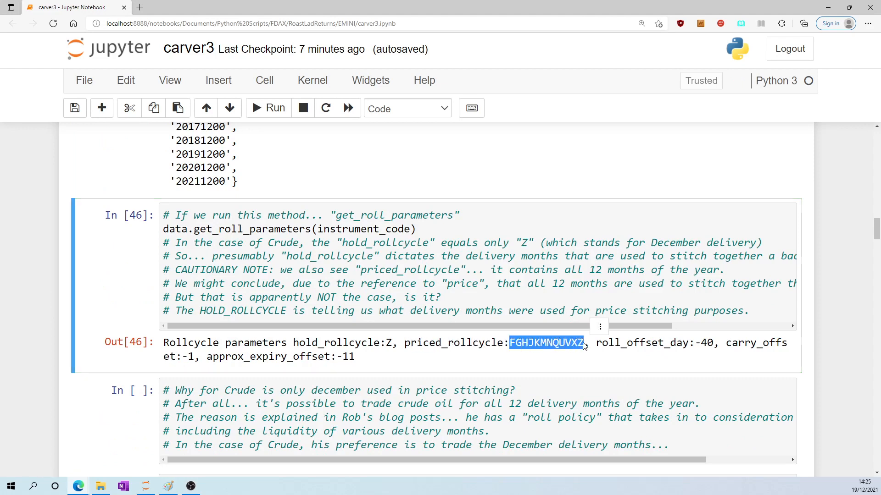
mouse_move(505, 338)
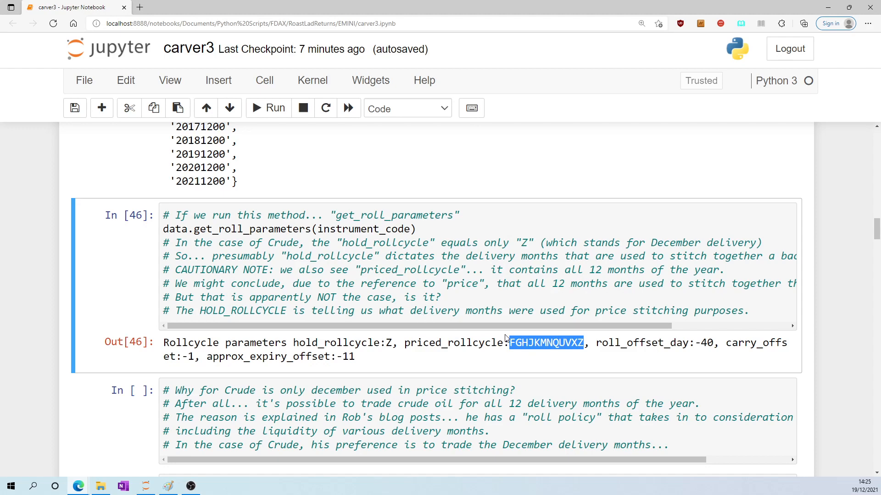
Select the get_roll_parameters cell and highlight 'months are used' and the priced_rollcycle letters
double_click(425, 342)
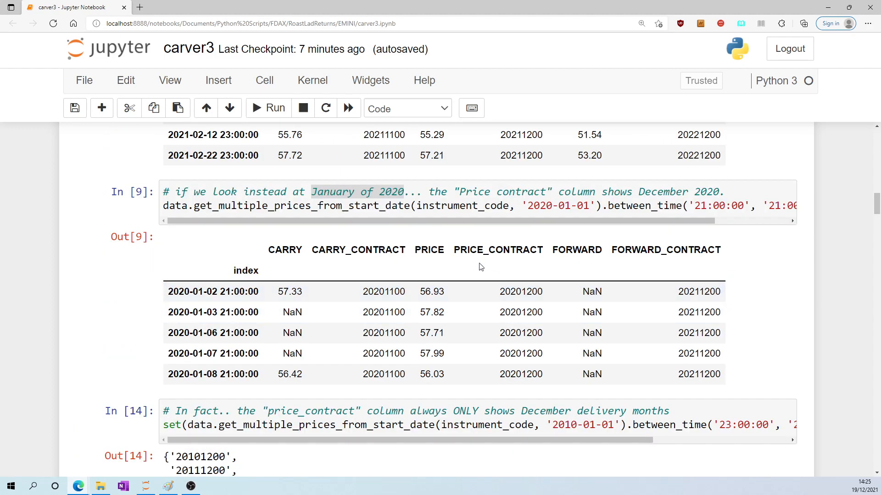
scroll("down", 3)
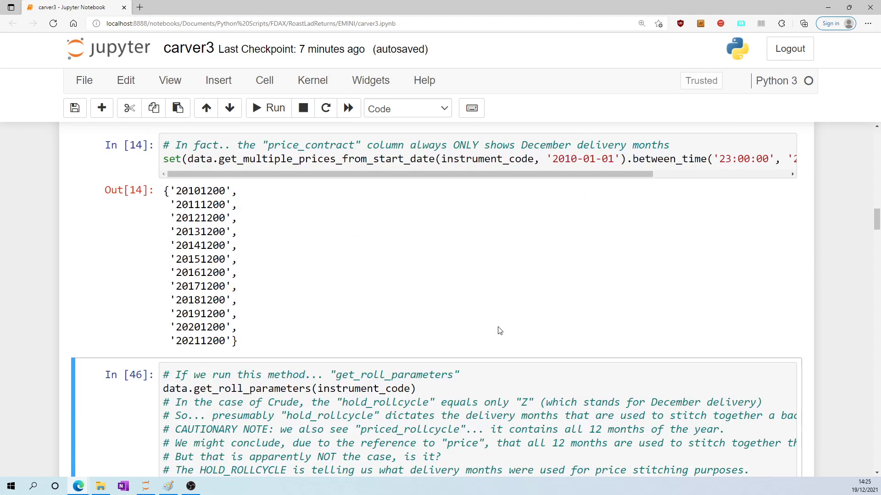
left_click(274, 107)
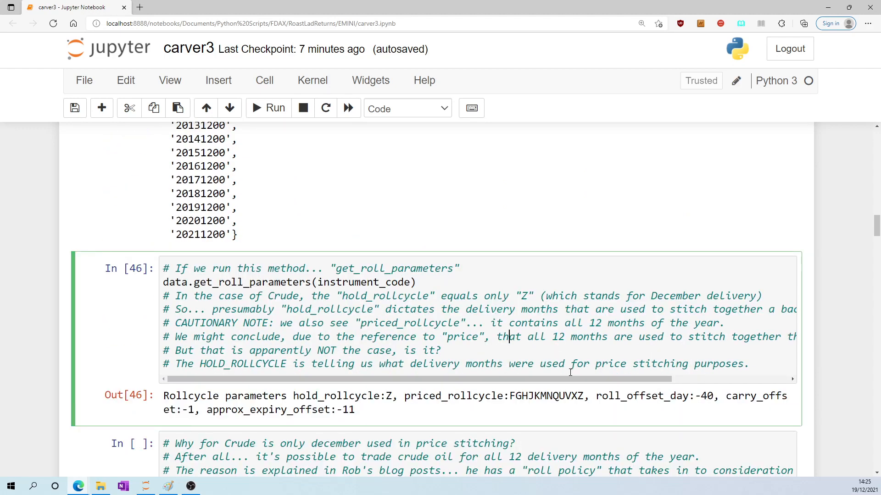
left_click_drag(571, 336, 660, 336)
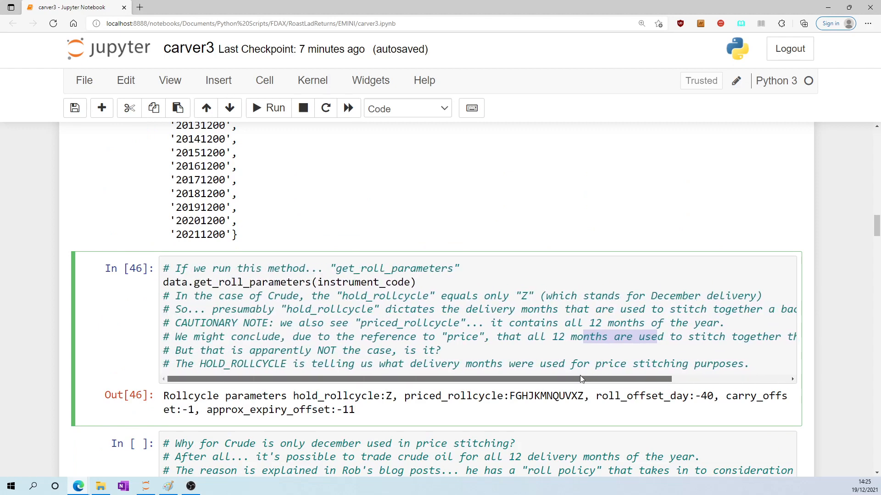
scroll("down", 3)
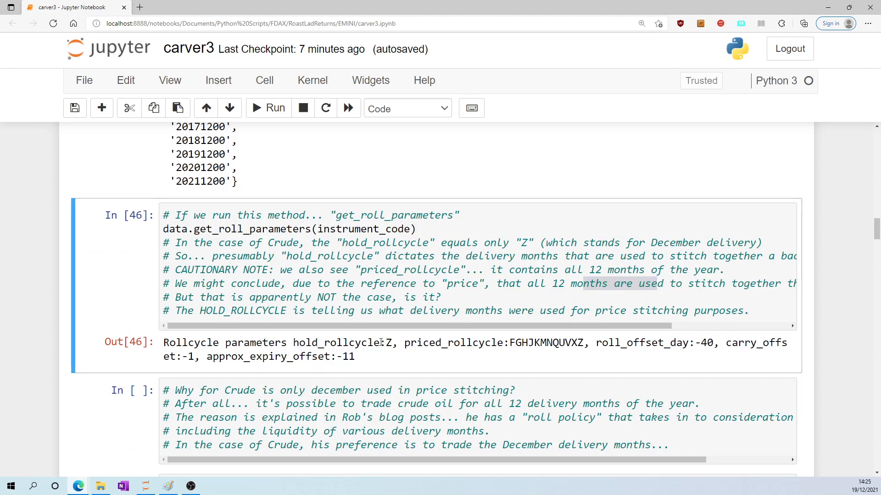
mouse_move(429, 313)
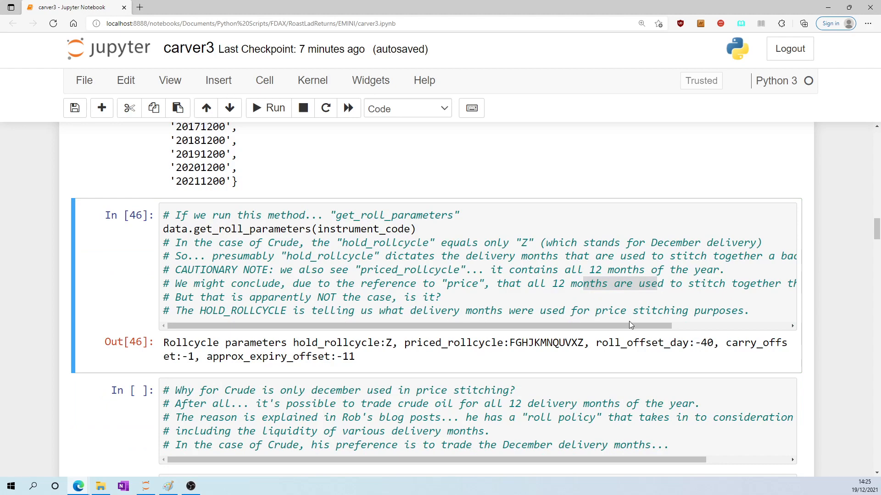
scroll("down", 3)
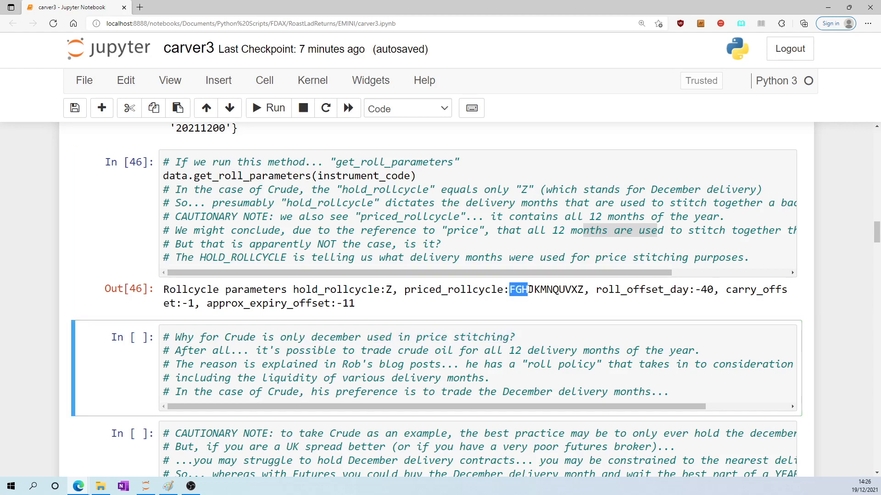
left_click_drag(508, 290, 576, 290)
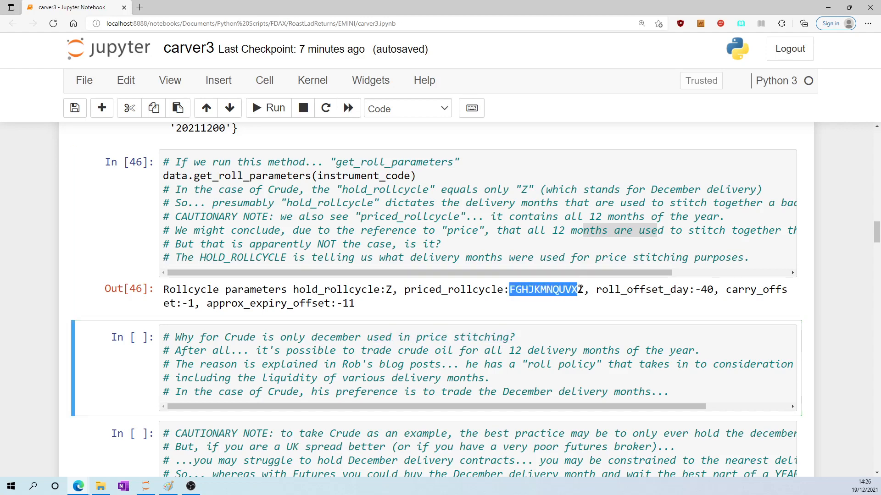
scroll("down", 3)
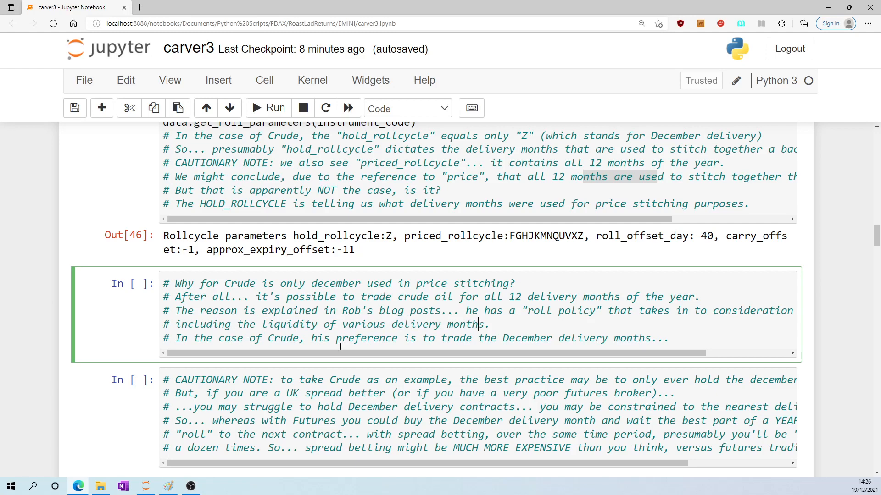
Highlight the December delivery preference comment and the adjacent comment text
left_click_drag(315, 338, 601, 338)
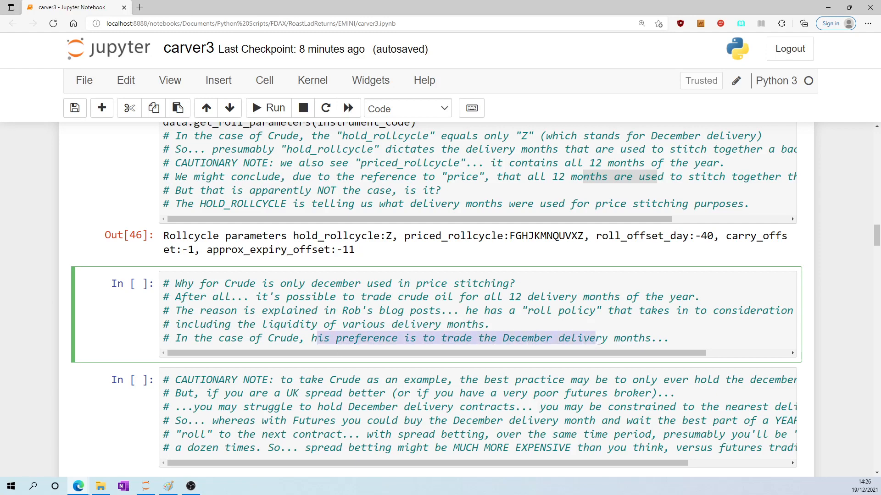
scroll("down", 3)
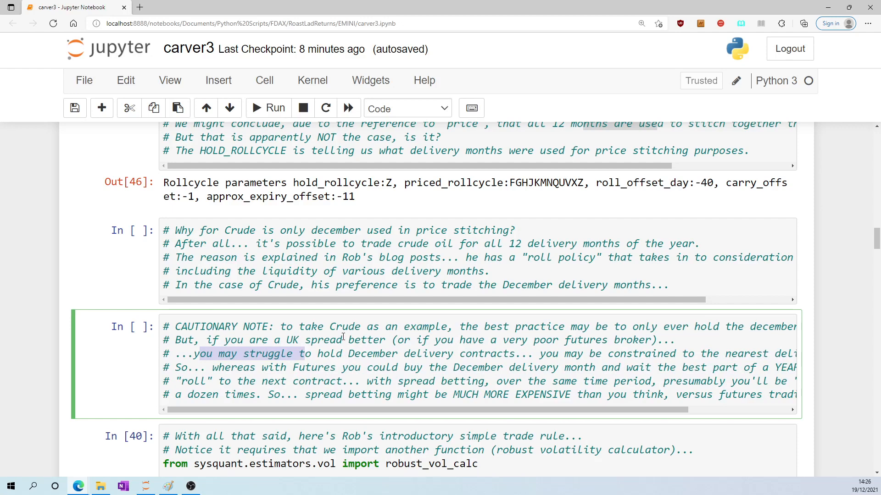
mouse_move(297, 352)
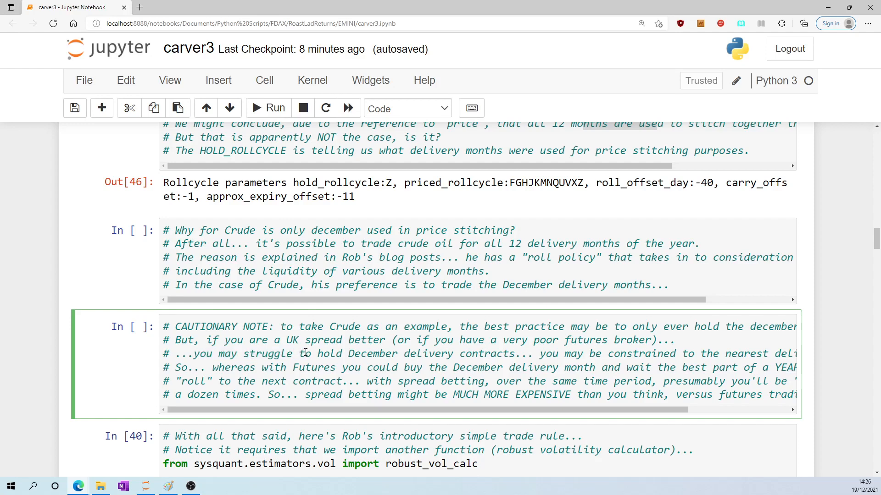
mouse_move(246, 367)
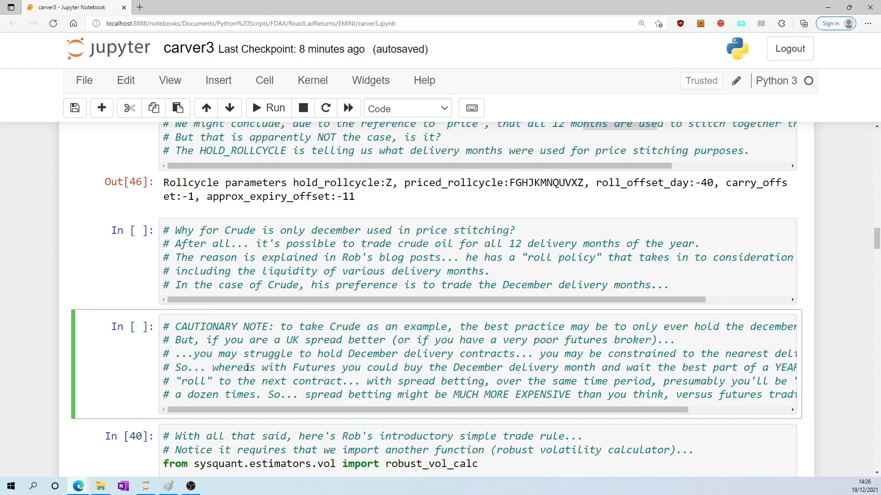
mouse_move(356, 369)
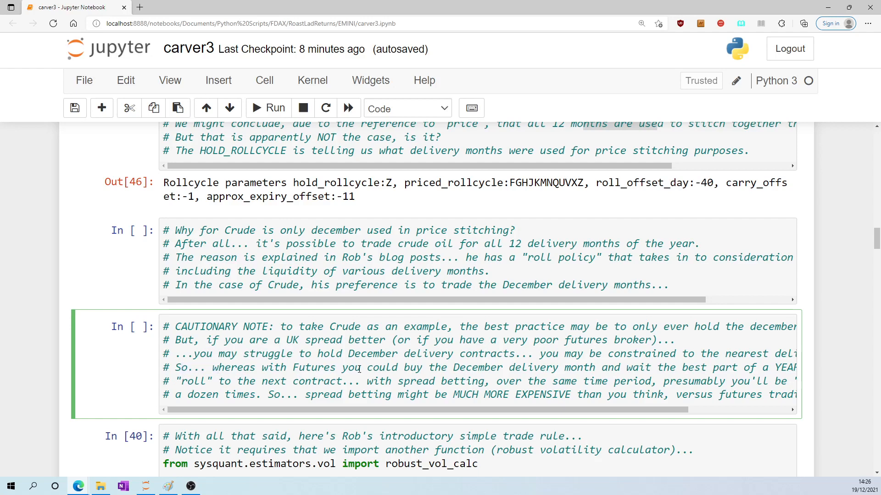
left_click_drag(453, 367, 623, 367)
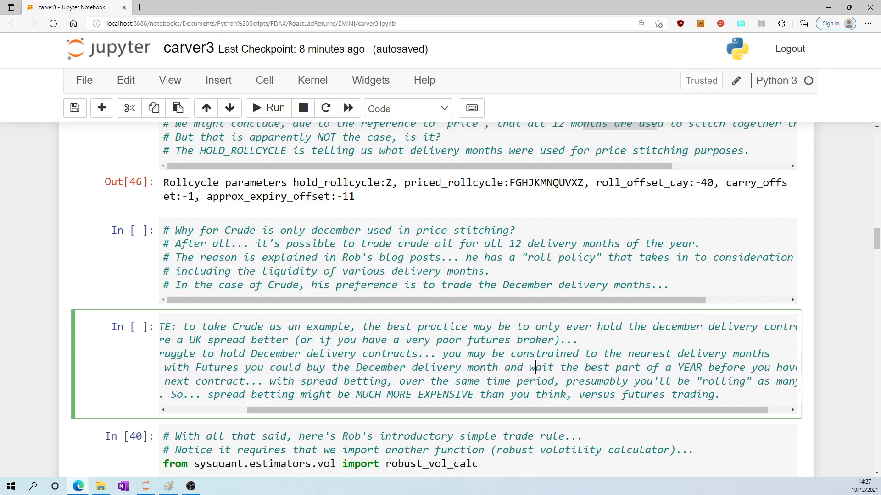
left_click_drag(533, 367, 701, 367)
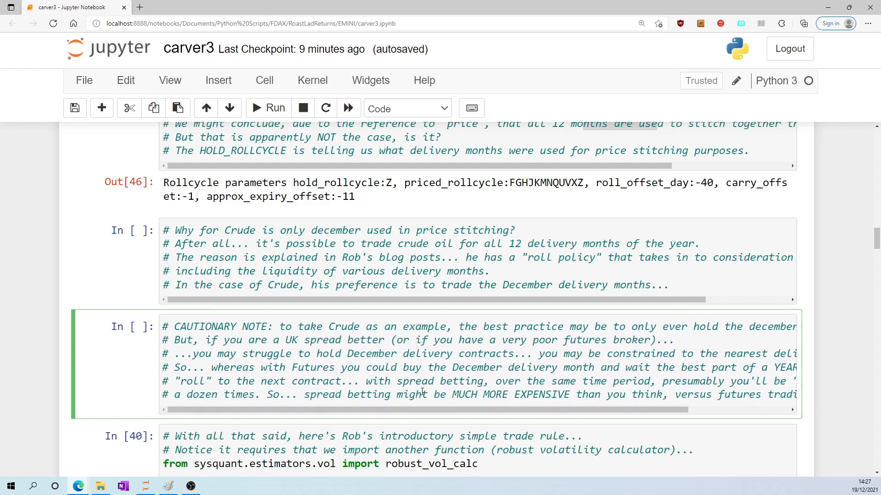
scroll("down", 3)
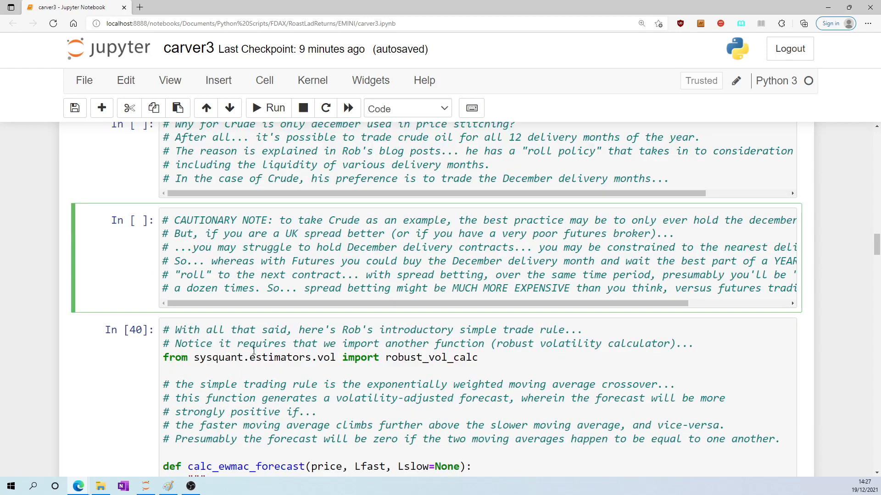
scroll("down", 3)
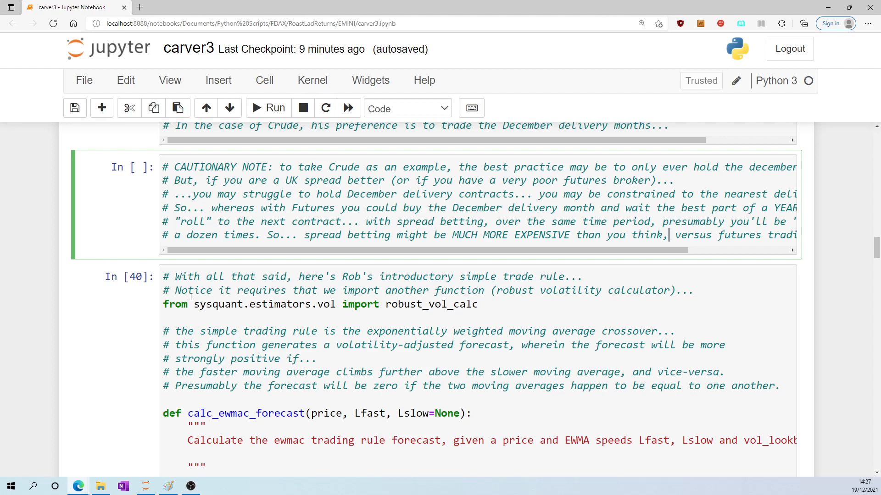
mouse_move(238, 290)
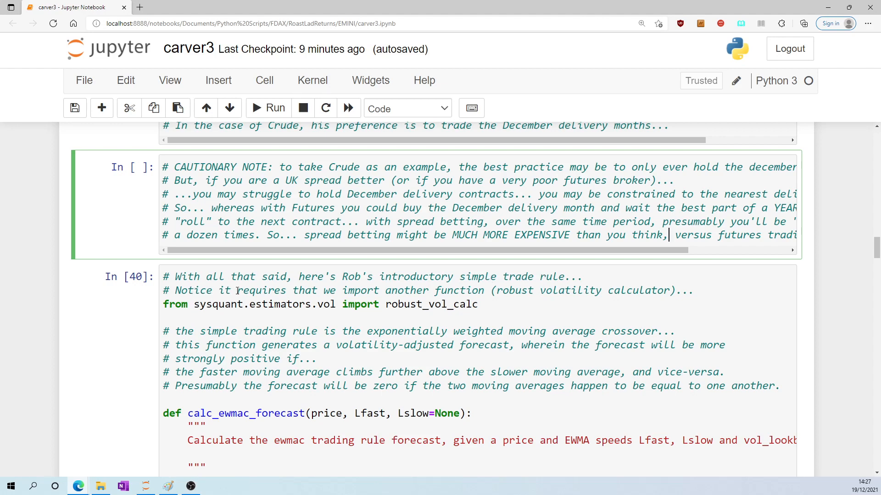
mouse_move(394, 291)
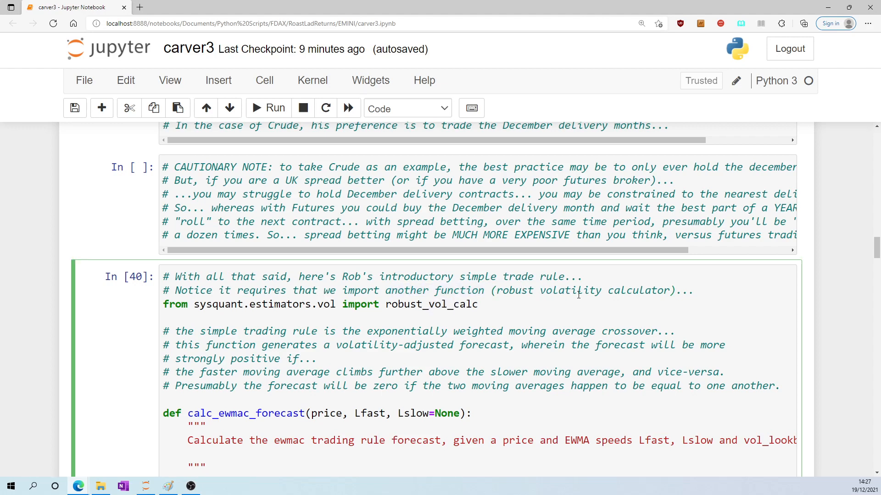
Highlight calc_ewmac_forecast, December in the comment, and Rob's price and rolldown guidance
scroll("down", 3)
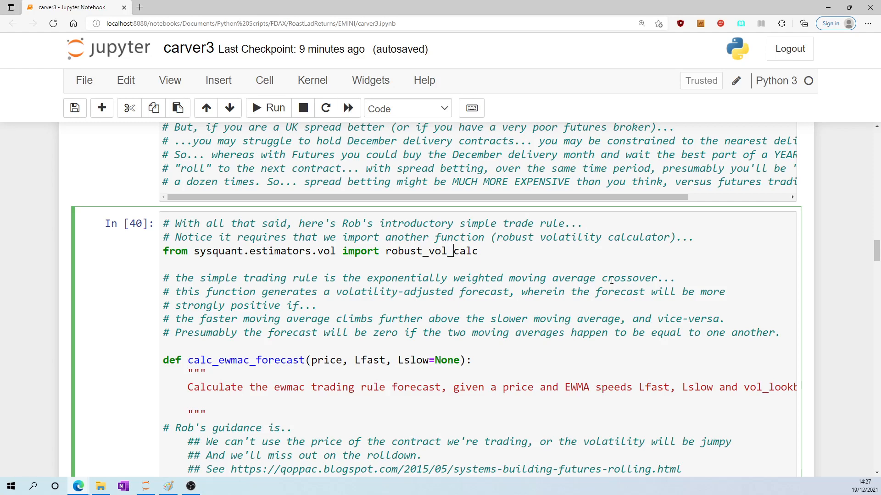
double_click(227, 360)
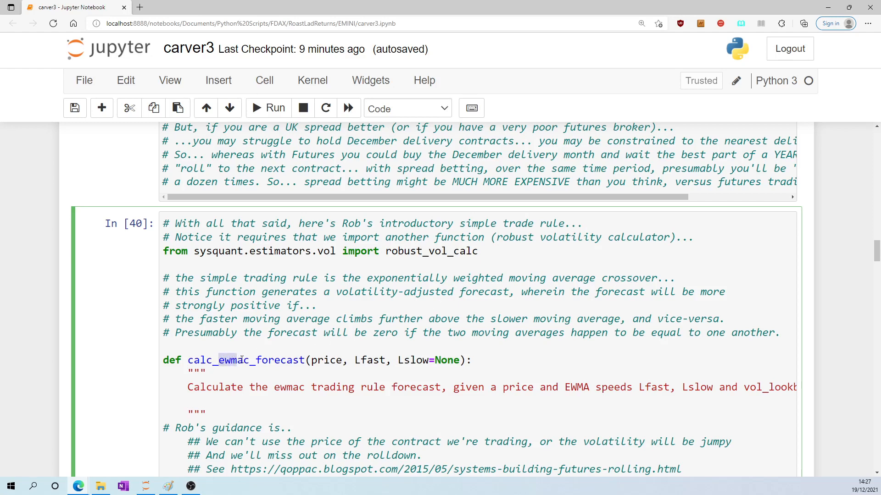
double_click(221, 360)
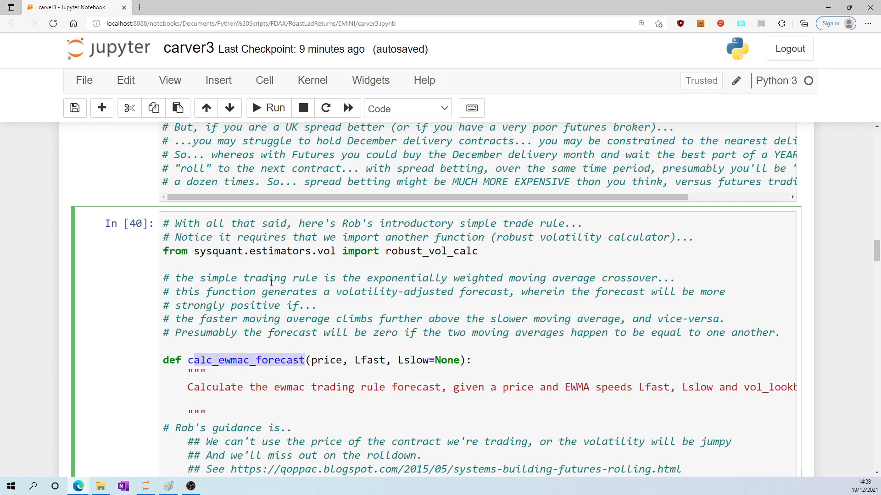
mouse_move(236, 325)
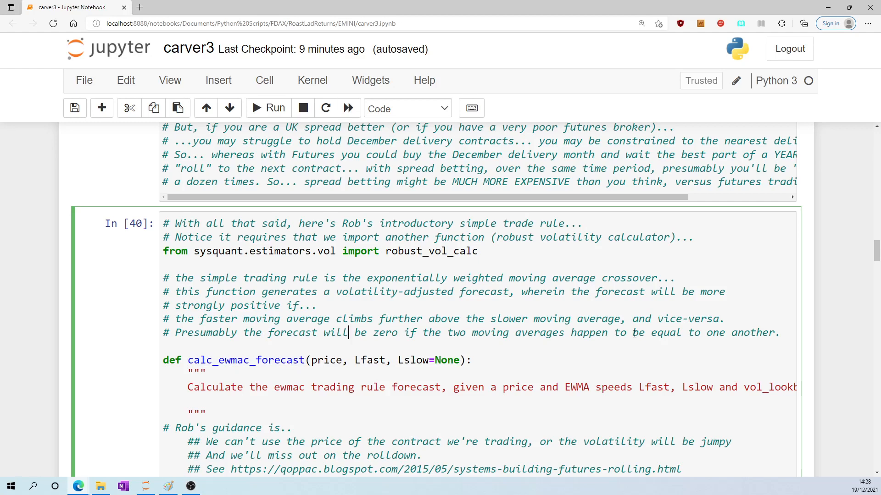
scroll("down", 3)
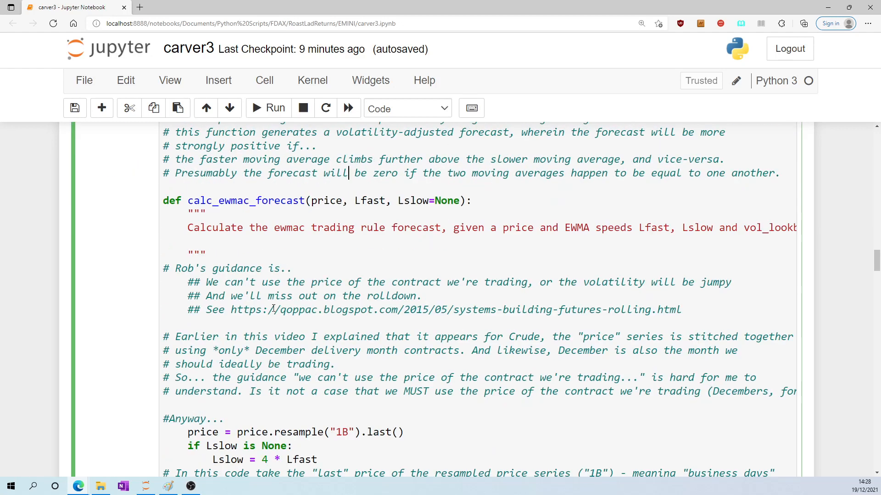
left_click_drag(174, 336, 401, 337)
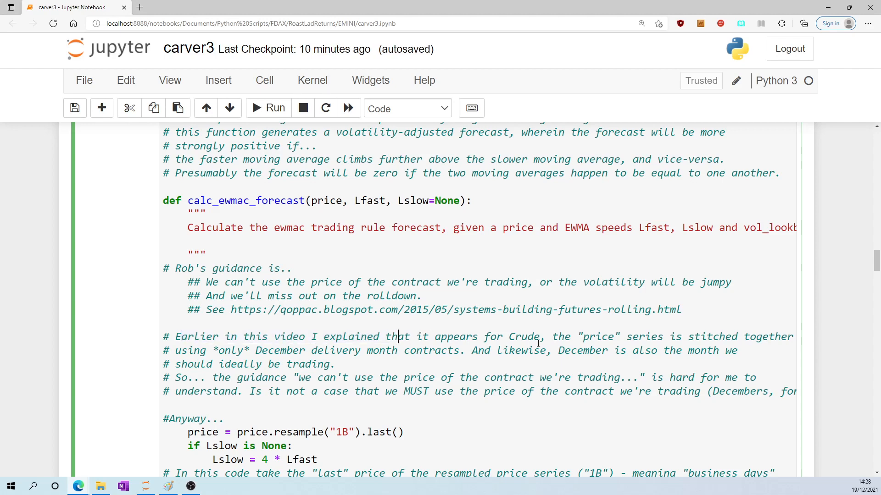
mouse_move(577, 346)
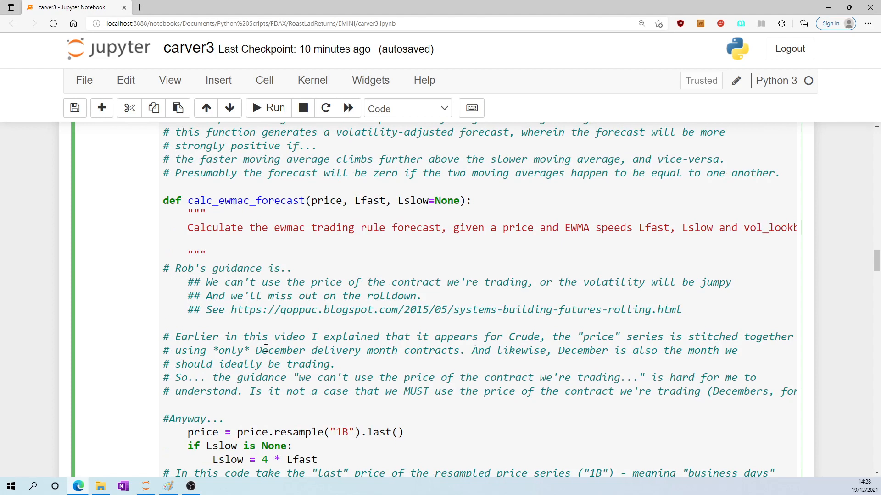
left_click_drag(255, 350, 471, 350)
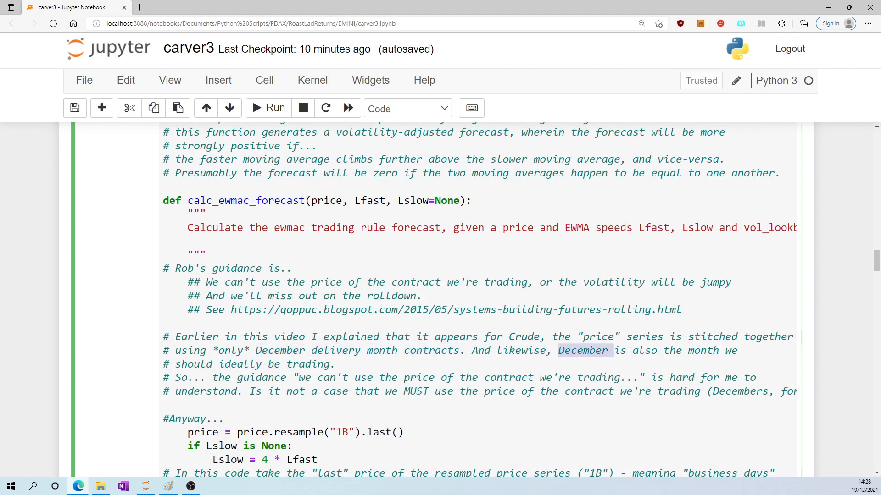
left_click_drag(630, 350, 334, 364)
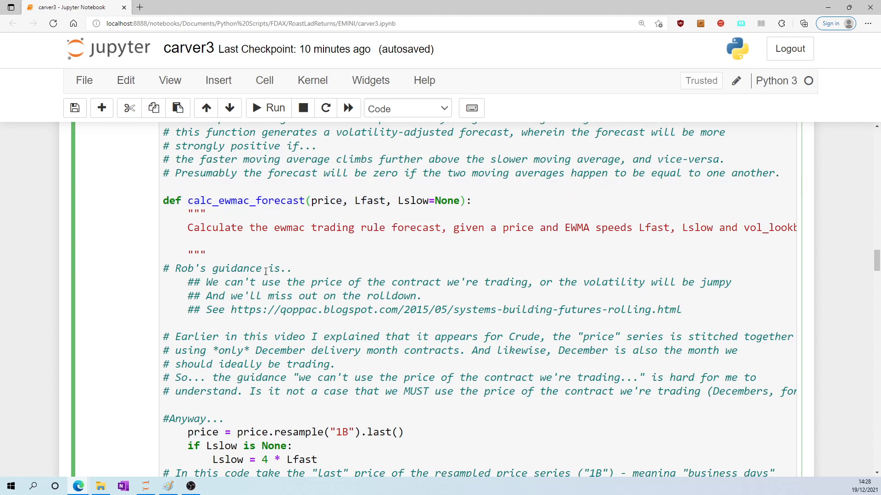
left_click_drag(206, 282, 365, 296)
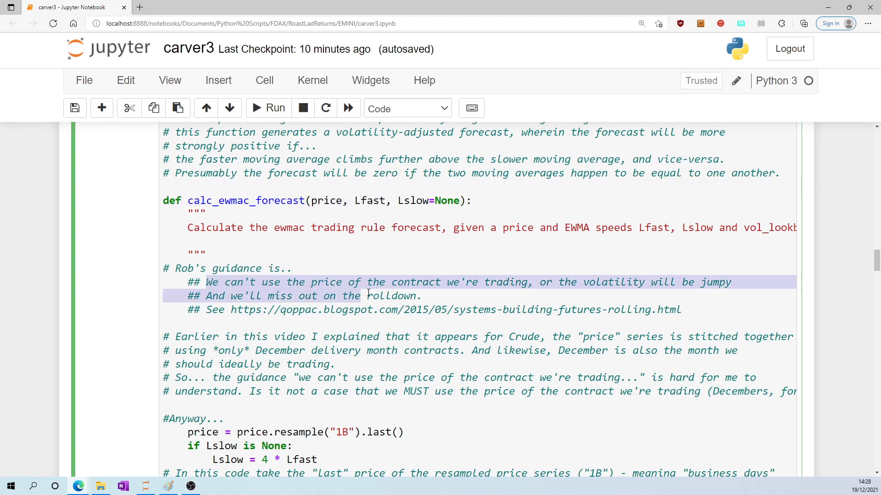
left_click(527, 282)
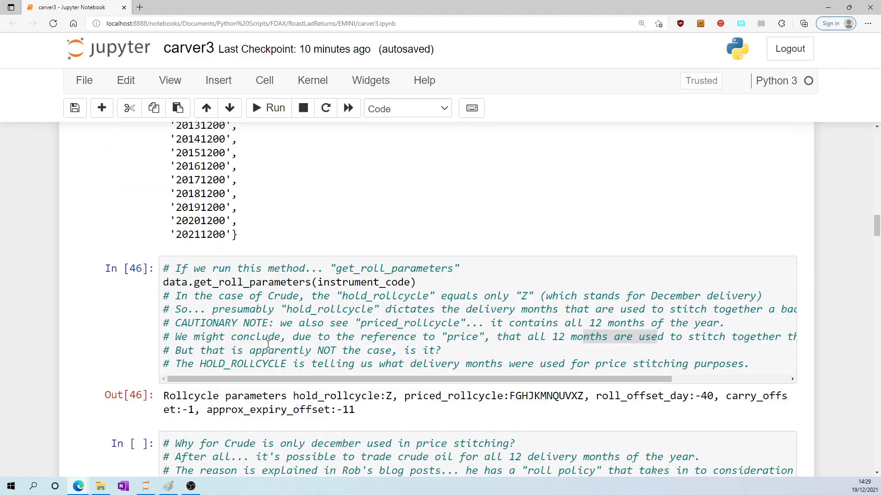
Scroll calc_ewmac_forecast to the 1B resample, Lslow=4×Lfast, fast/slow EWMA and robust_vol_calc lines
scroll("down", 3)
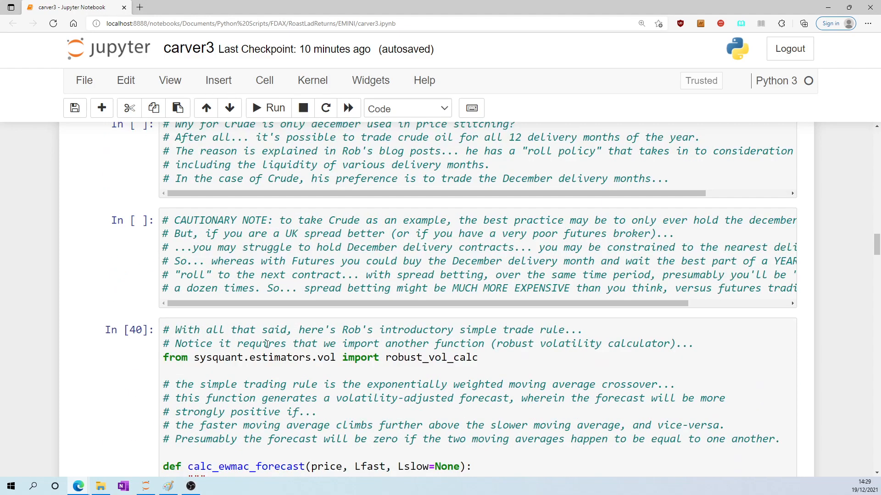
scroll("down", 3)
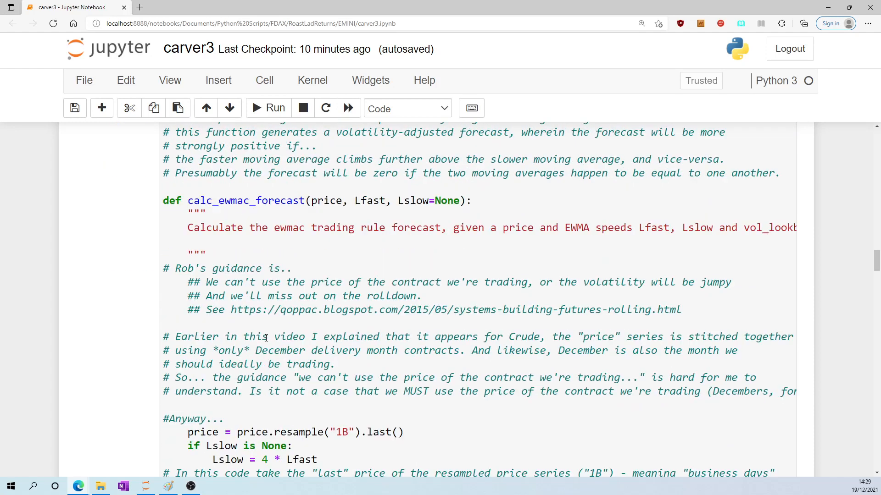
scroll("down", 3)
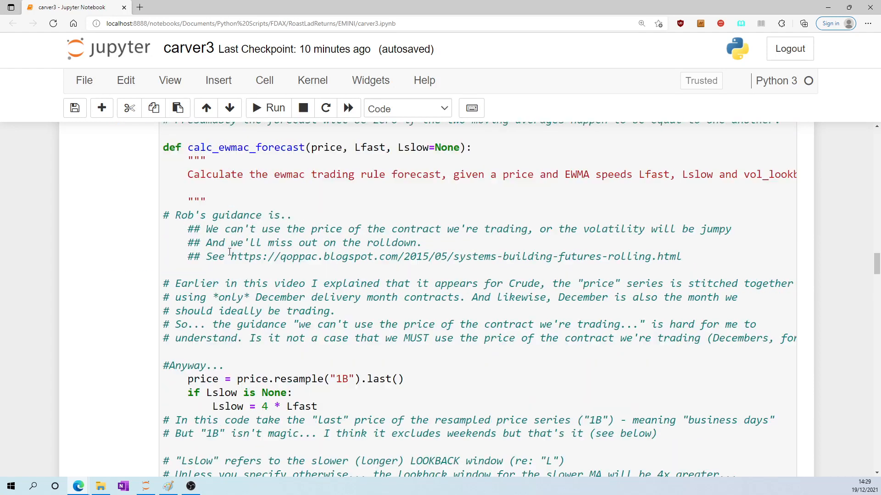
double_click(223, 228)
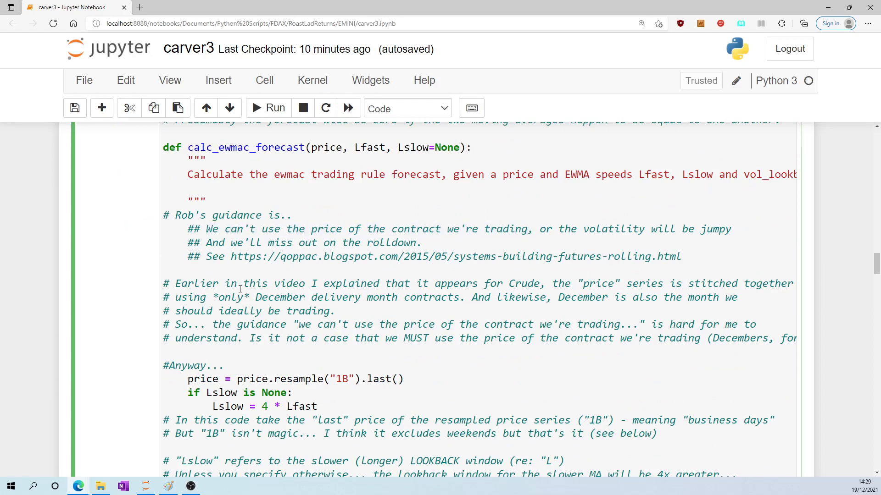
scroll("down", 3)
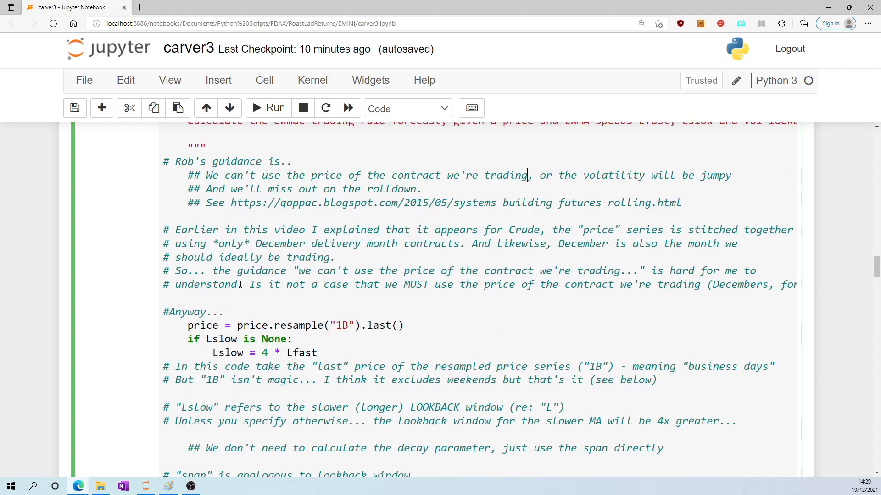
scroll("down", 3)
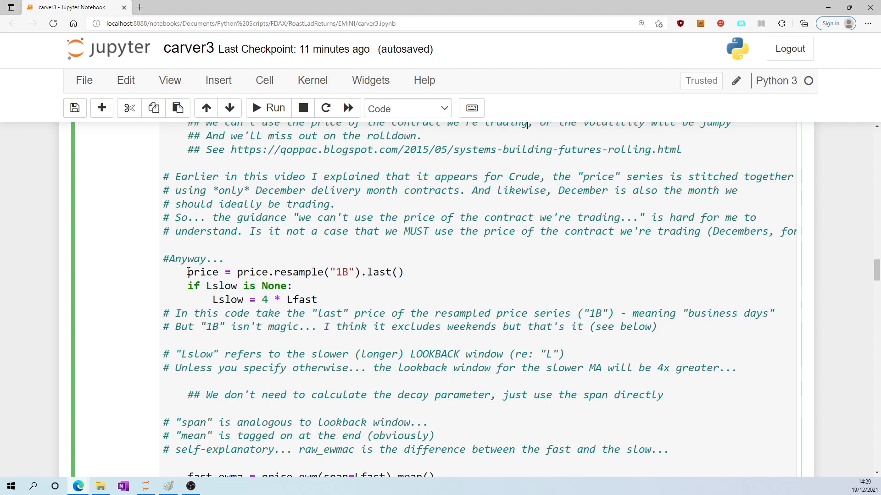
double_click(202, 272)
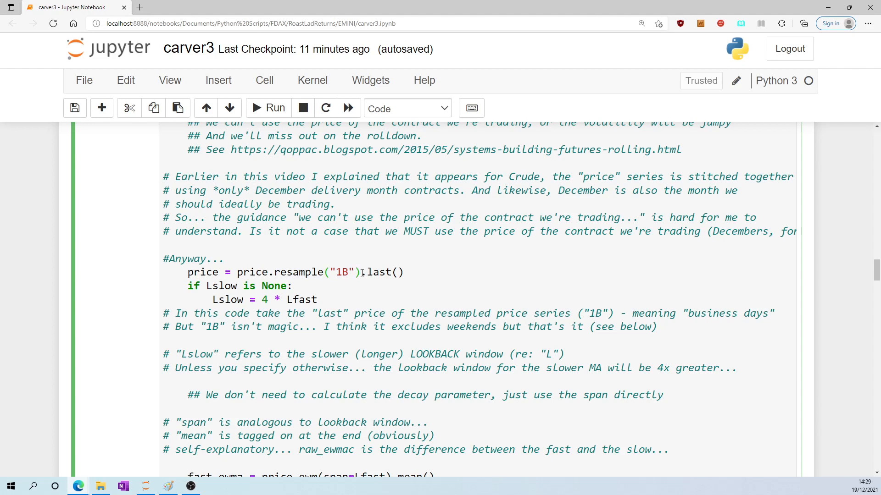
double_click(382, 272)
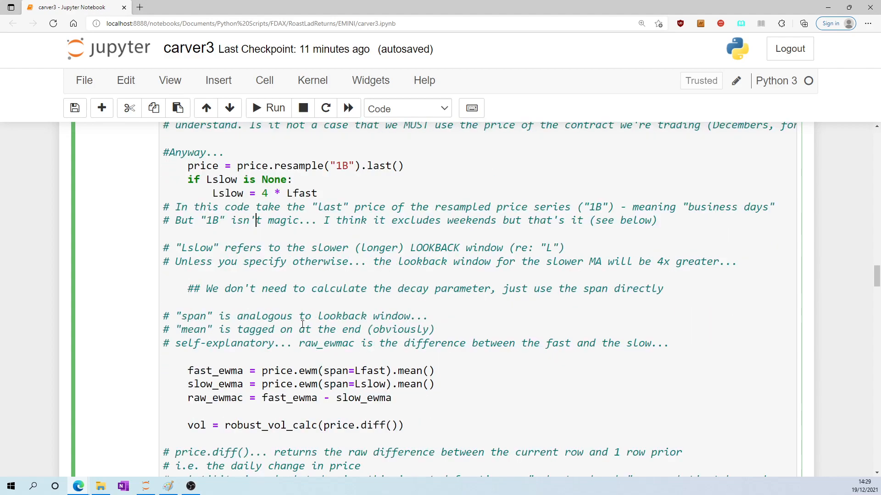
Inspect the In [47] output's NaN row for 2021-09-06, then go back to price.resample("1B").last()
scroll("down", 3)
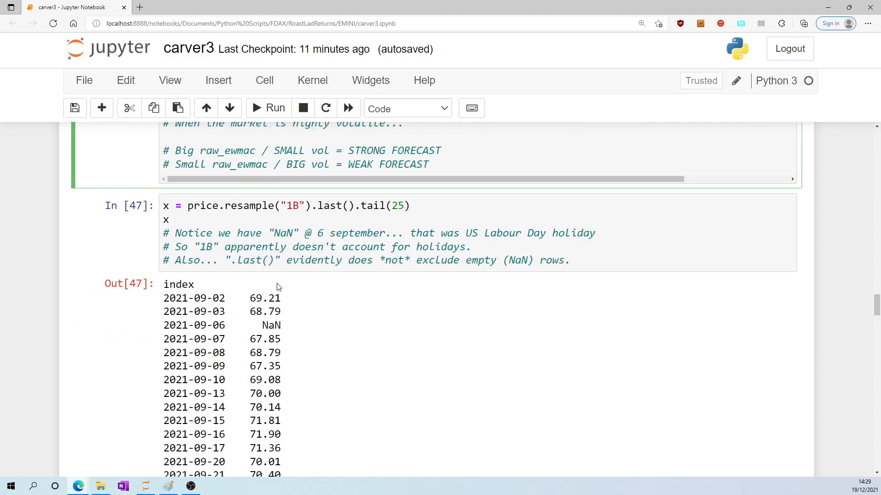
scroll("down", 3)
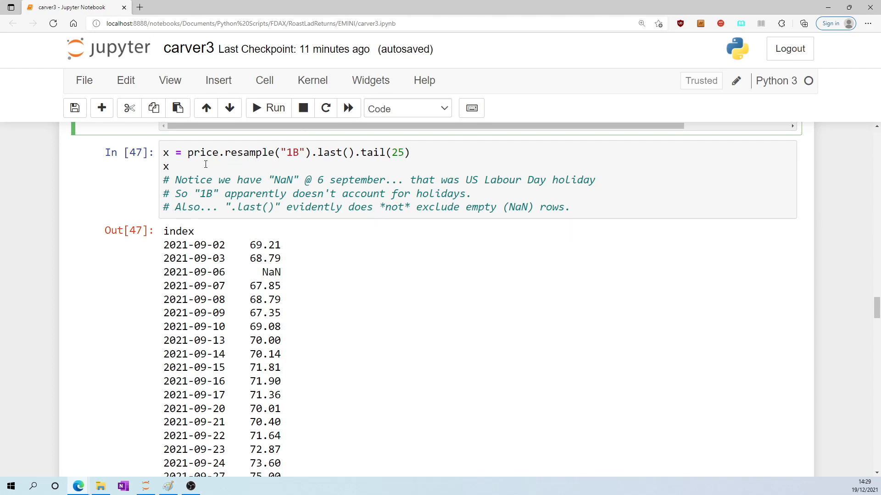
mouse_move(261, 272)
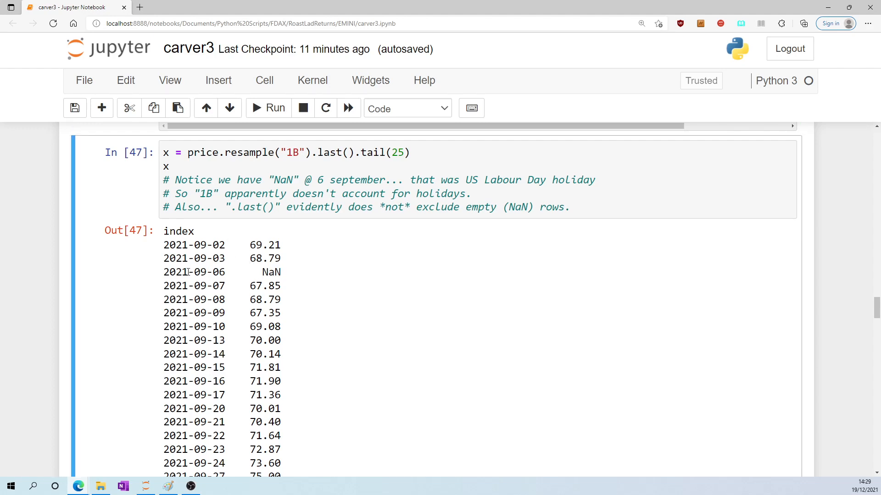
double_click(193, 272)
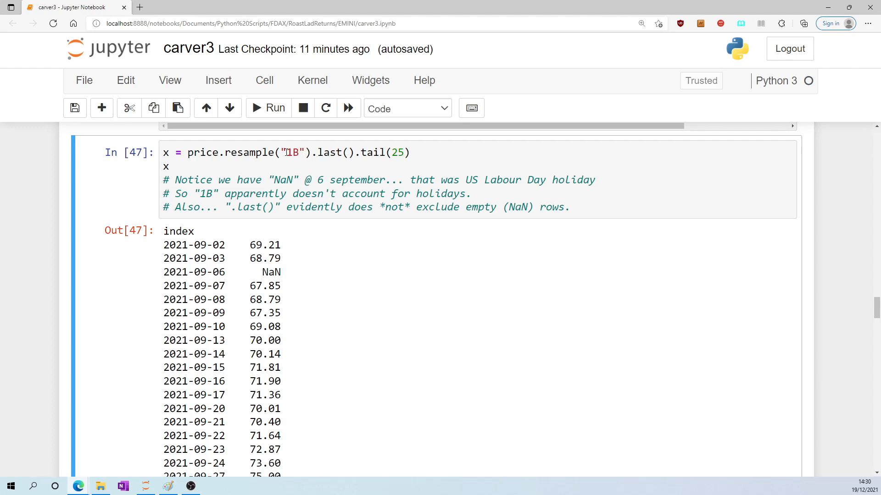
left_click(166, 167)
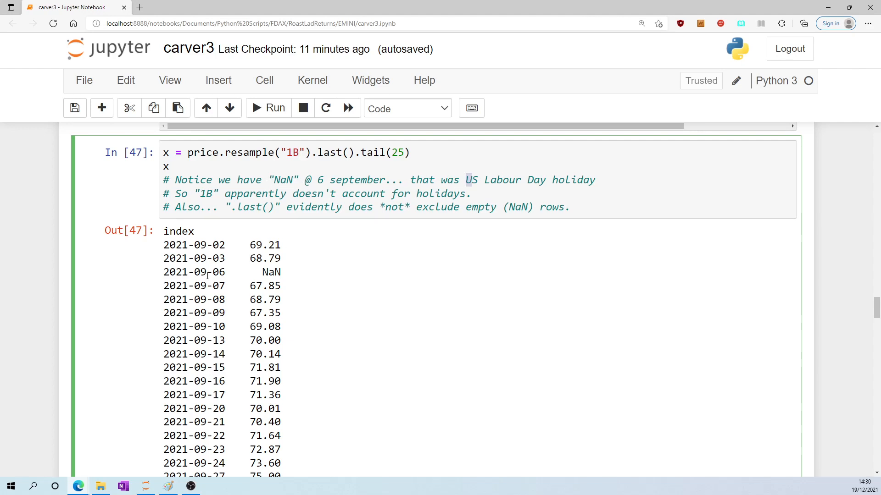
left_click(461, 194)
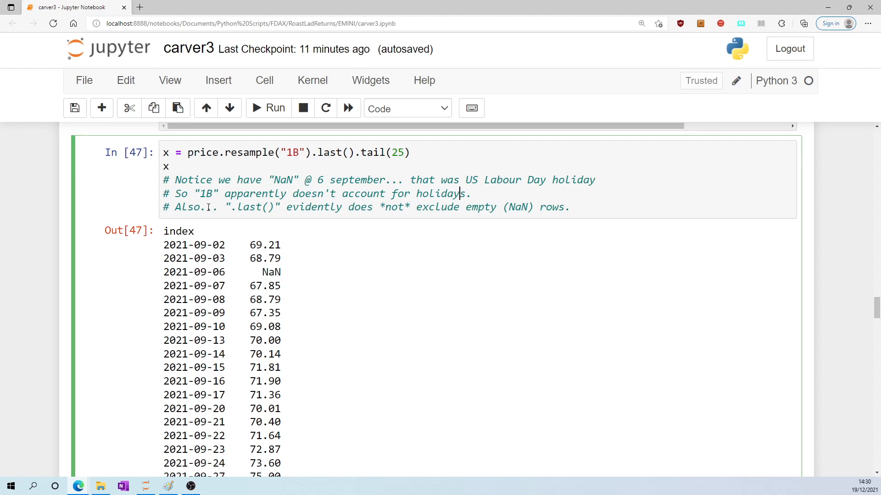
double_click(326, 152)
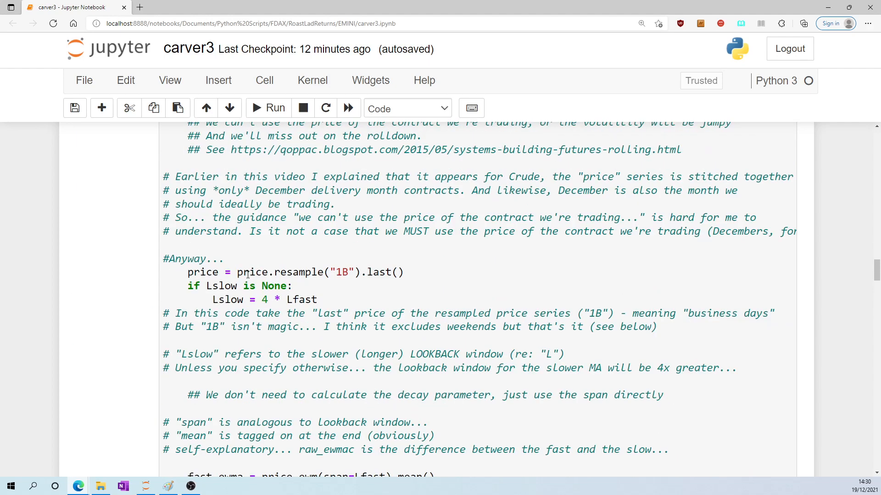
Scroll past the ewmac cell's output, selecting words in its comments
scroll("down", 3)
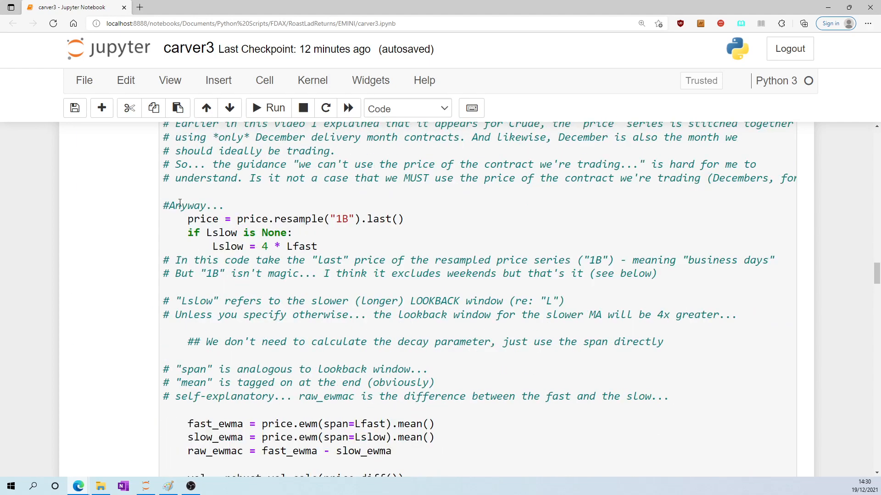
scroll("down", 3)
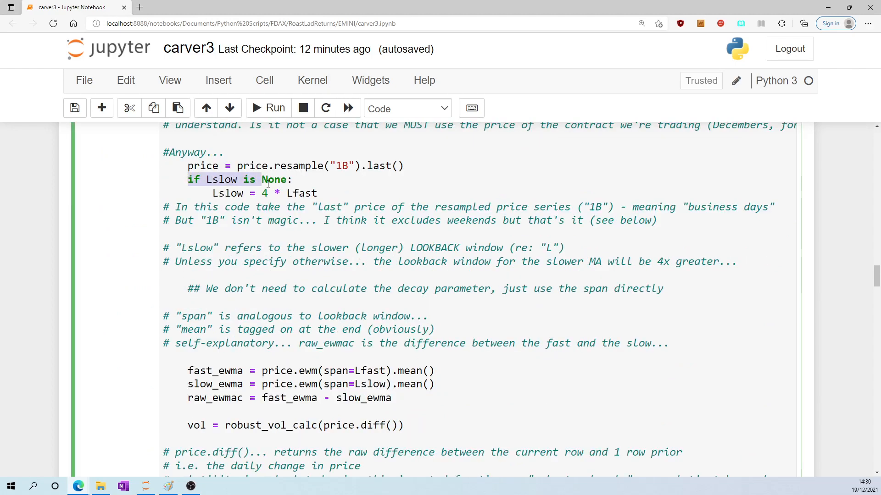
scroll("down", 3)
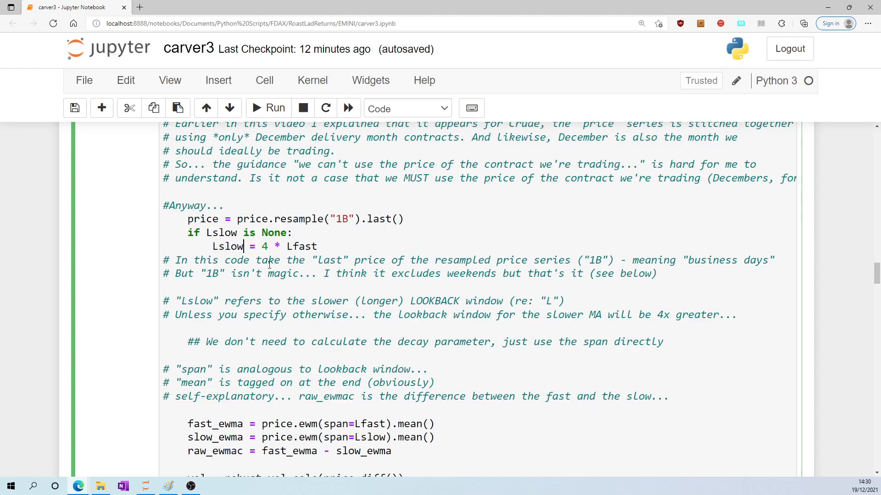
double_click(379, 301)
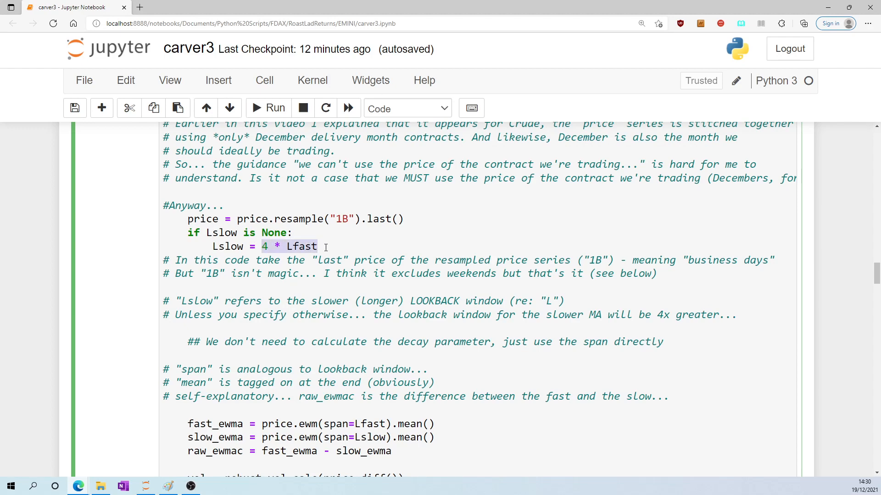
left_click(258, 358)
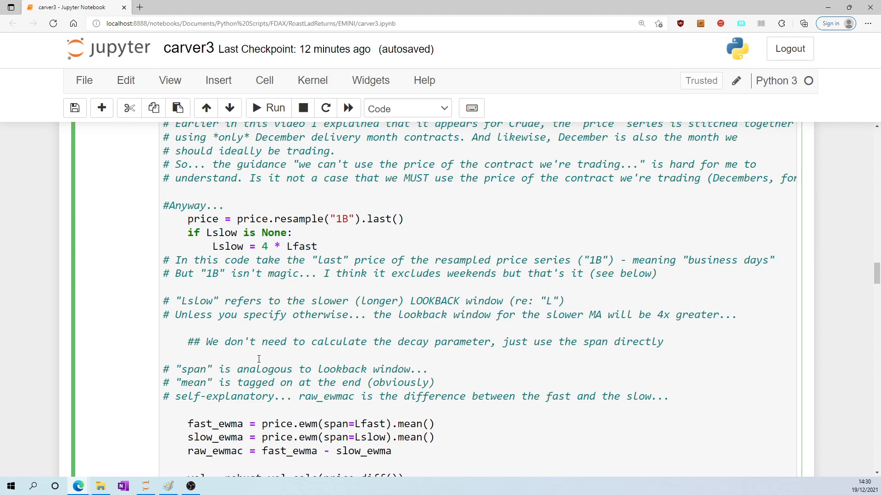
scroll("down", 3)
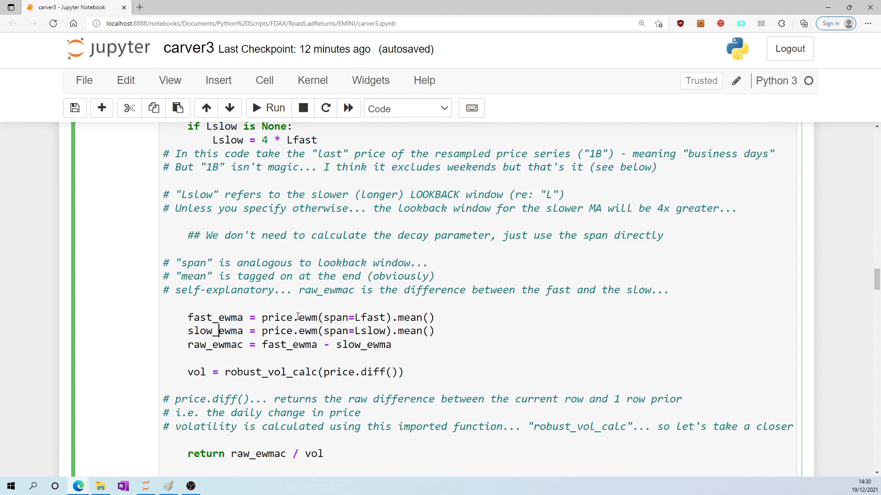
double_click(308, 317)
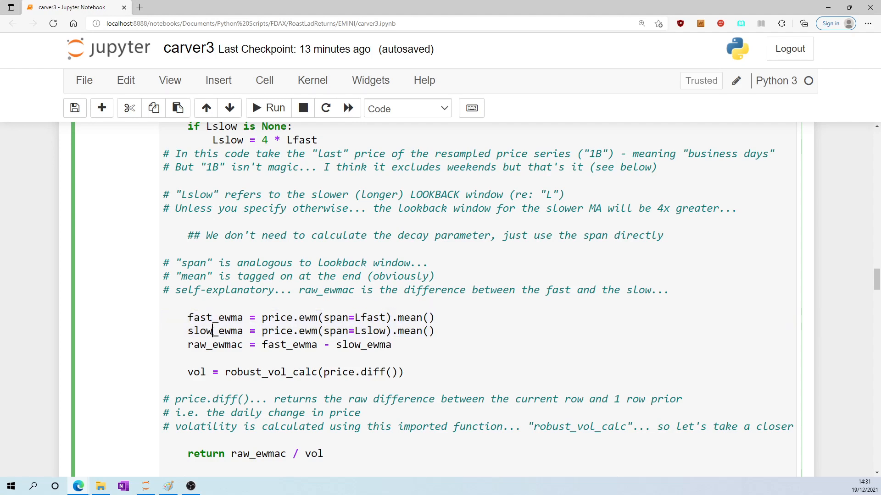
Highlight raw_ewmac, then select passages in the robust_vol_calc cell with its 35-day window defaults
double_click(215, 345)
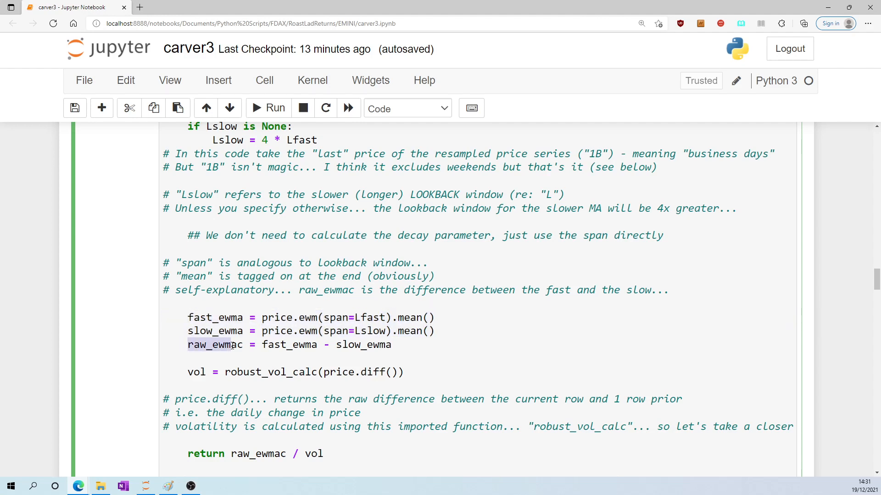
left_click(218, 345)
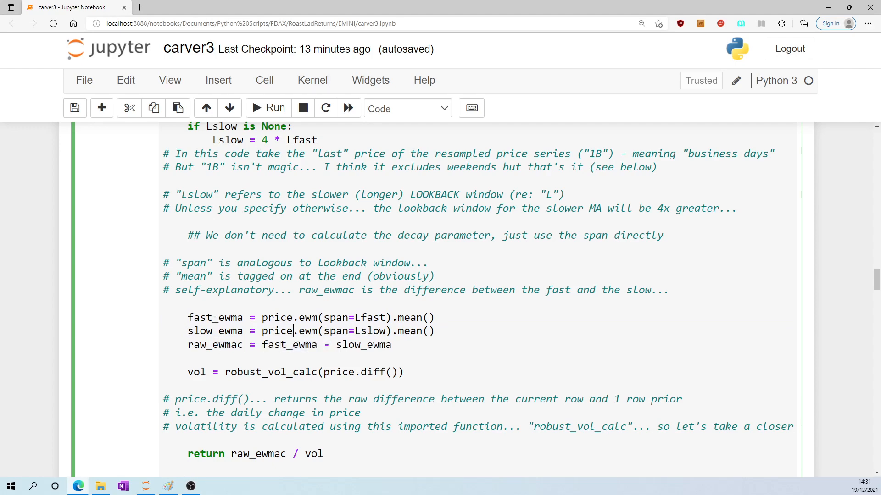
scroll("down", 3)
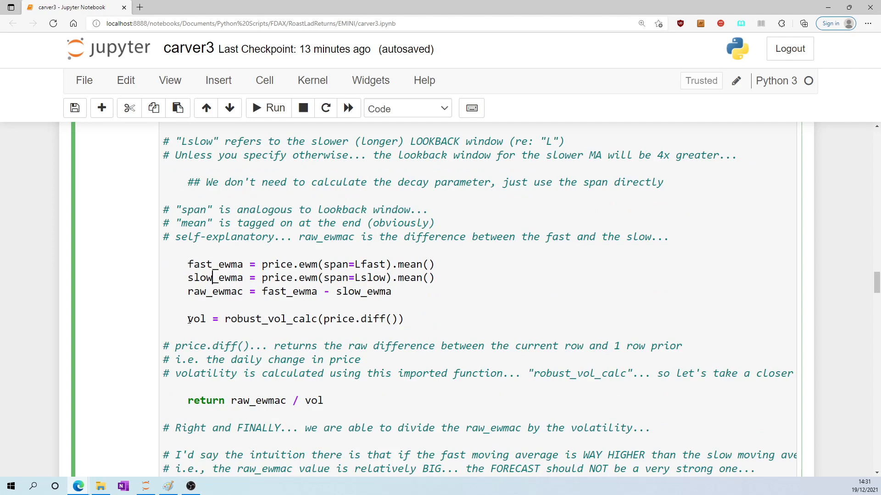
double_click(257, 319)
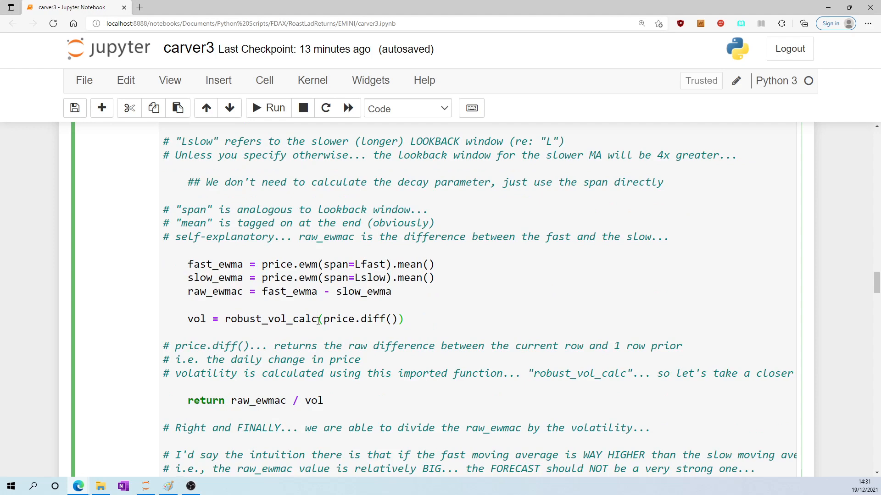
double_click(270, 319)
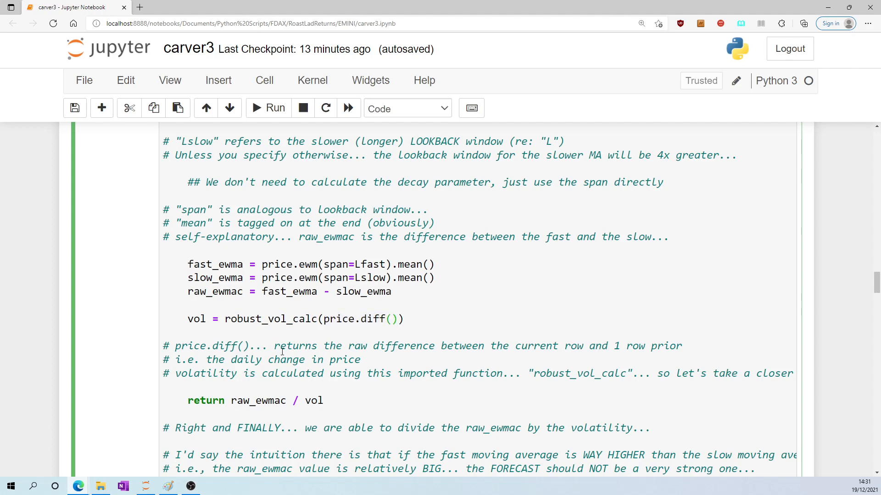
left_click_drag(285, 345, 415, 346)
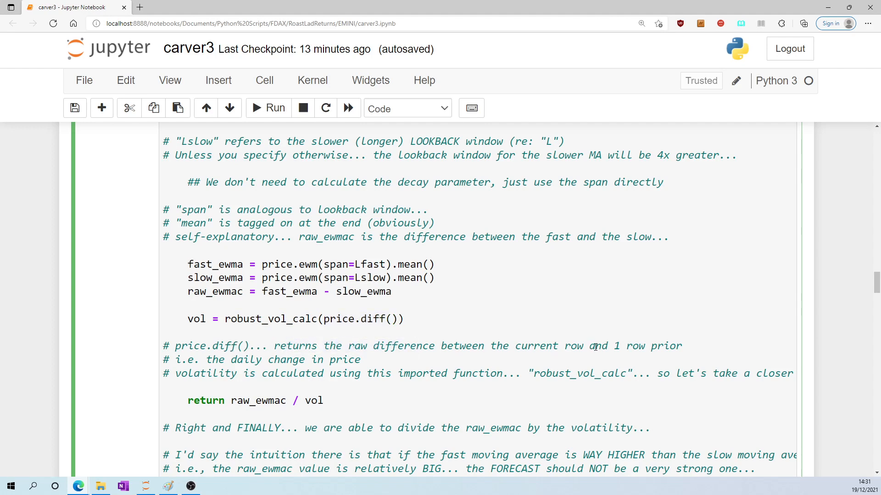
left_click_drag(566, 346, 680, 346)
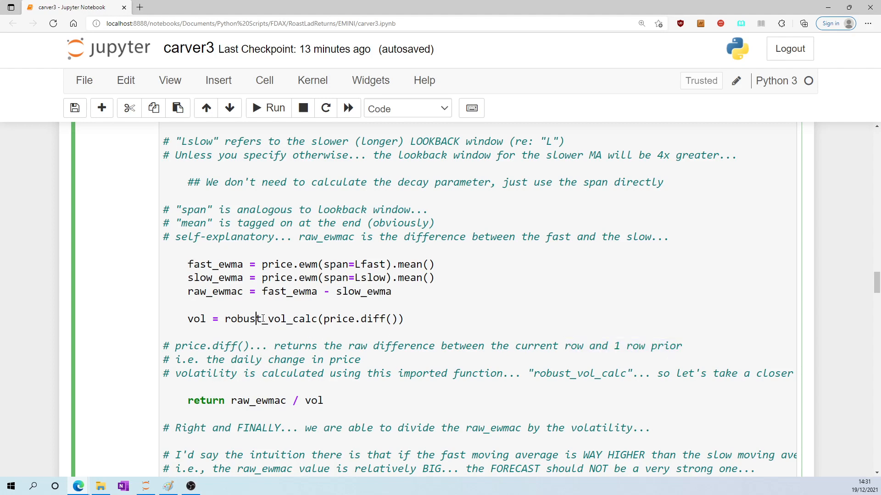
left_click_drag(517, 373, 709, 374)
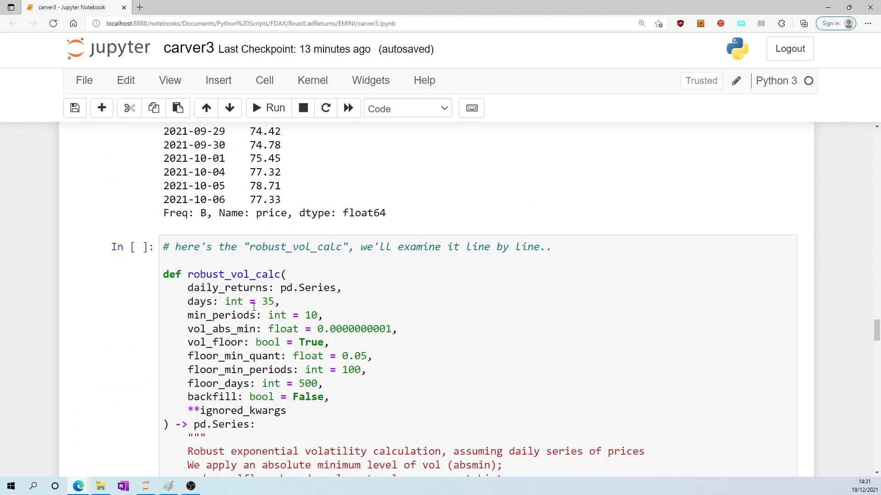
Scroll to simple_ewvol_calc's 35-day exponentially weighted standard deviation, selecting text along the way
scroll("down", 3)
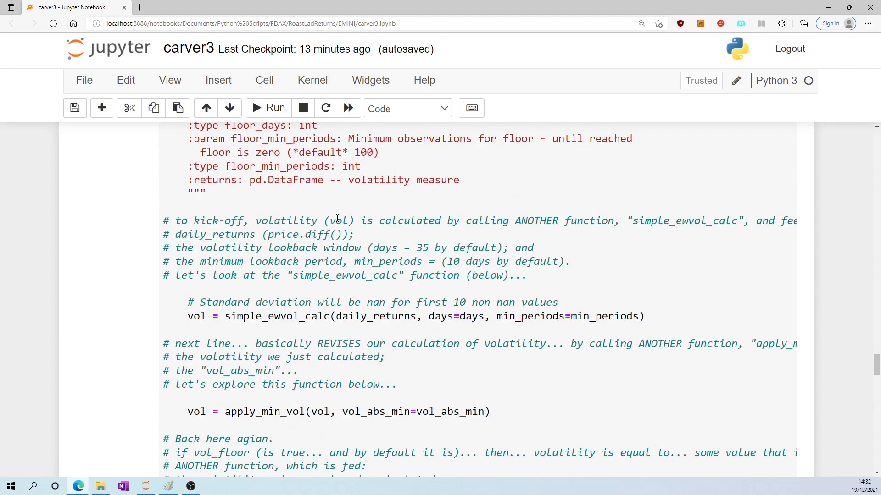
left_click(215, 316)
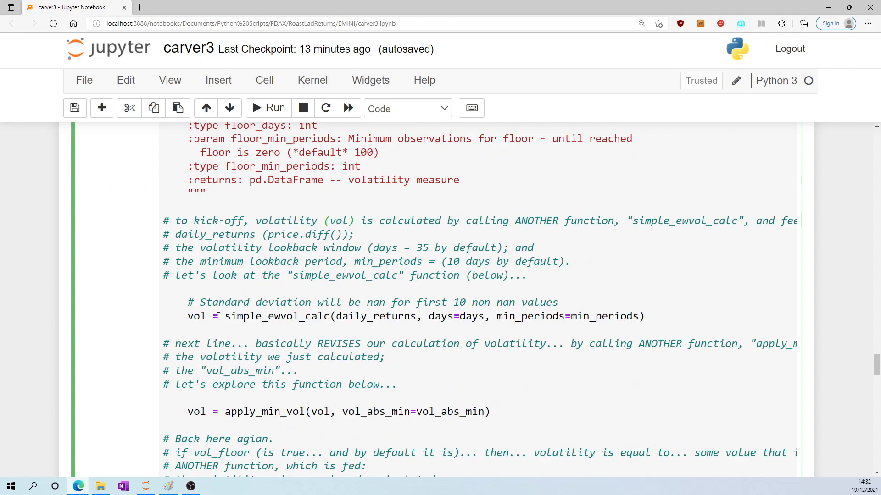
left_click_drag(188, 316, 328, 316)
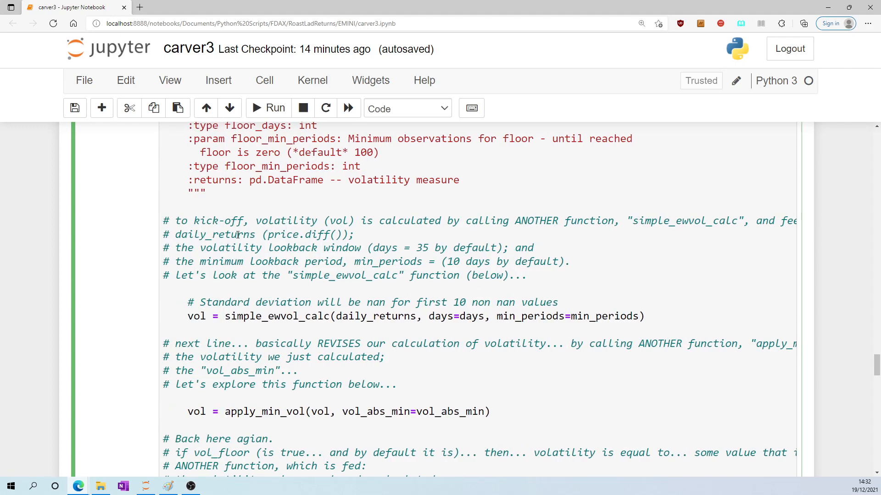
double_click(286, 235)
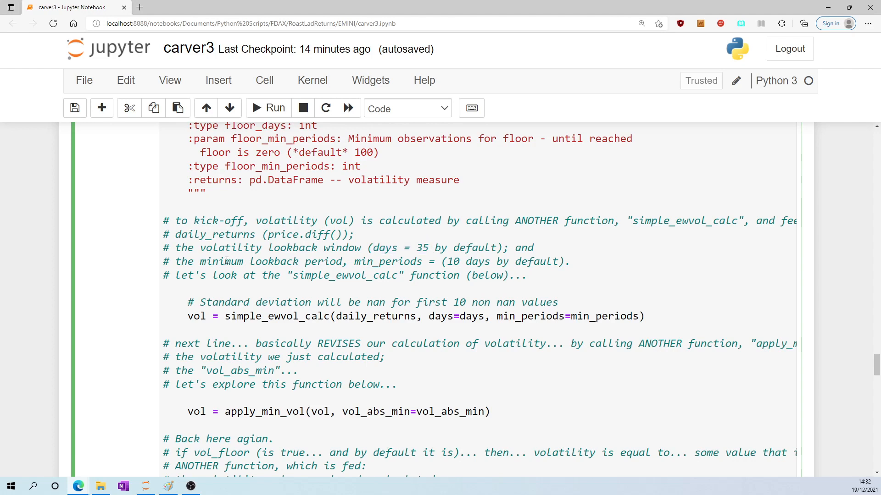
left_click(428, 247)
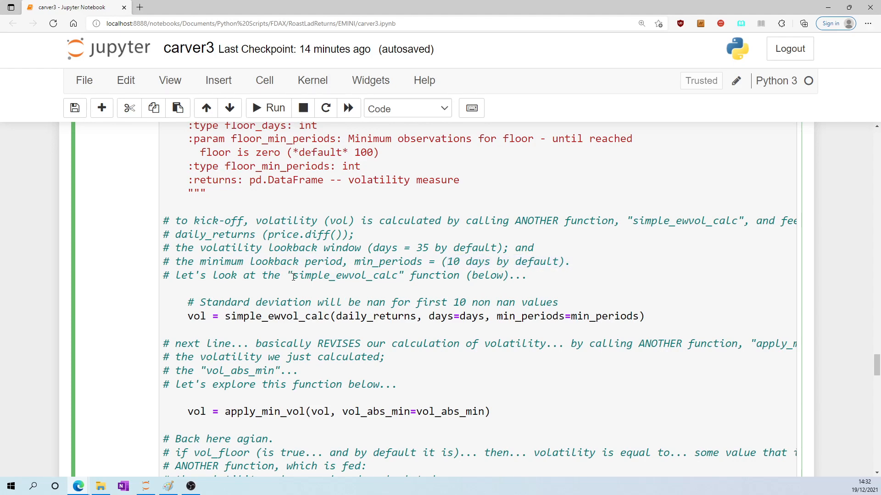
double_click(250, 316)
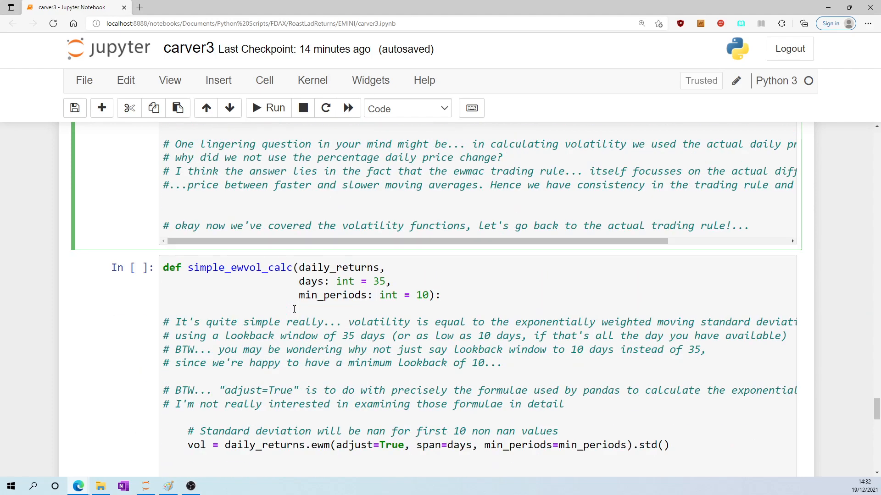
Go back to robust_vol_calc's vol_floor branch and select words in the apply_vol_floor arguments
scroll("down", 3)
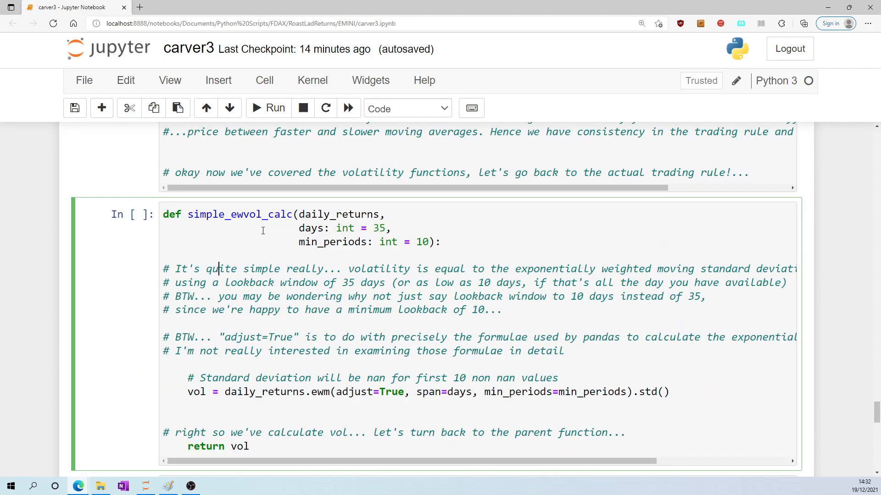
mouse_move(398, 271)
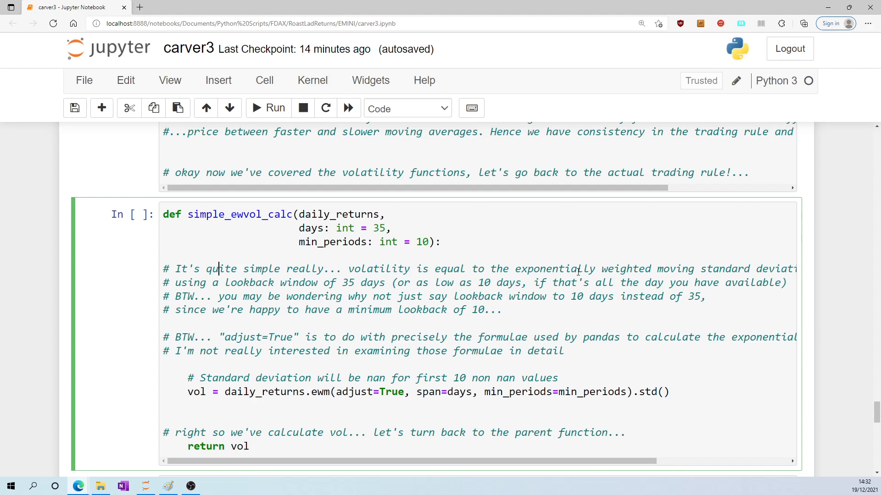
left_click(559, 269)
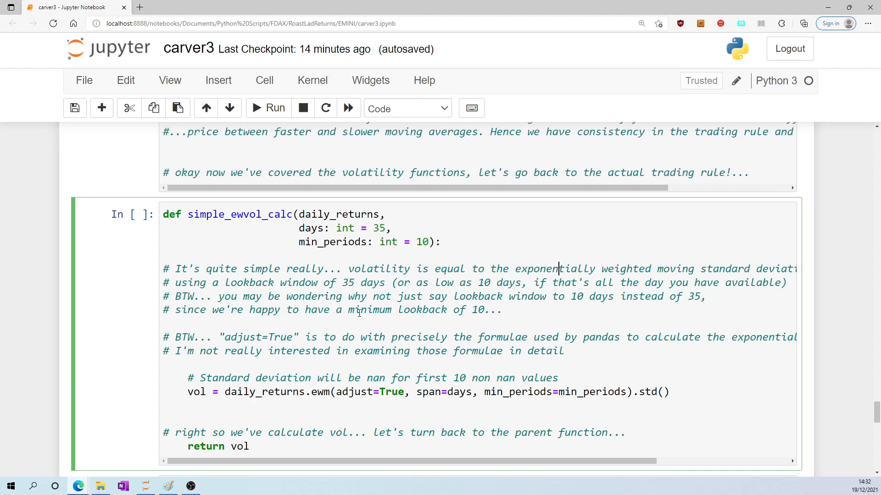
scroll("down", 3)
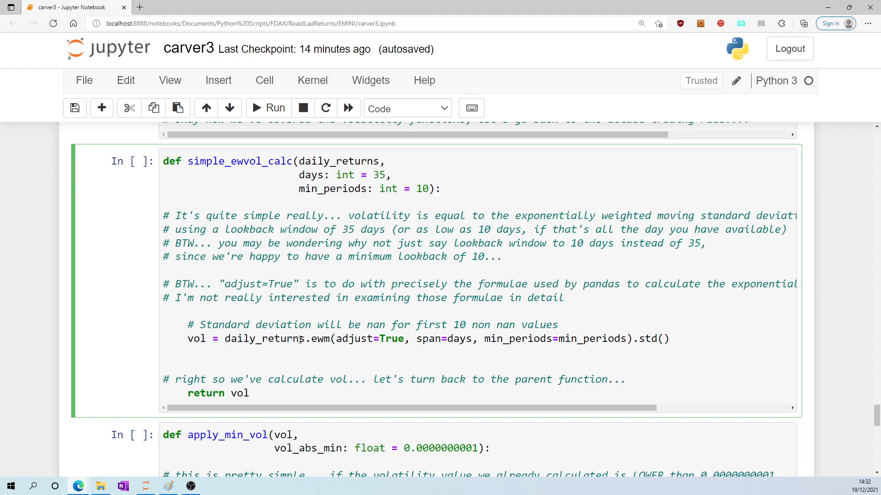
double_click(320, 339)
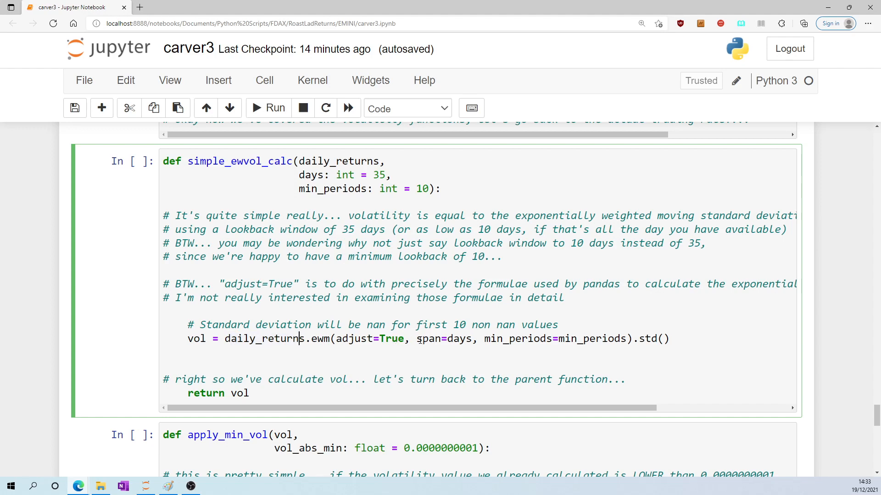
double_click(443, 338)
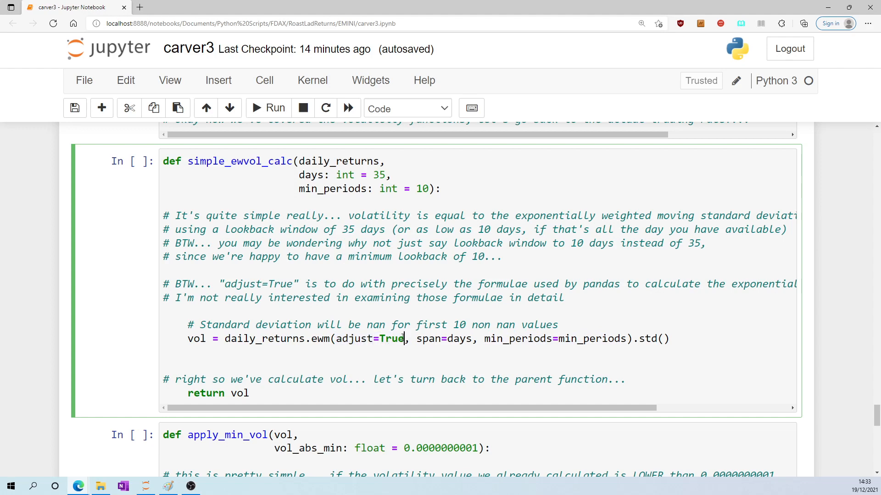
double_click(320, 338)
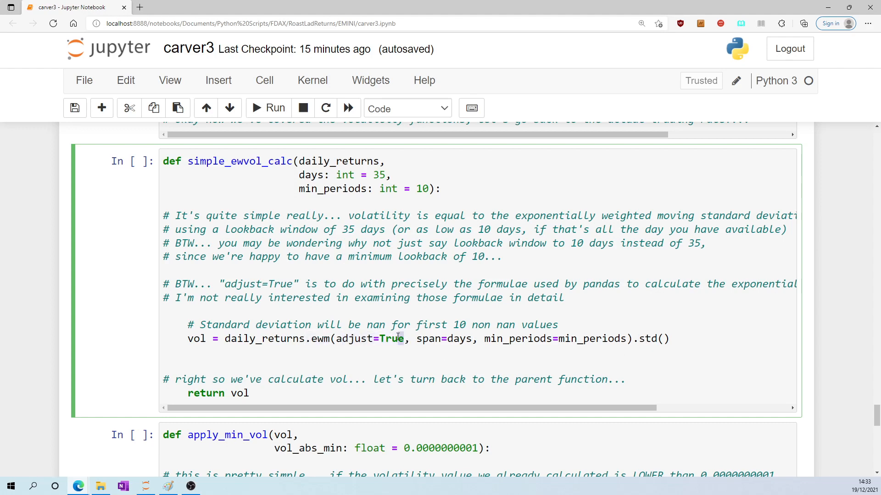
double_click(354, 338)
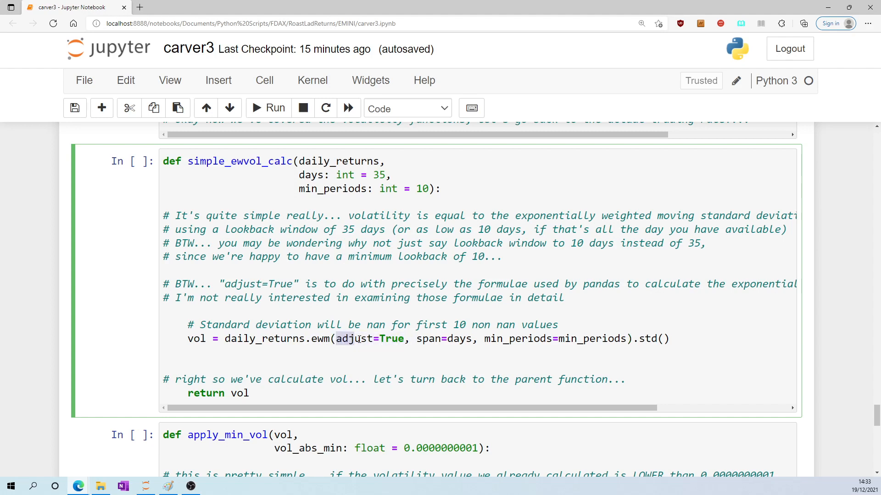
left_click(403, 338)
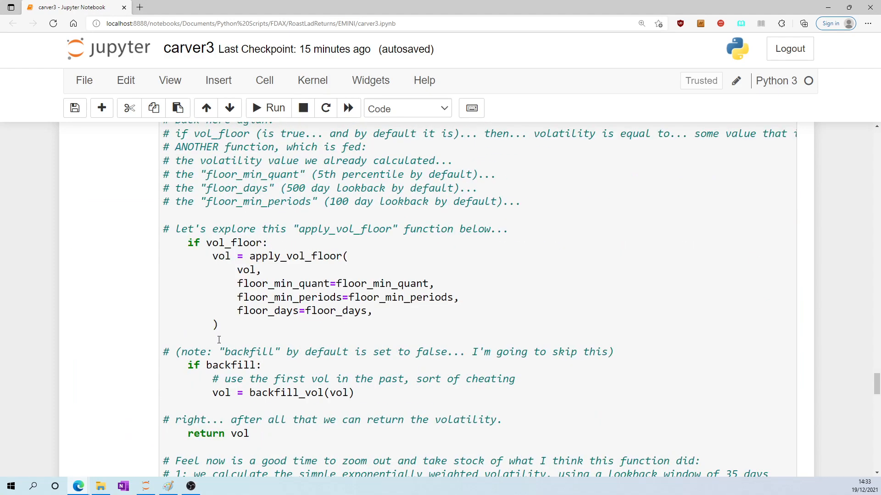
scroll("up", 3)
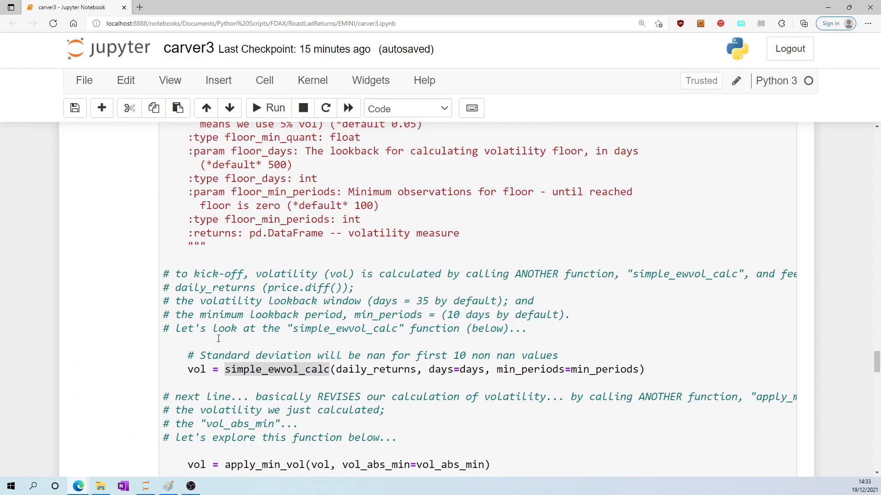
scroll("down", 3)
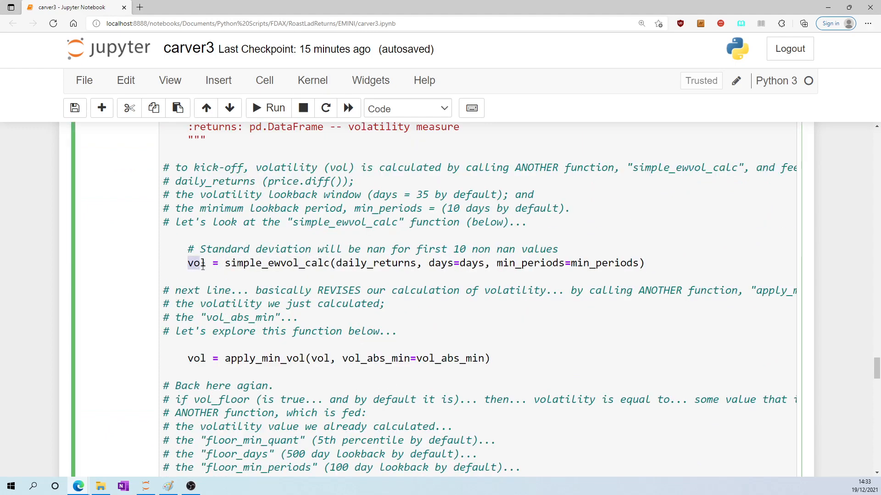
left_click(188, 358)
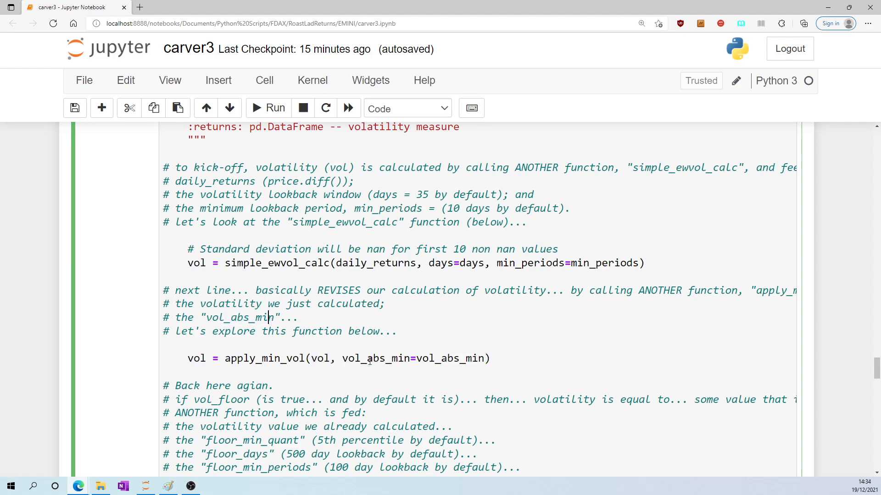
double_click(375, 359)
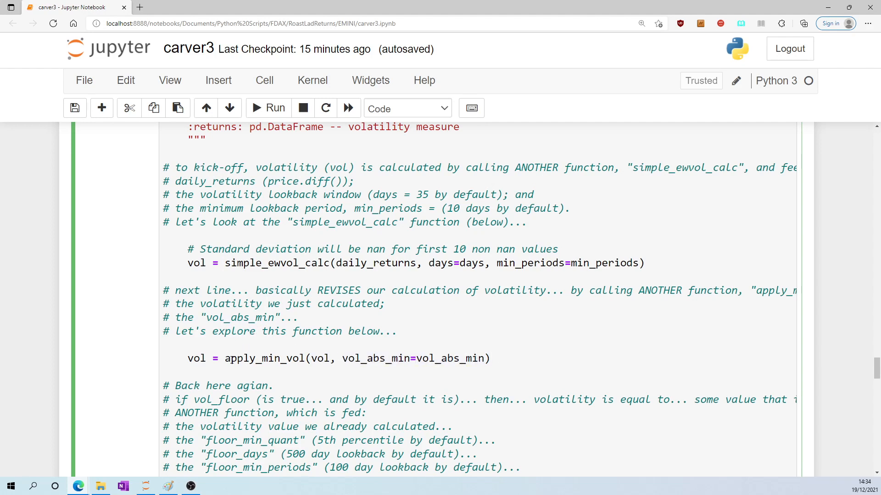
double_click(264, 358)
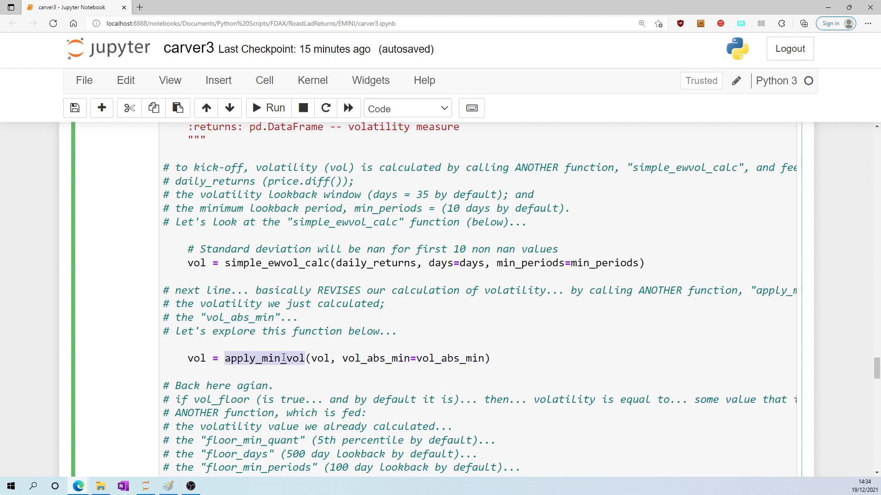
scroll("down", 3)
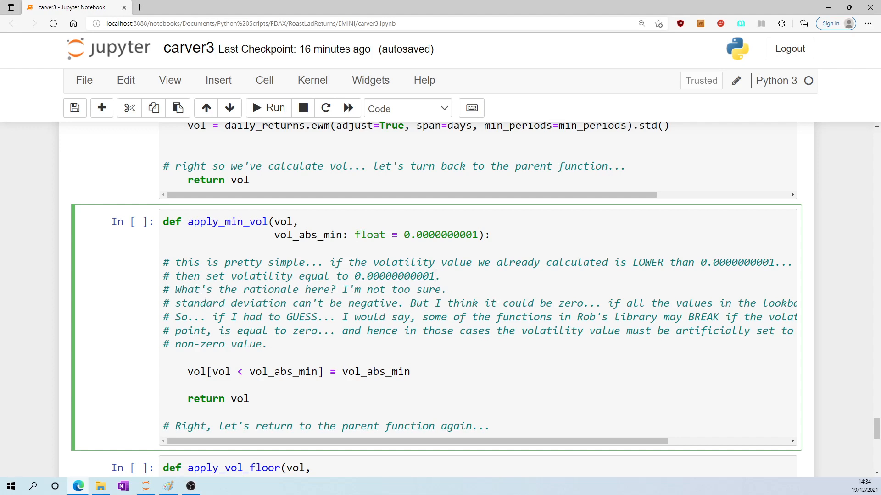
left_click_drag(610, 303, 730, 303)
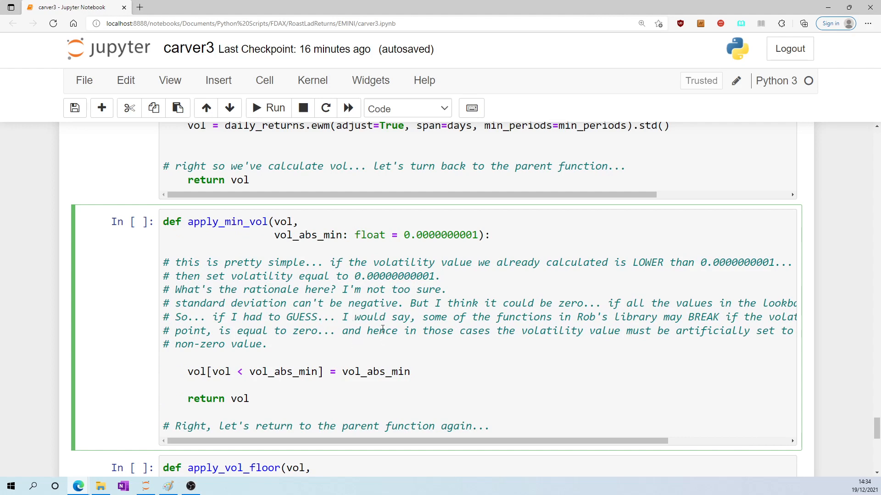
left_click_drag(520, 330, 635, 331)
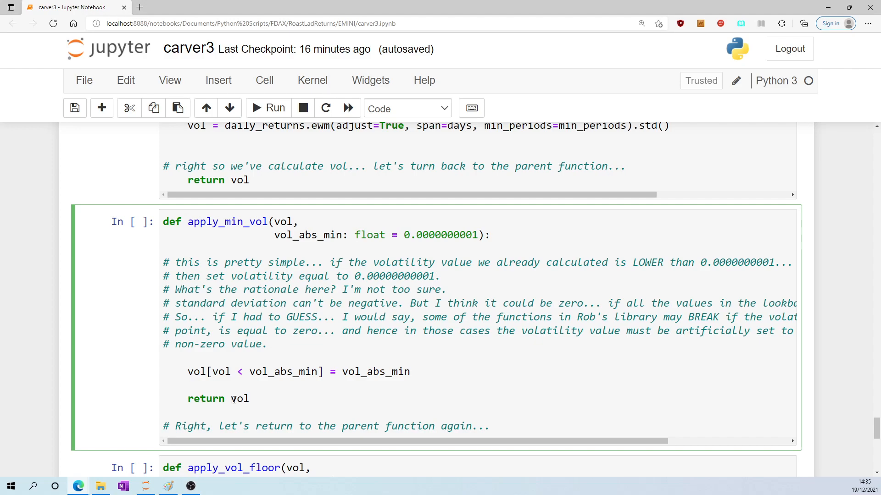
scroll("down", 3)
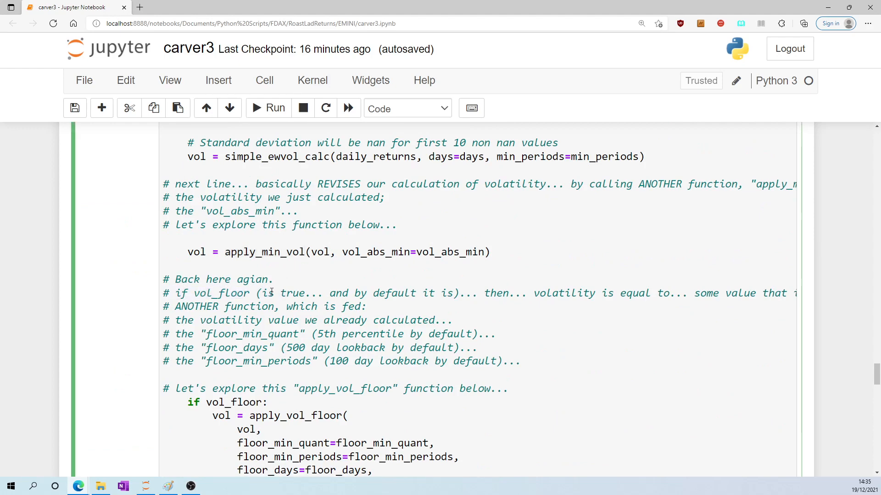
Highlight the apply_vol_floor call and the vol argument passed to it
scroll("down", 3)
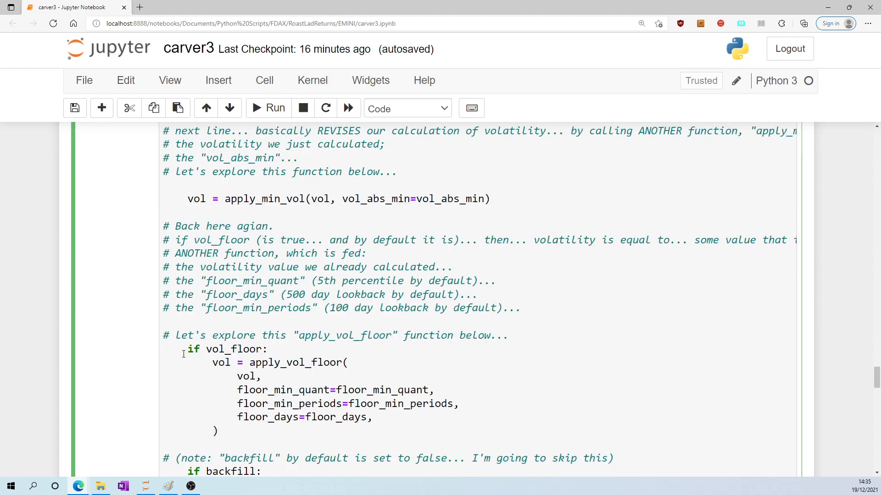
double_click(227, 348)
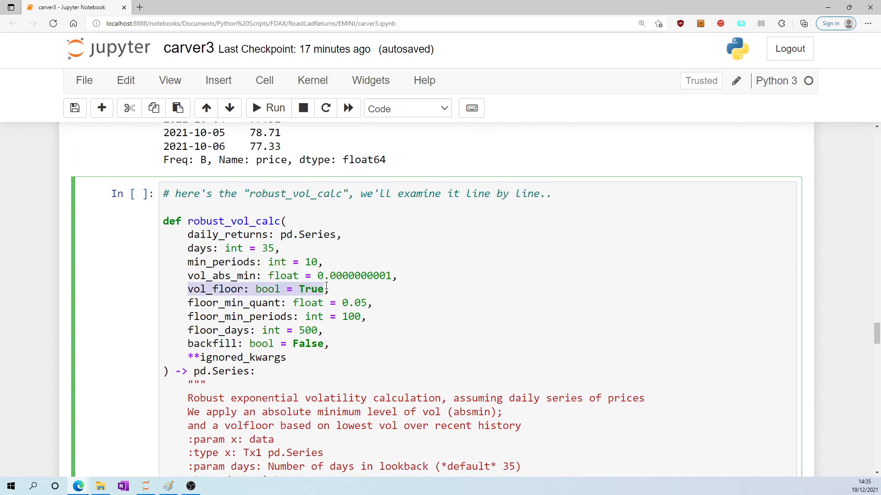
scroll("down", 3)
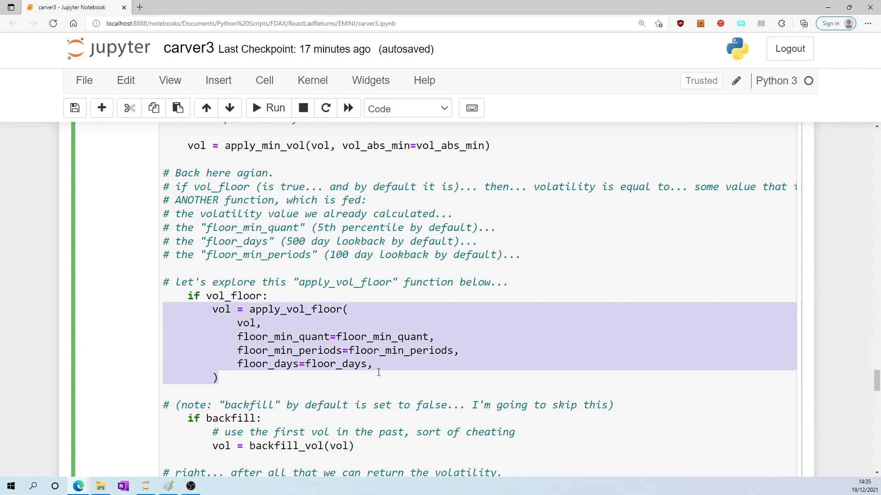
left_click(251, 309)
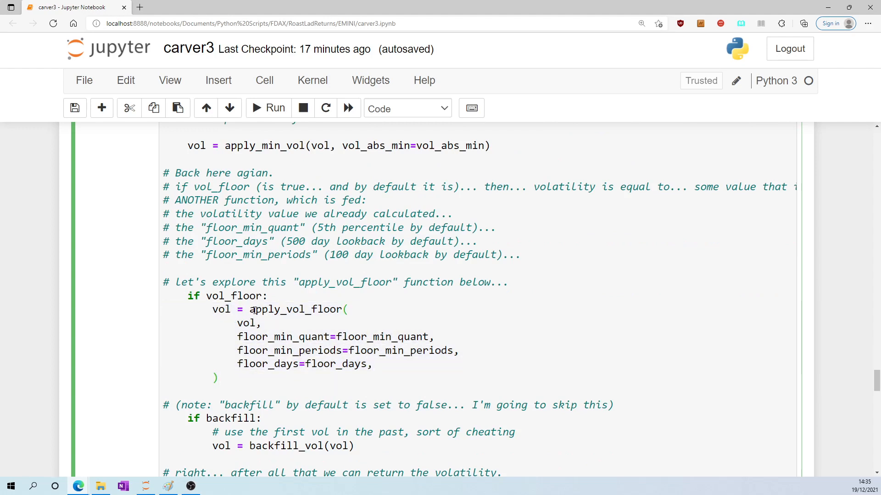
left_click(341, 309)
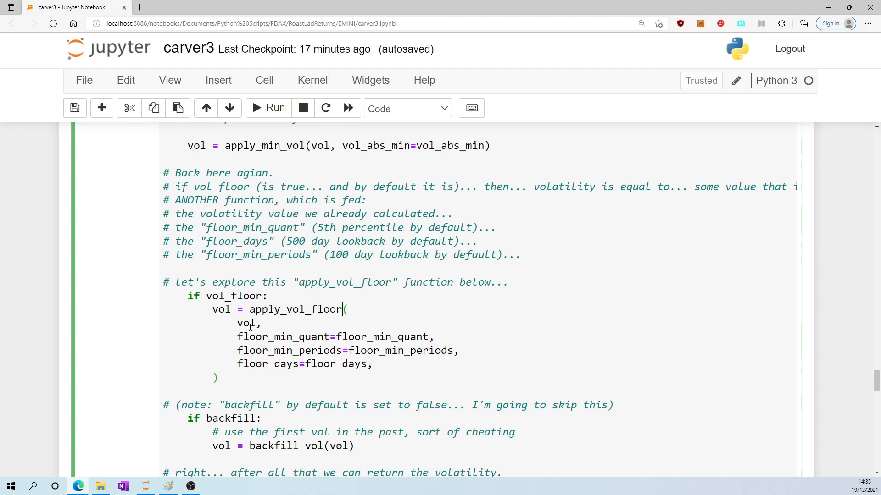
double_click(245, 323)
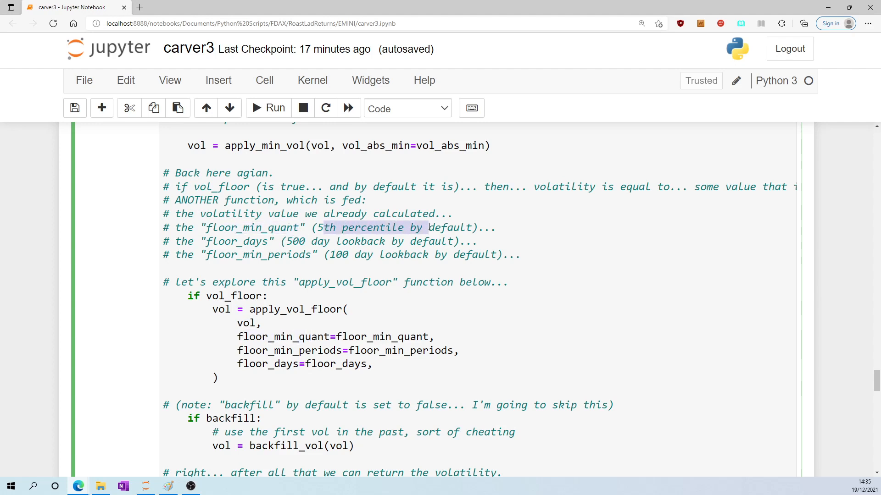
Emphasise the 500-day lookback and floor_min_periods defaults, then scroll toward apply_min_vol
double_click(236, 241)
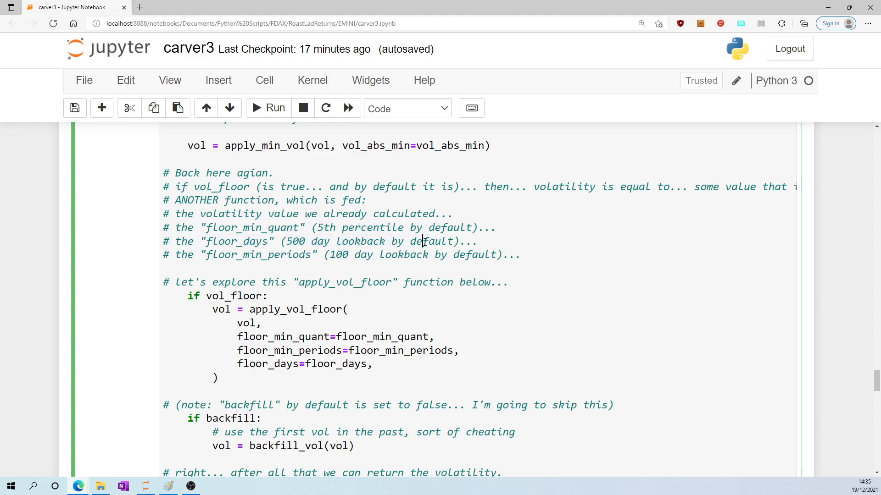
mouse_move(320, 258)
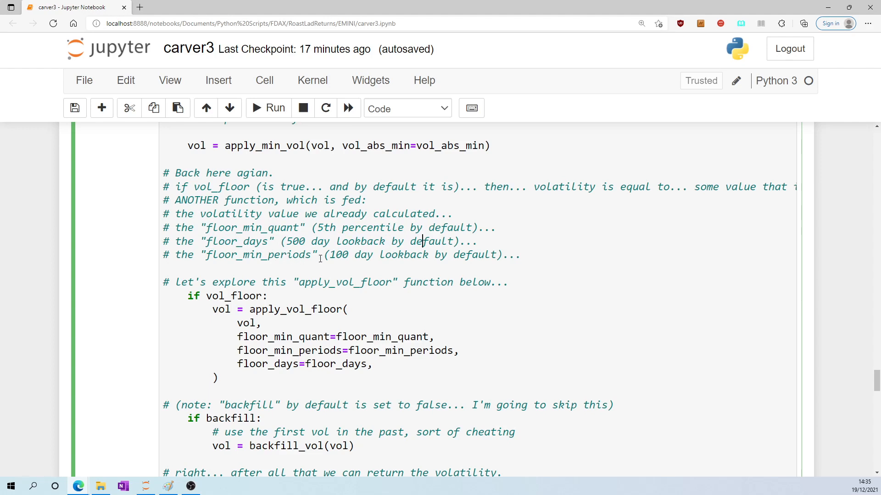
left_click_drag(328, 255, 433, 255)
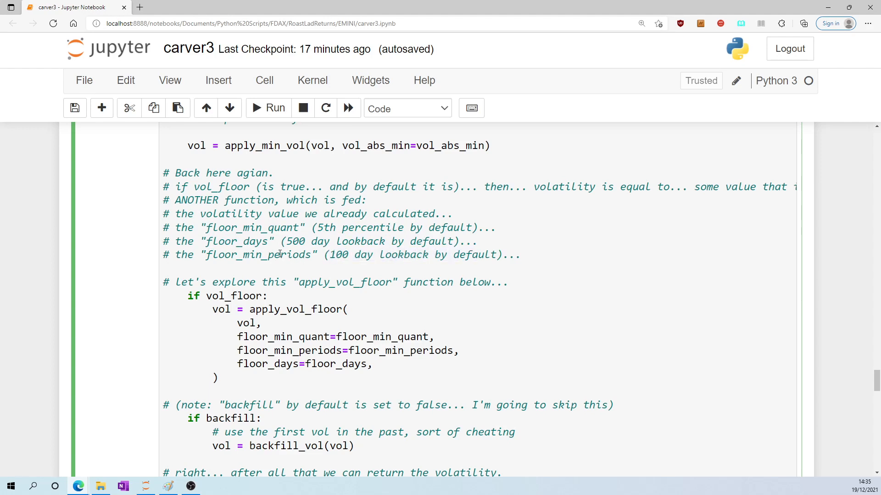
double_click(281, 308)
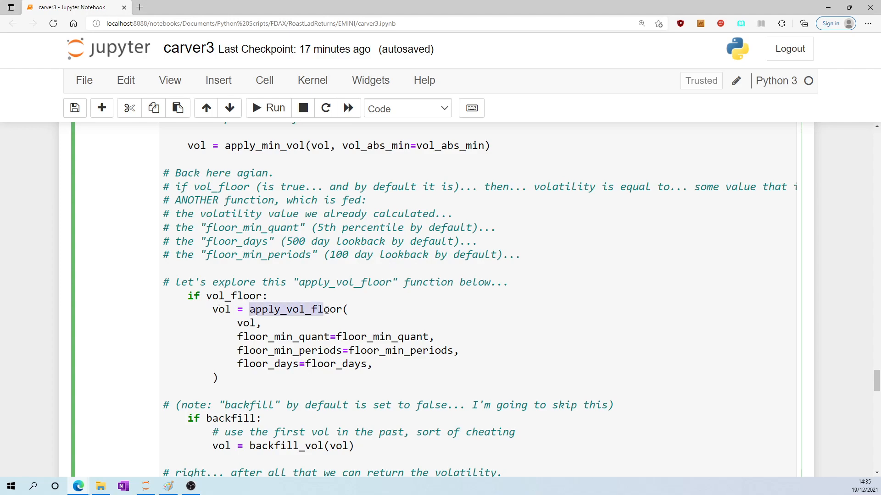
scroll("down", 3)
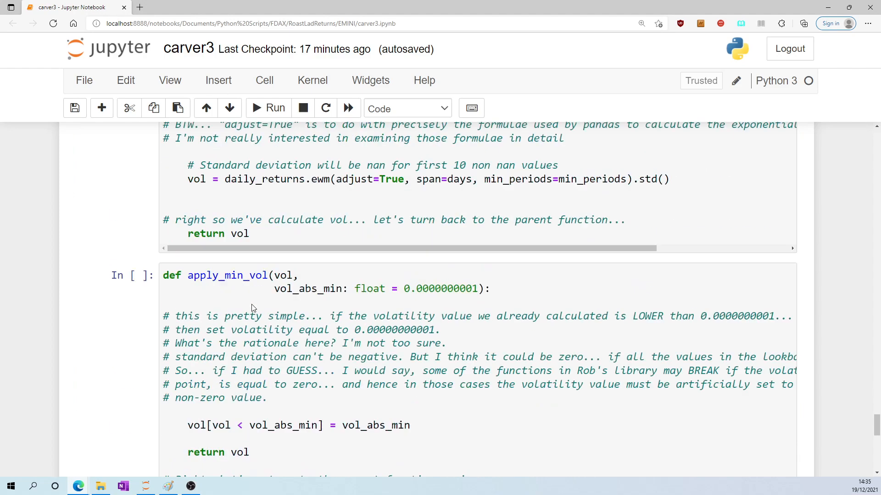
scroll("down", 3)
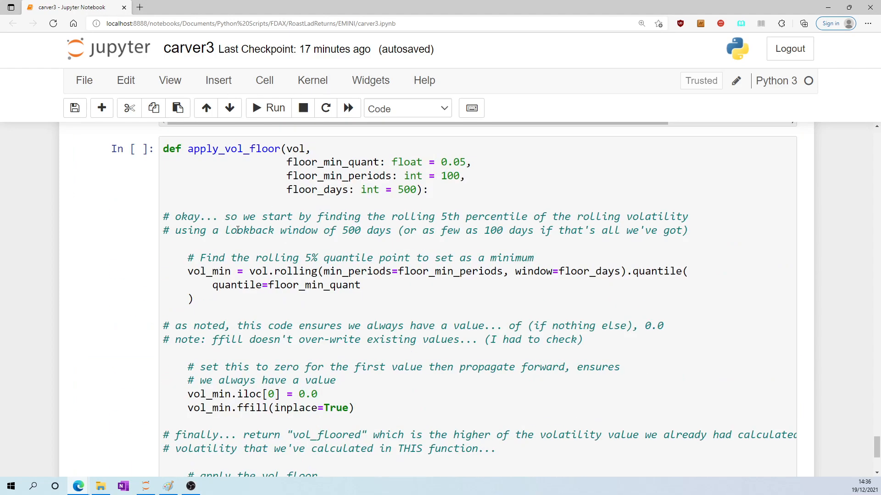
left_click(348, 230)
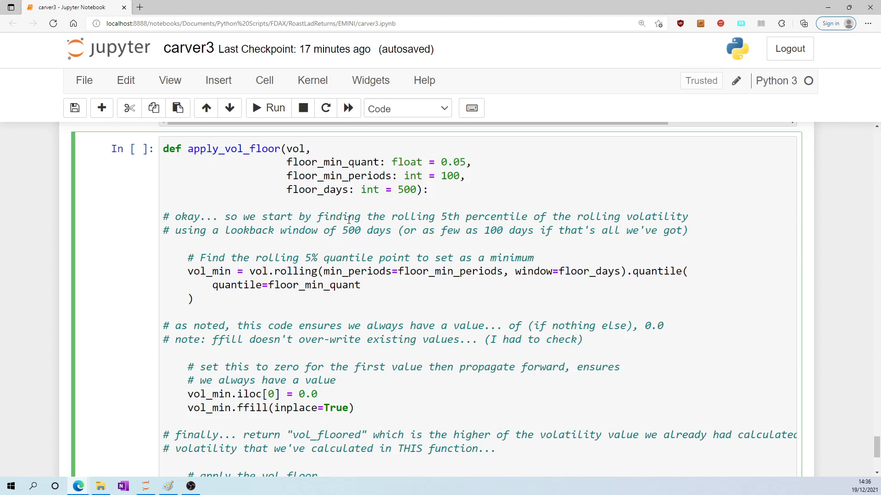
left_click_drag(397, 217, 527, 217)
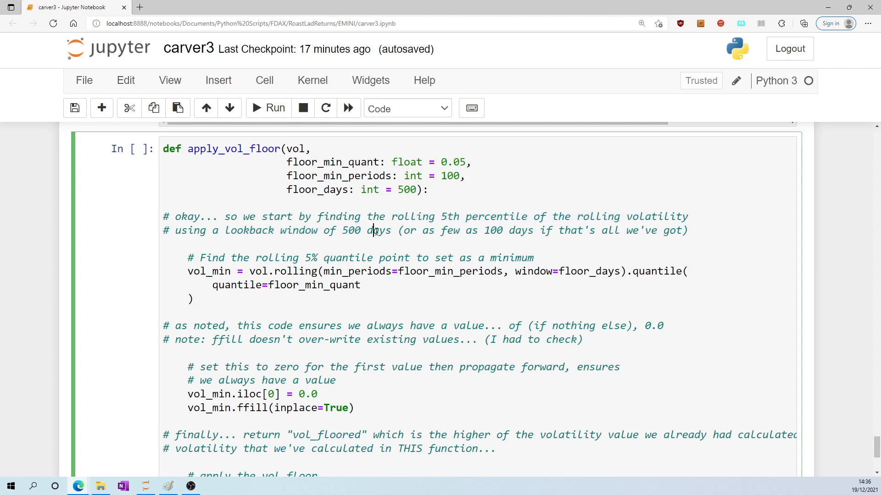
left_click_drag(399, 231, 508, 230)
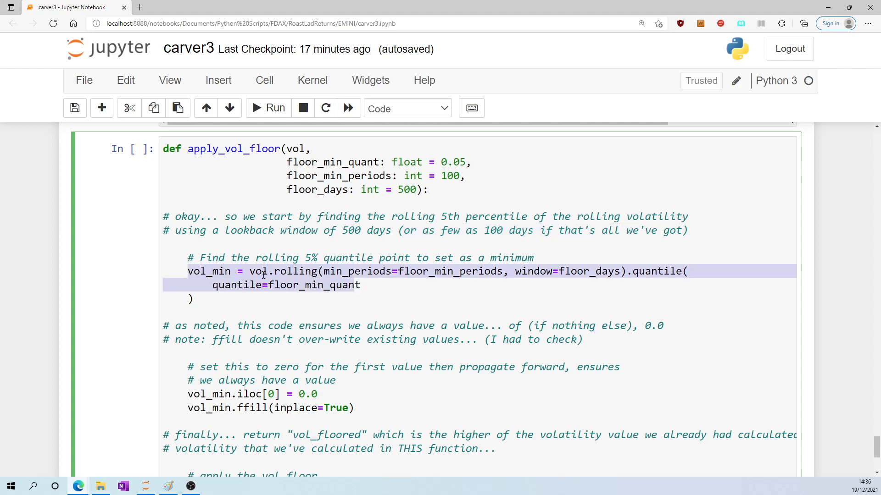
left_click(270, 271)
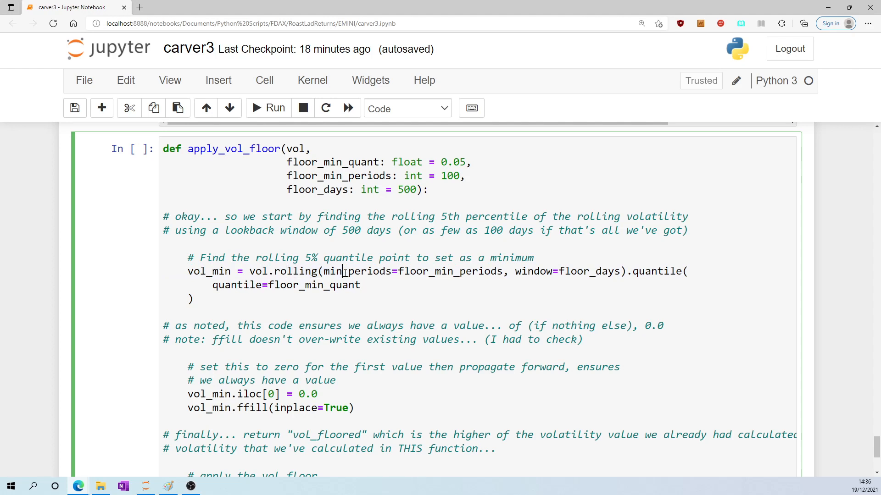
double_click(297, 271)
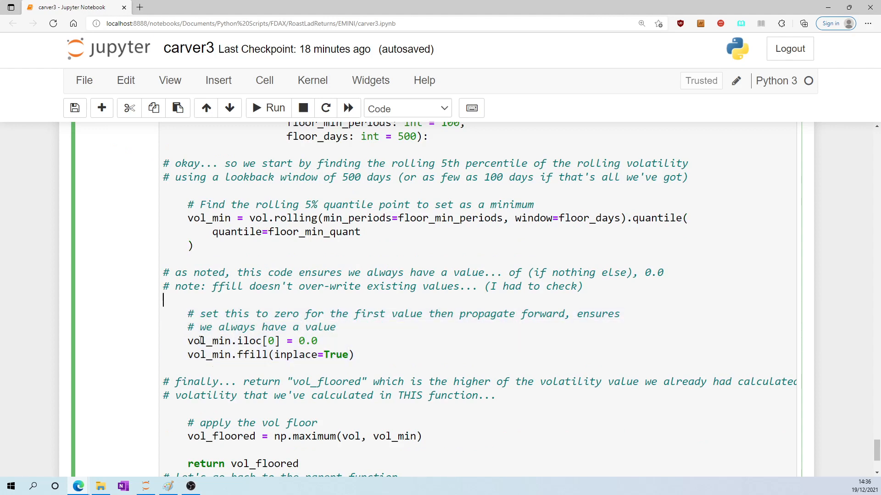
mouse_move(357, 286)
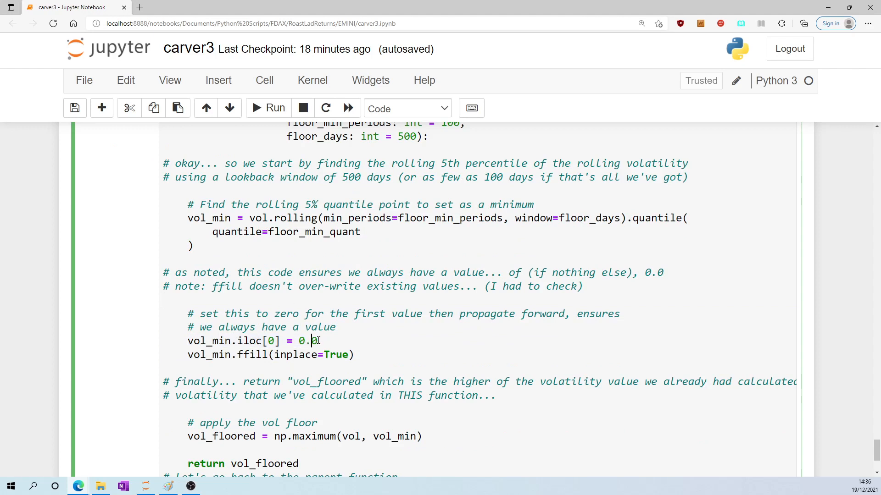
scroll("down", 3)
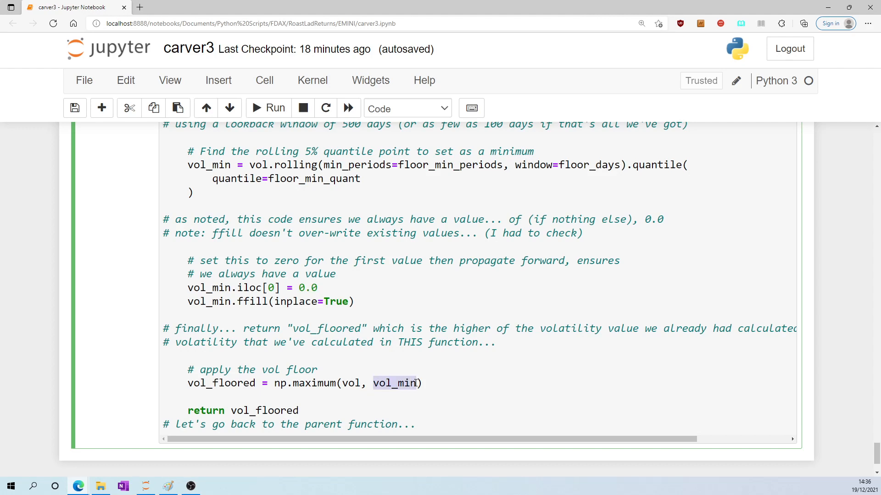
double_click(264, 410)
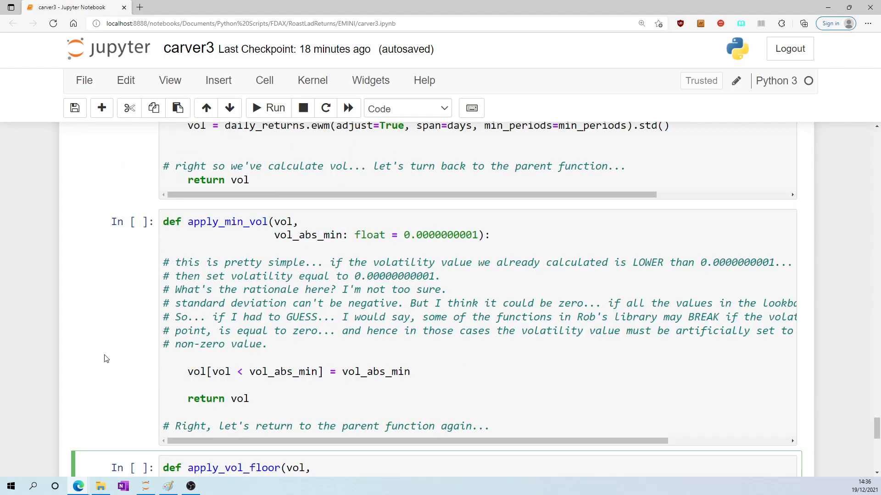
Highlight the first summary step and the 500-day lookback in step three below return vol
scroll("down", 3)
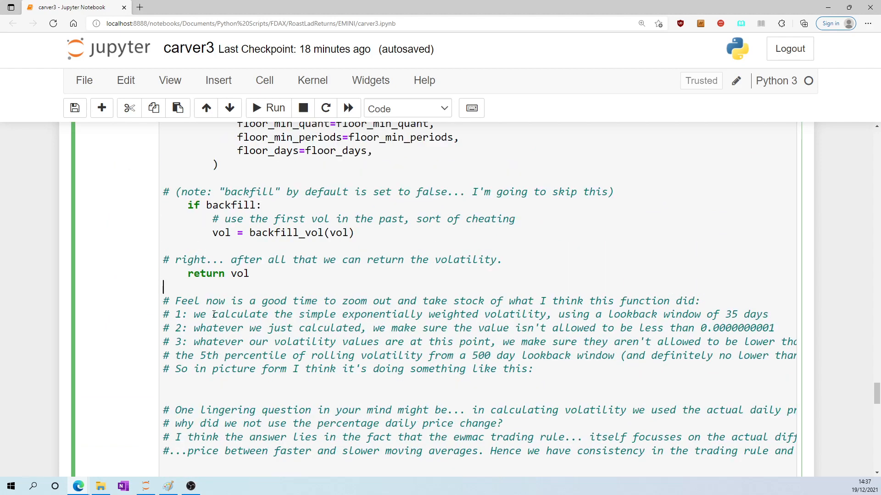
left_click_drag(354, 300, 444, 300)
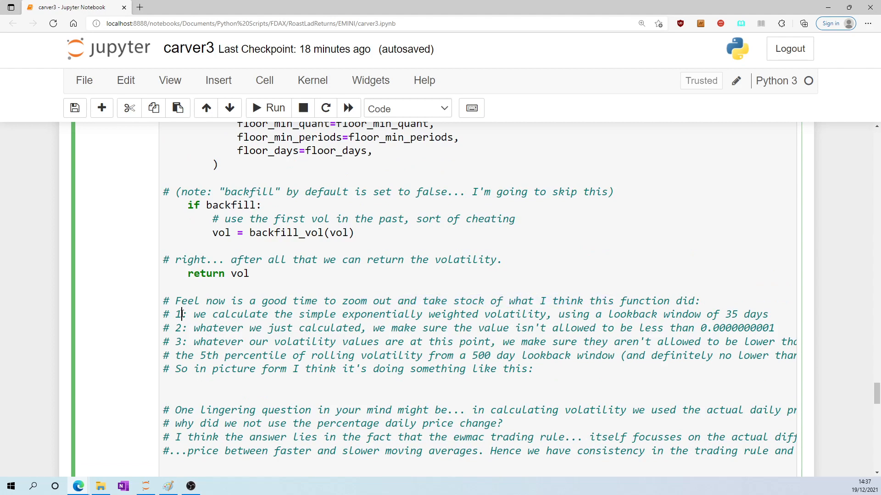
left_click_drag(180, 314, 449, 313)
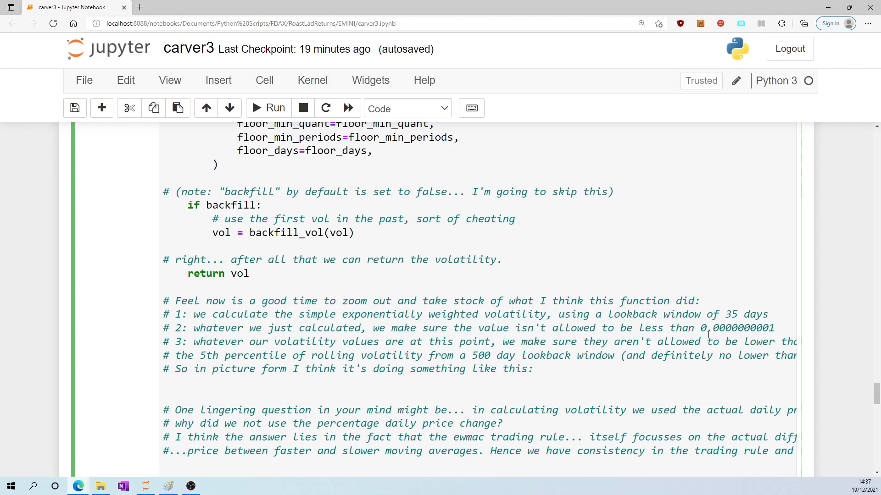
double_click(736, 328)
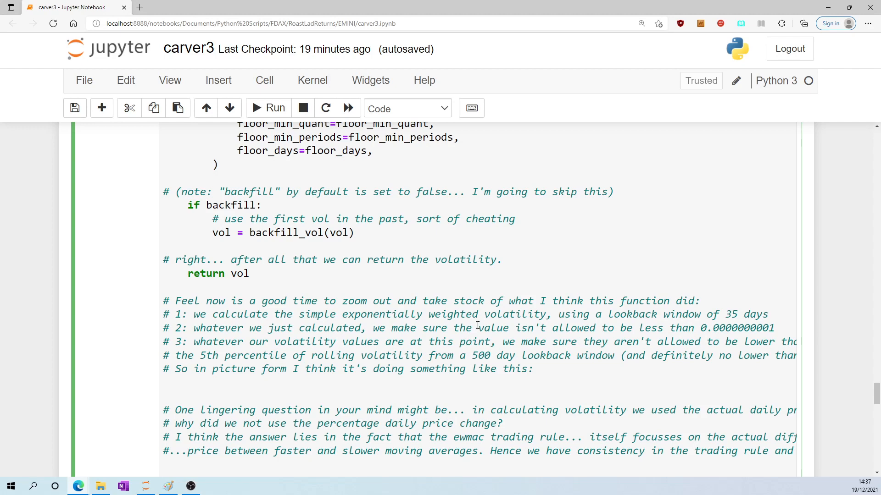
mouse_move(593, 343)
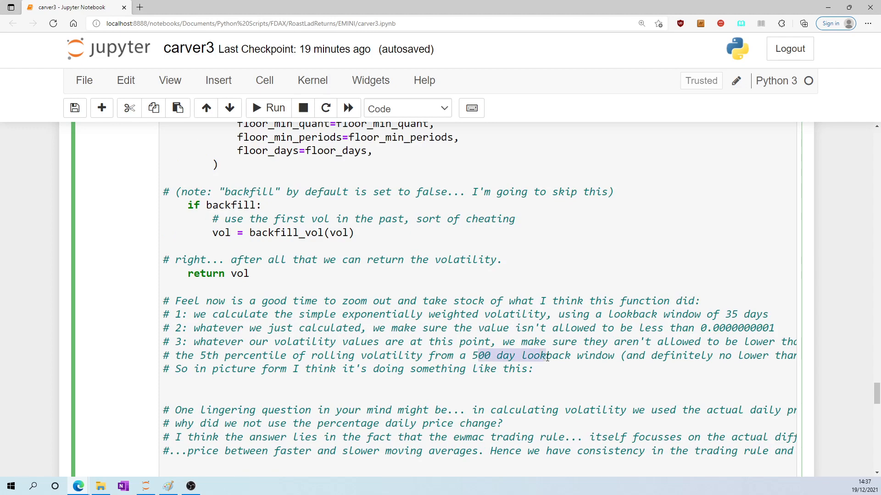
scroll("right", 3)
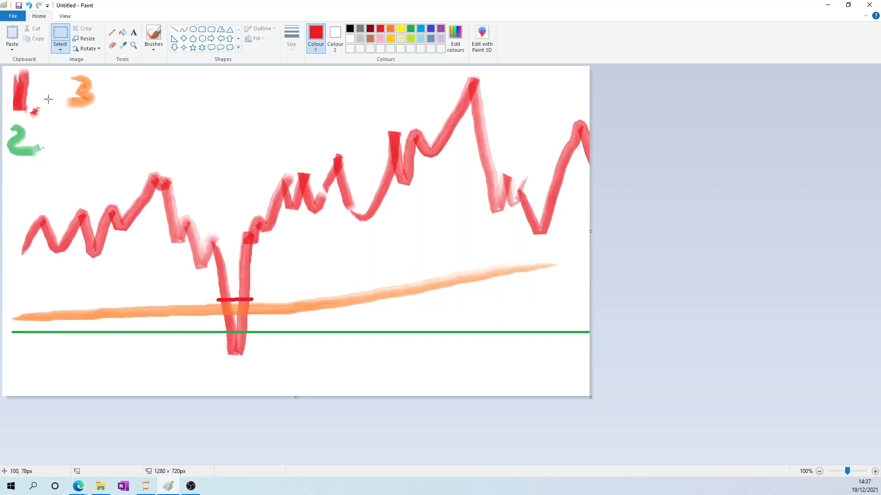
mouse_move(134, 227)
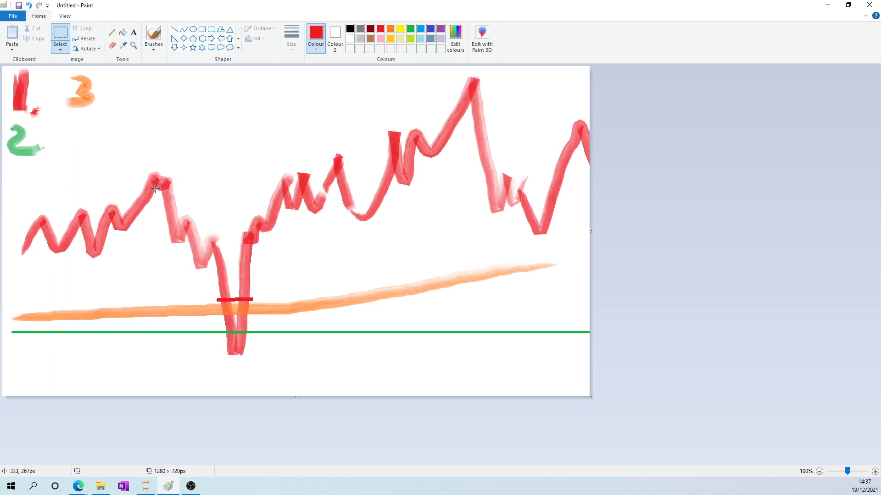
mouse_move(170, 228)
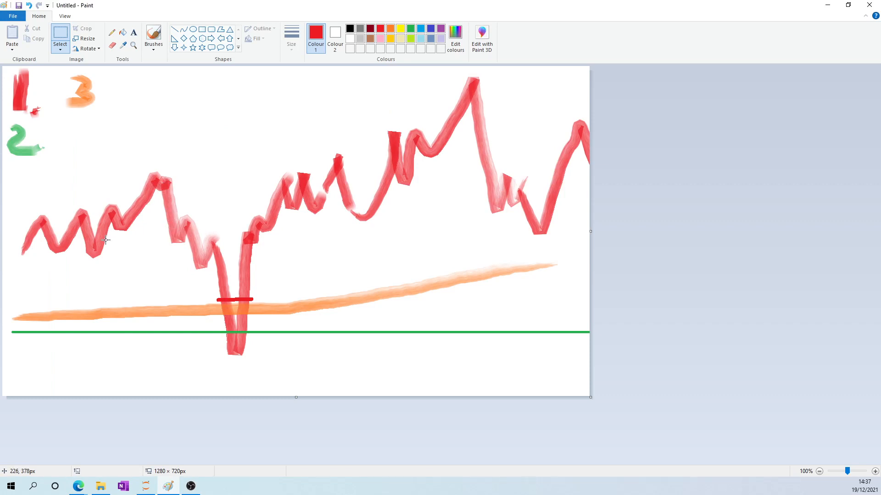
mouse_move(28, 156)
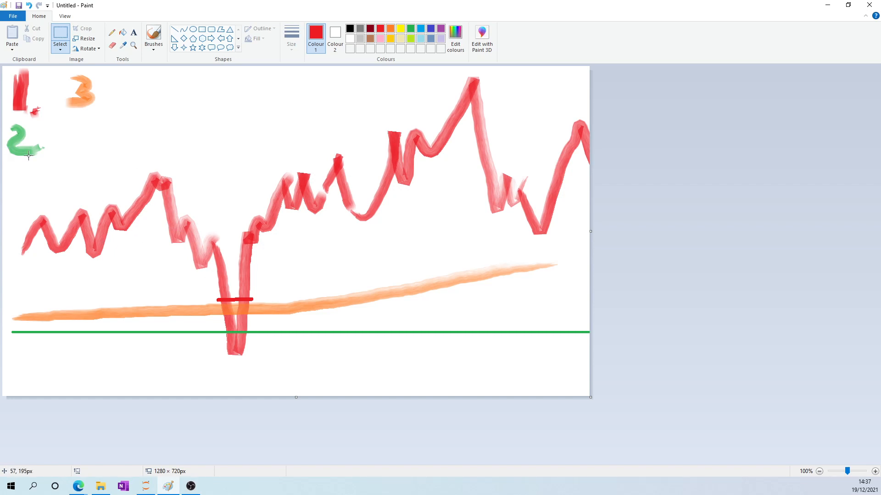
mouse_move(237, 323)
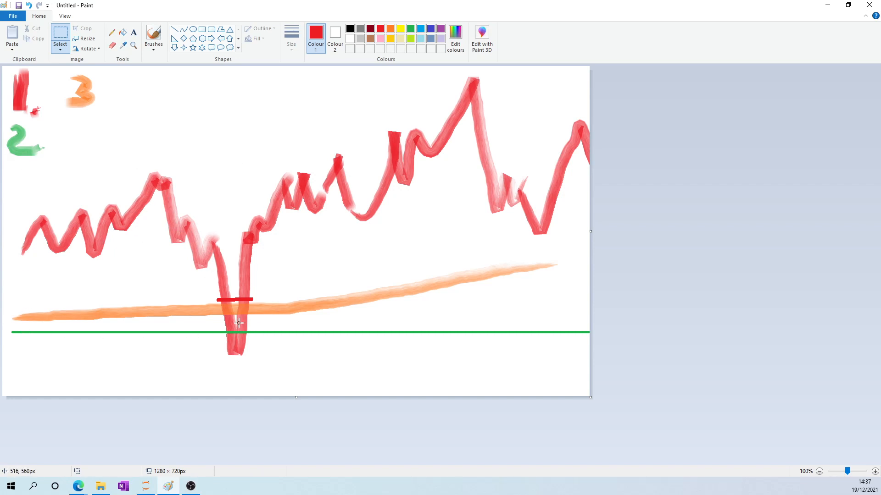
mouse_move(225, 339)
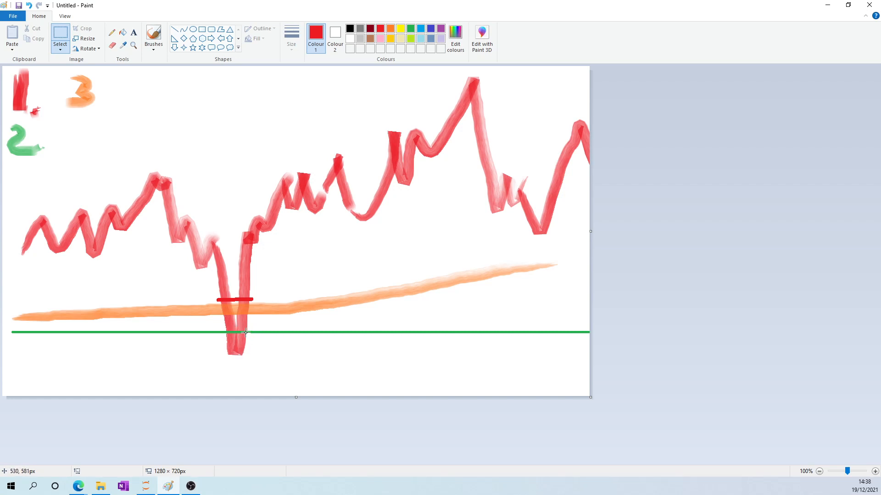
mouse_move(555, 335)
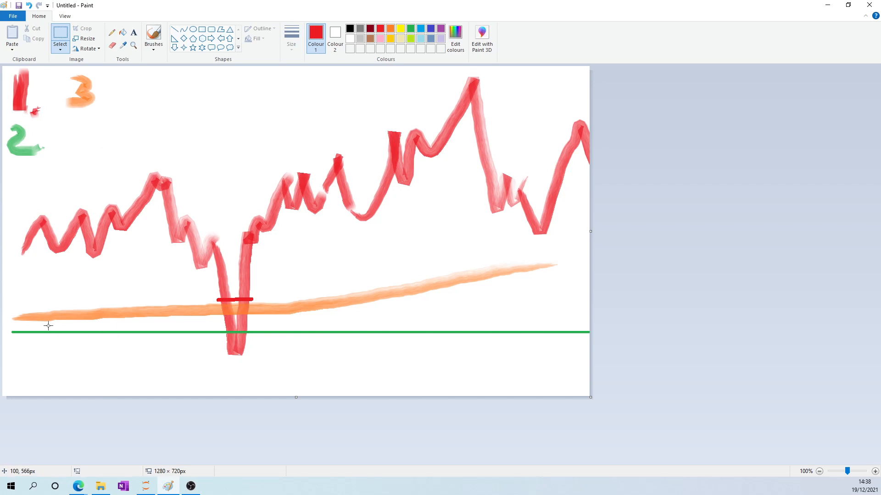
mouse_move(238, 247)
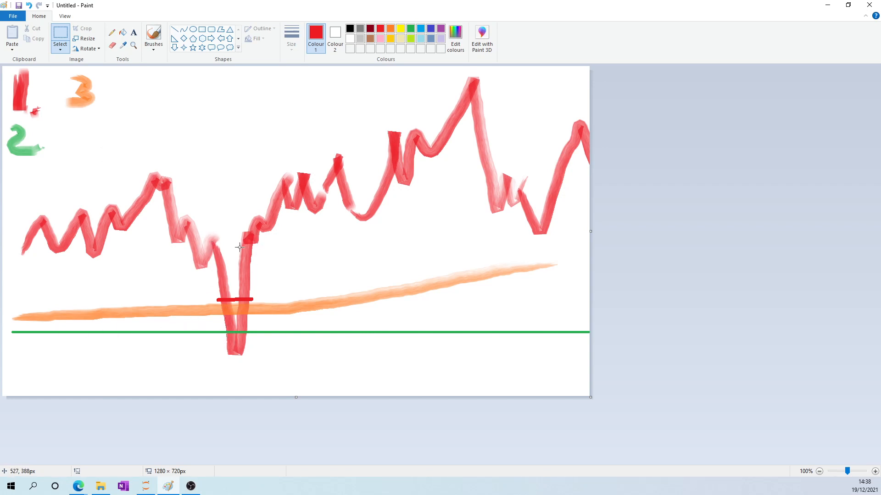
mouse_move(238, 306)
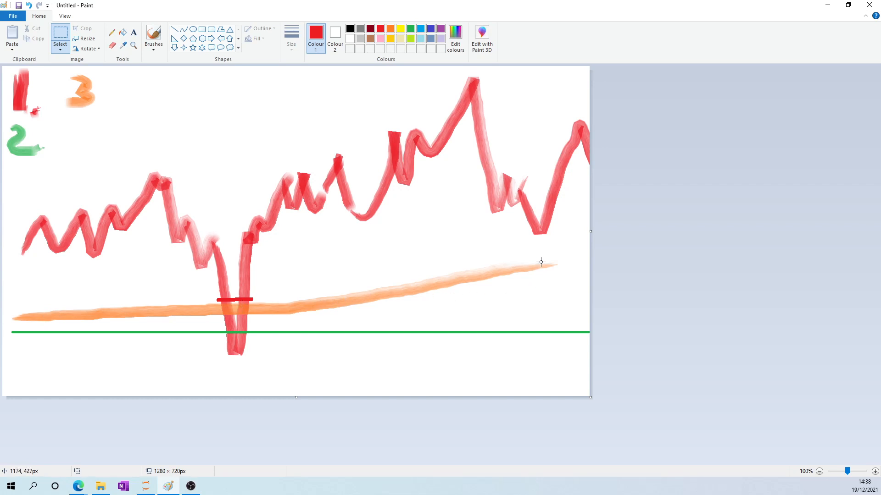
mouse_move(536, 262)
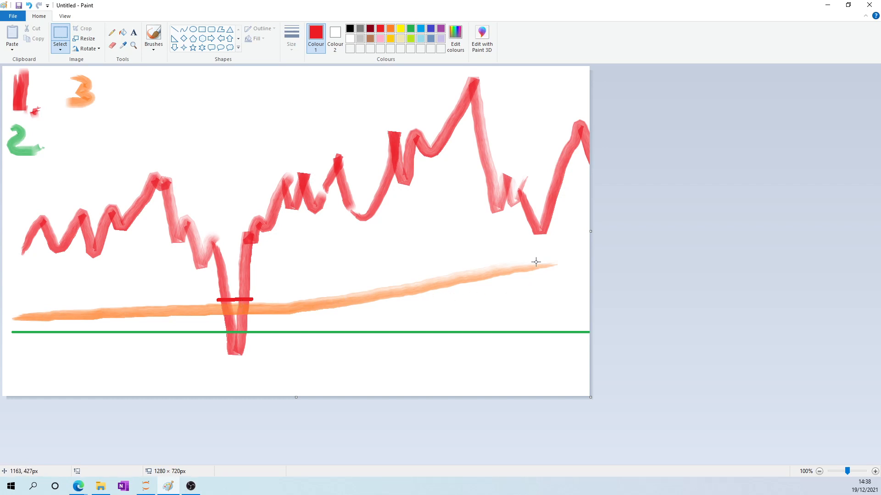
mouse_move(535, 262)
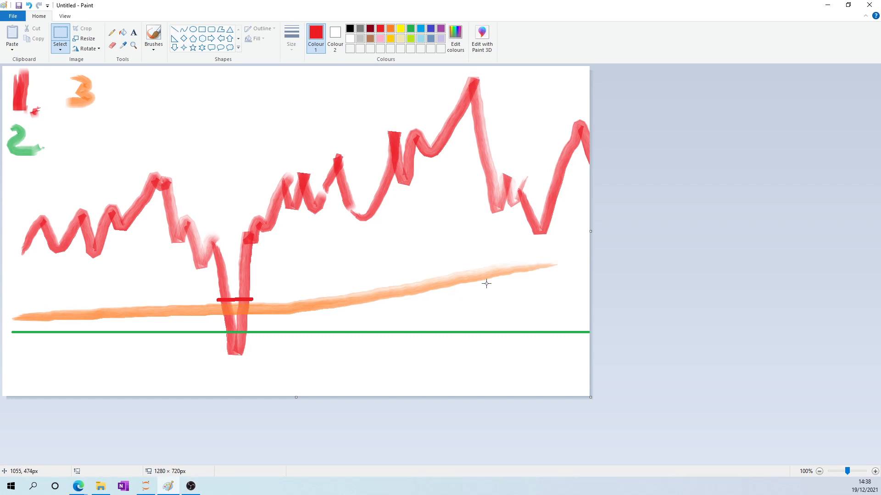
mouse_move(518, 268)
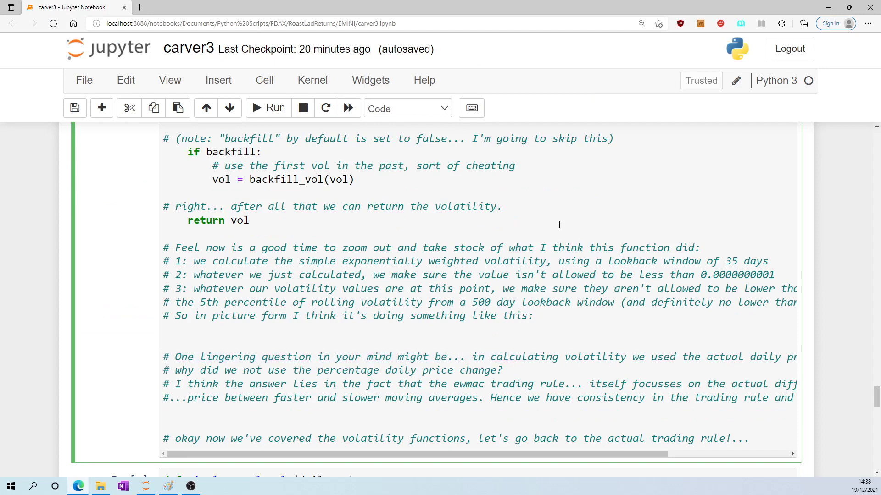
Pick out the price.diff() call in the daily_returns comment and clear the question highlight
scroll("right", 3)
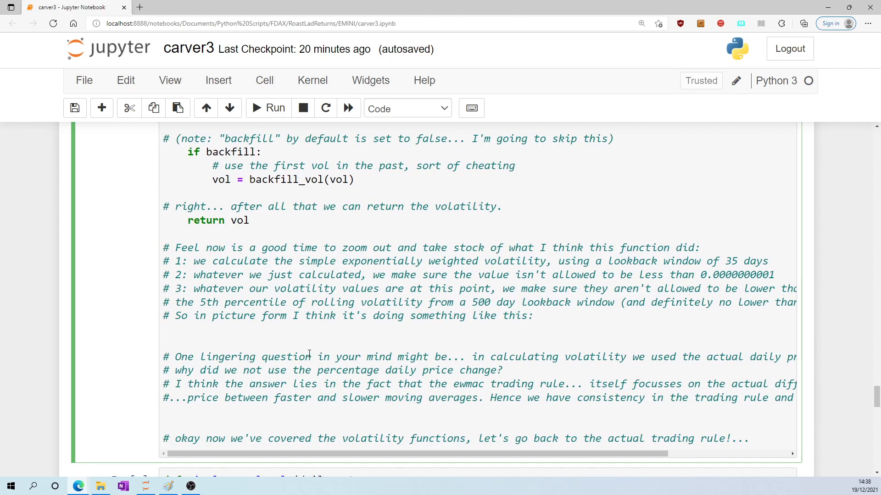
scroll("down", 3)
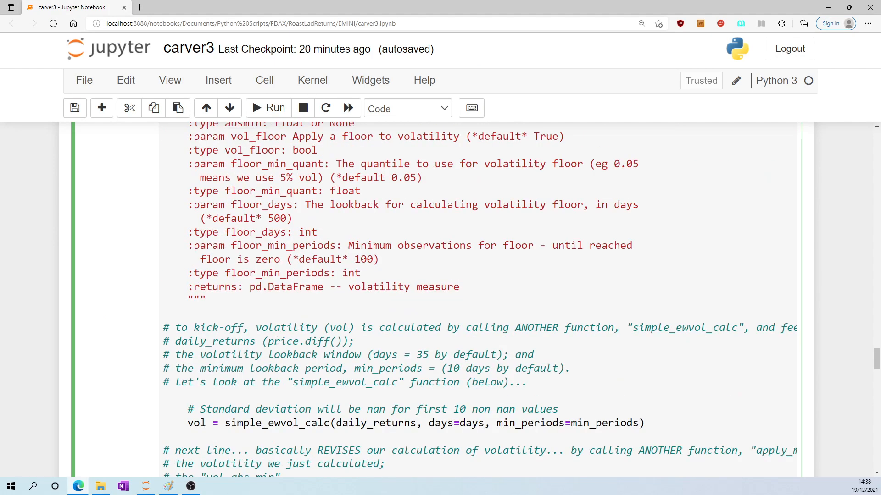
double_click(301, 340)
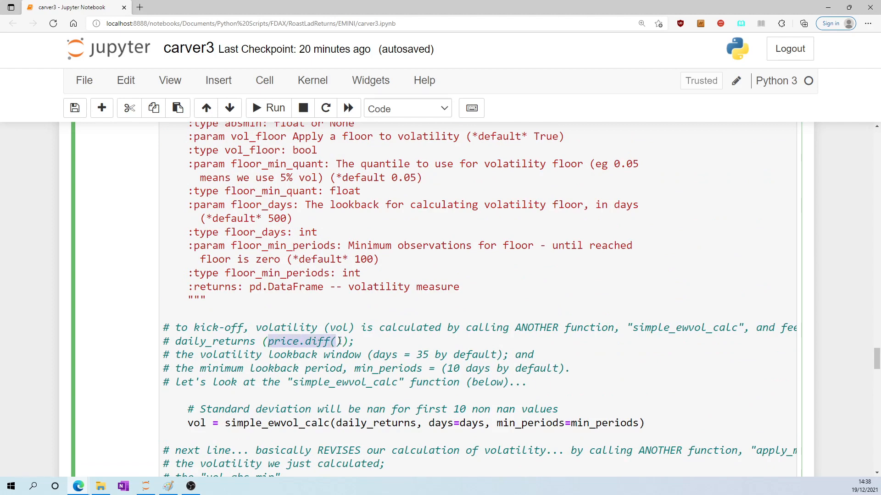
scroll("down", 3)
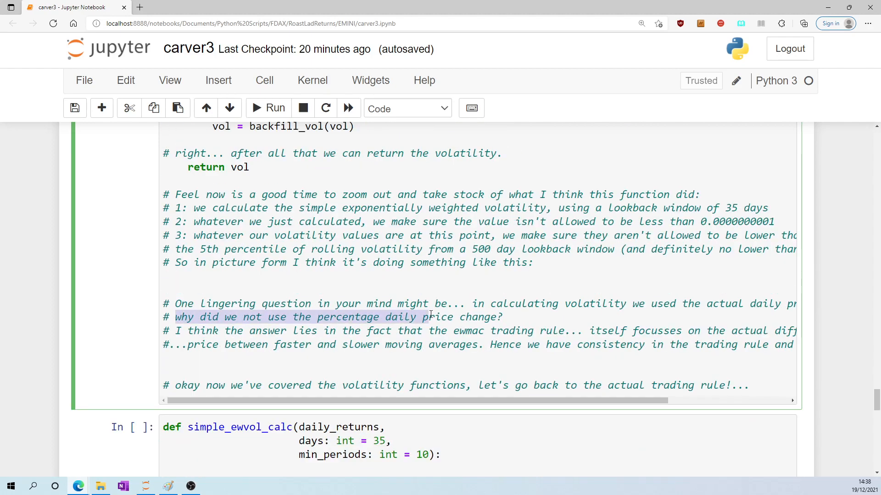
left_click(391, 317)
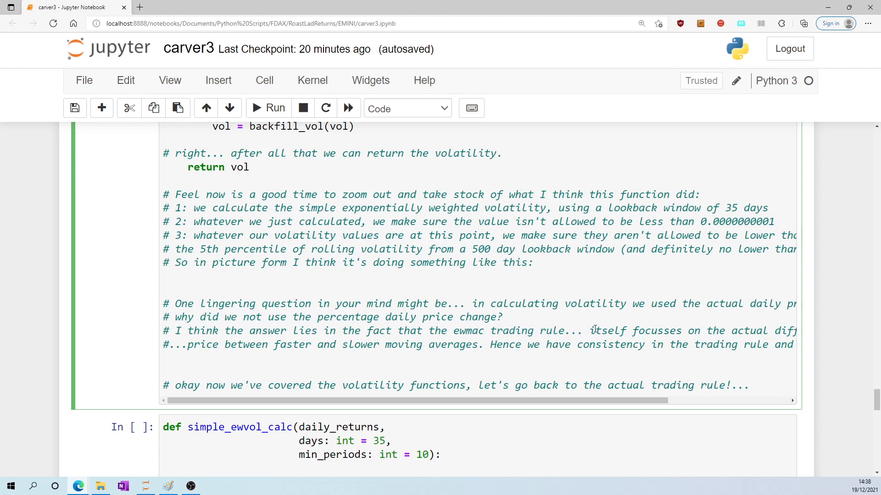
scroll("right", 3)
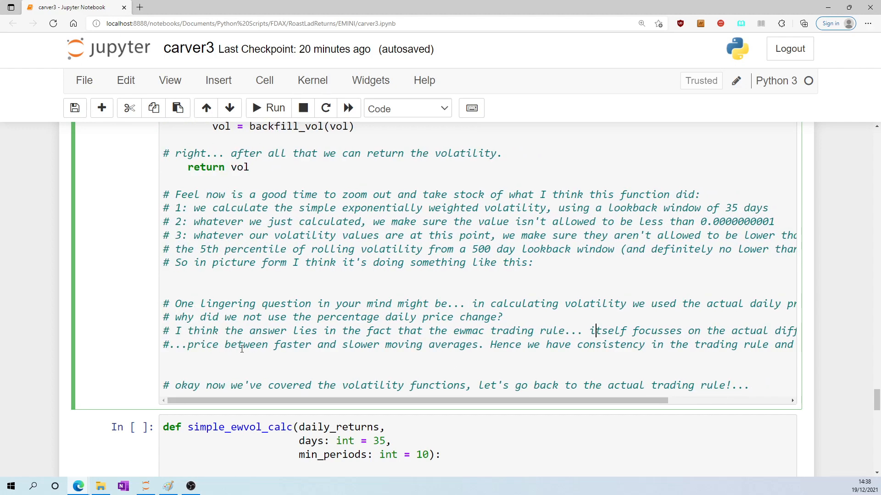
mouse_move(553, 379)
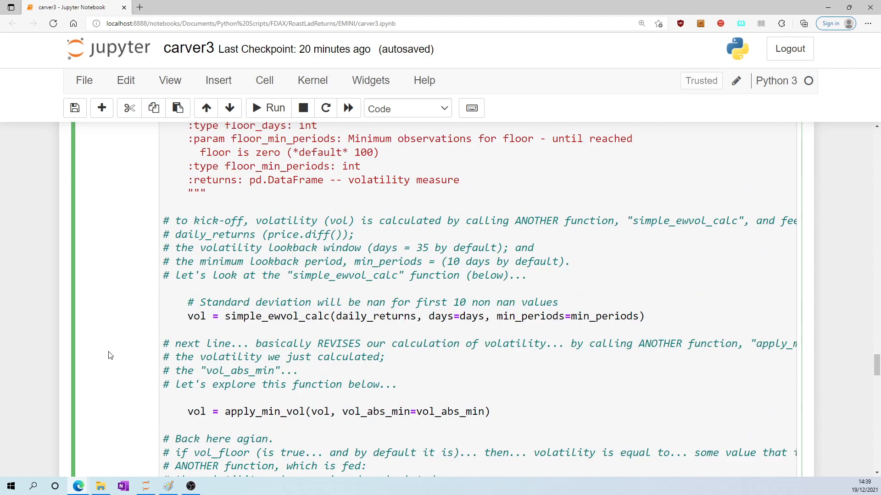
Scroll up to vol = robust_vol_calc(price.diff()) and focus on the raw_ewmac / vol return
scroll("down", 3)
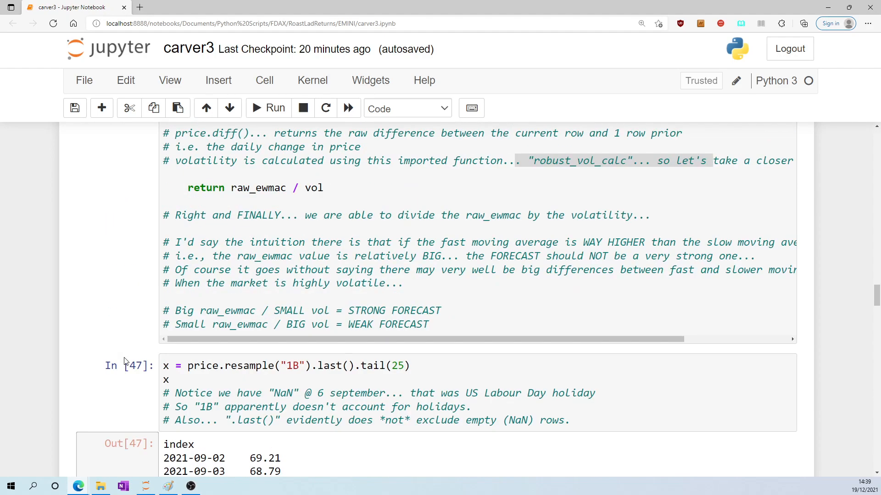
scroll("up", 3)
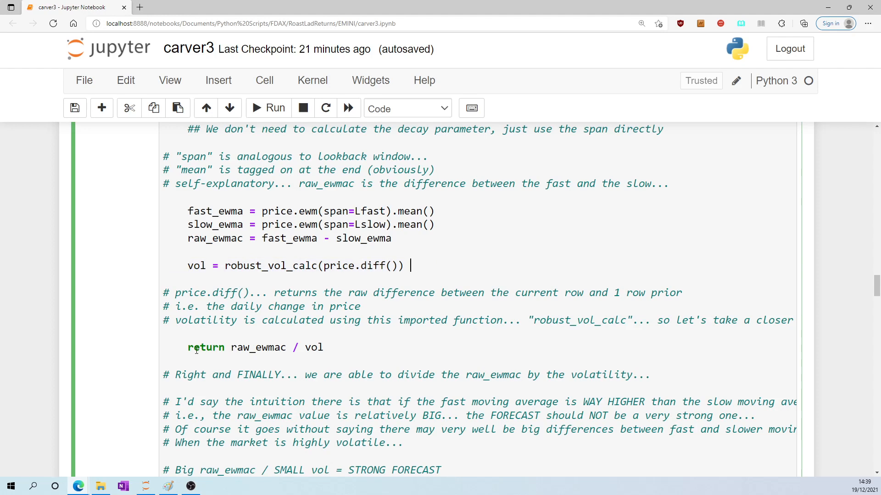
left_click_drag(230, 347, 323, 347)
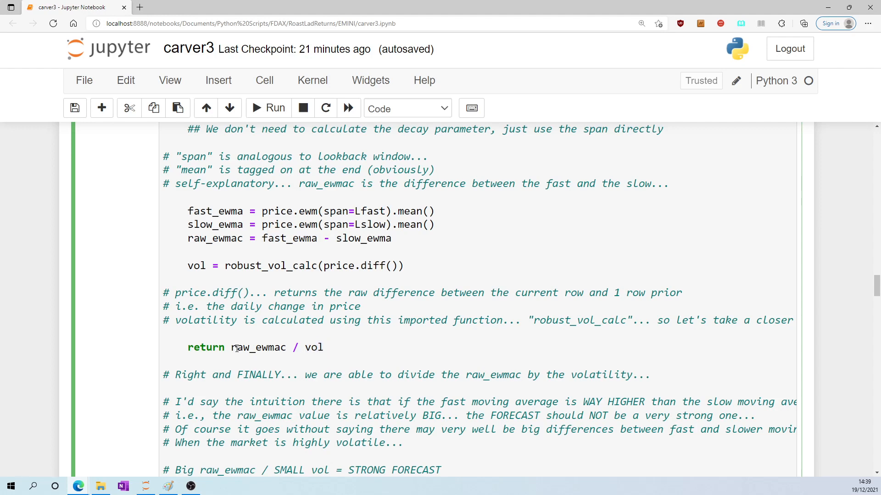
left_click(286, 347)
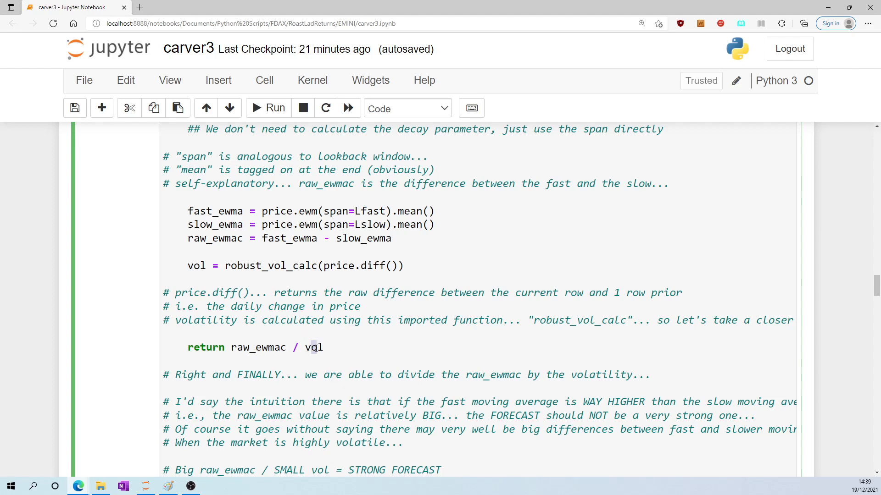
scroll("down", 3)
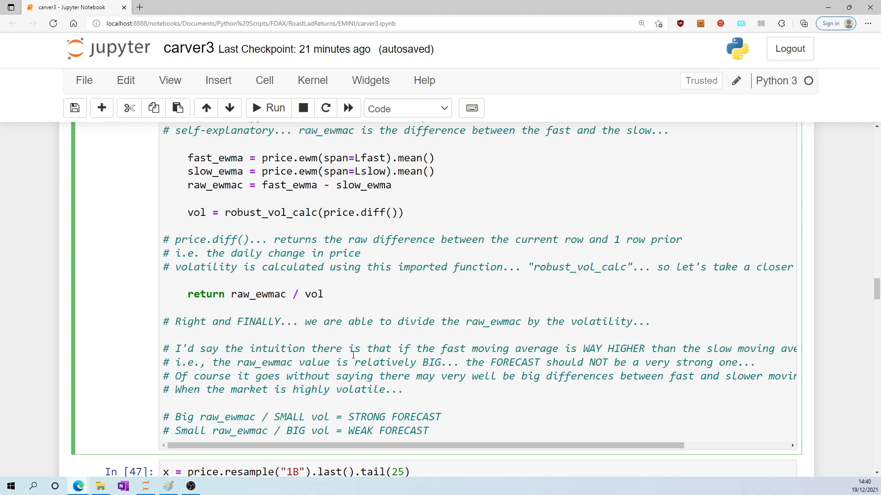
mouse_move(501, 352)
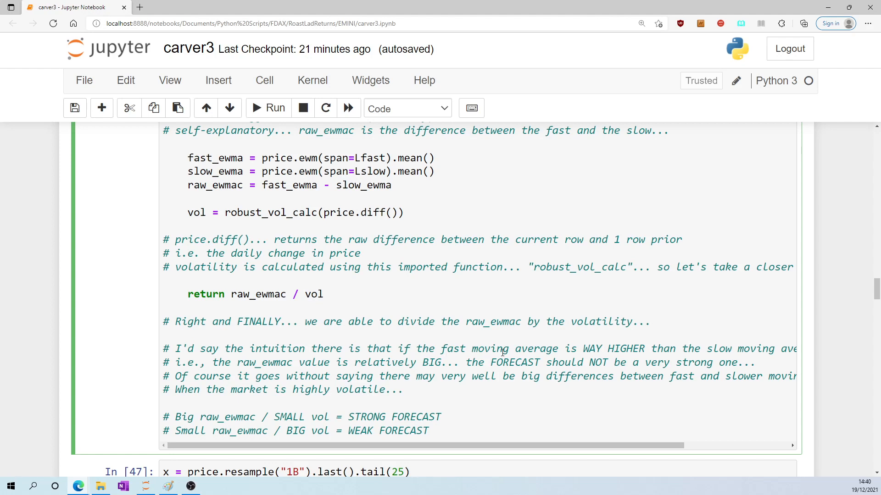
mouse_move(343, 355)
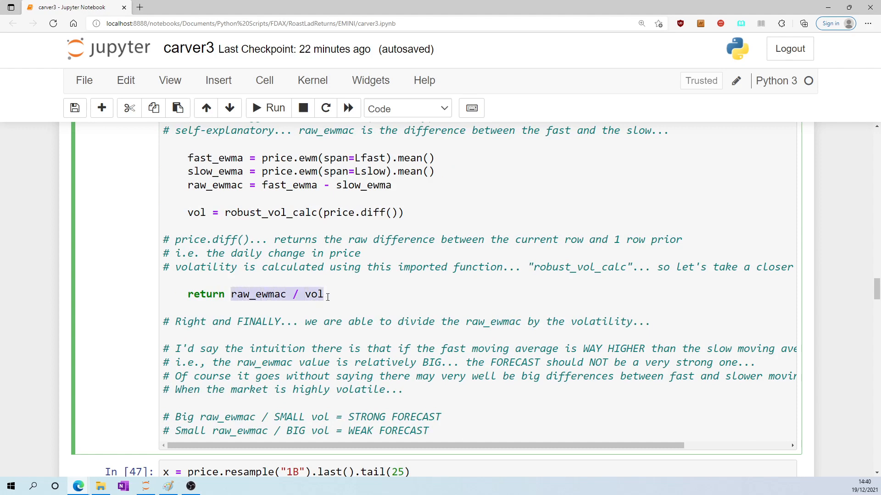
left_click(255, 293)
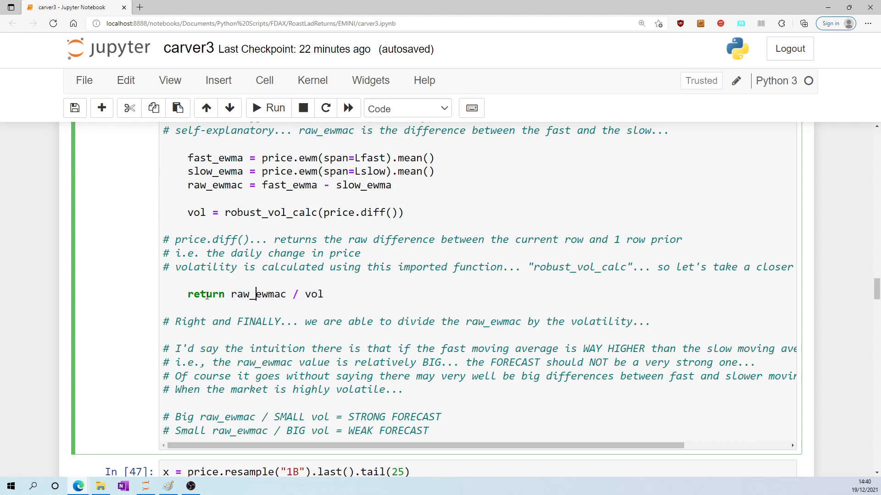
double_click(257, 294)
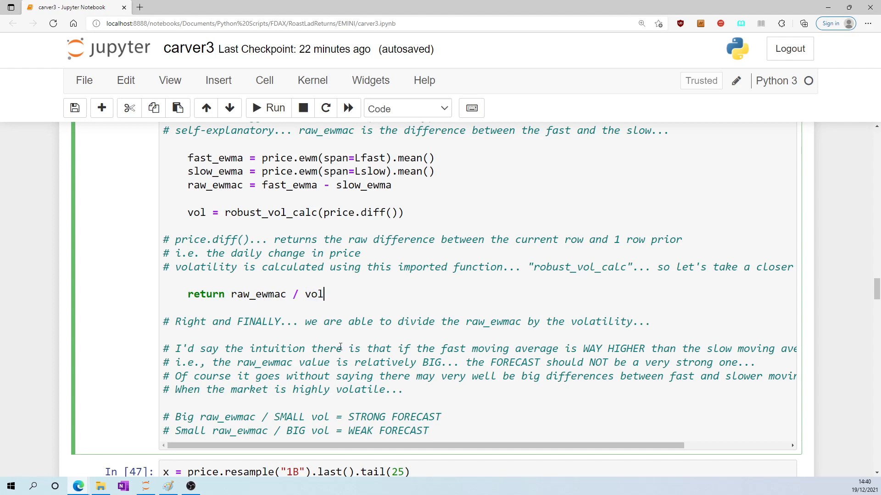
left_click(75, 108)
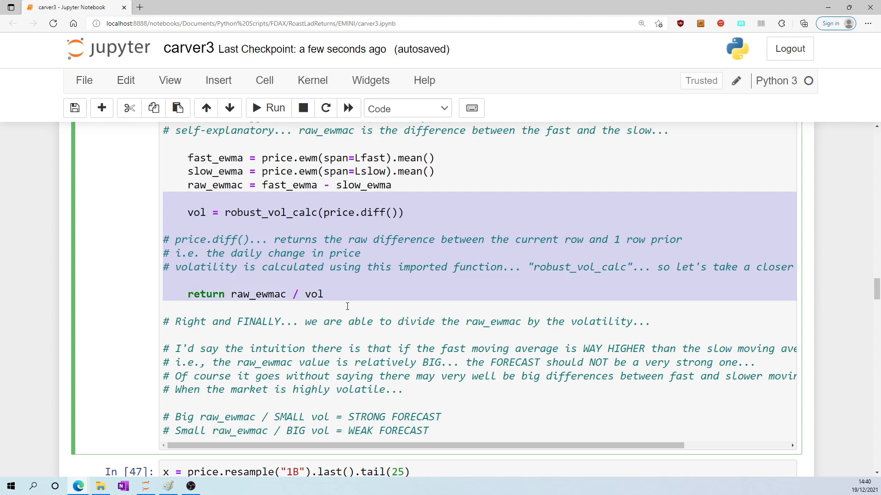
left_click(273, 212)
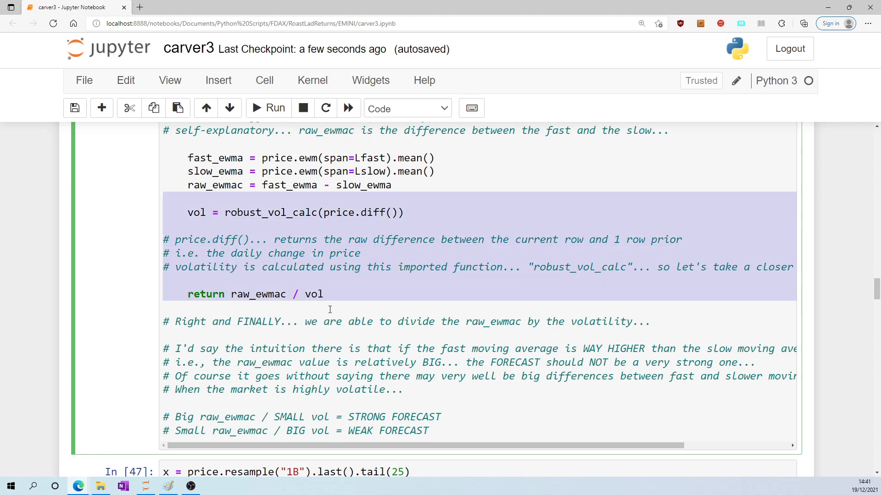
left_click(383, 287)
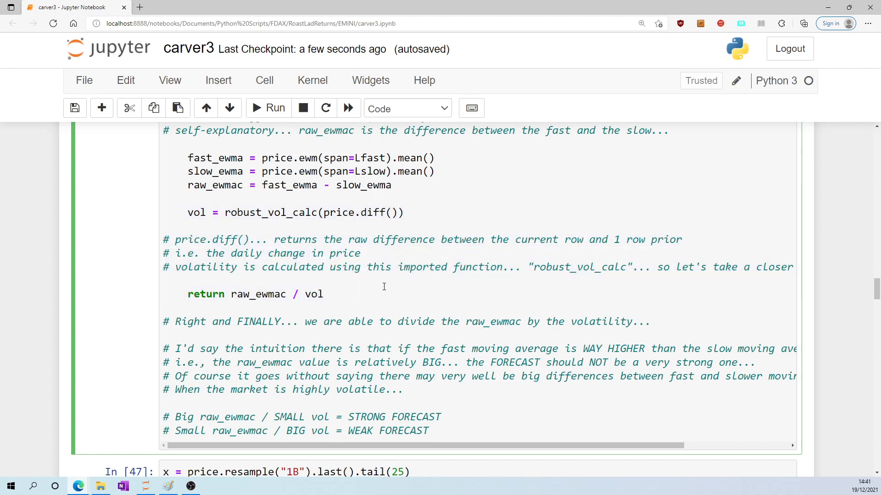
mouse_move(324, 280)
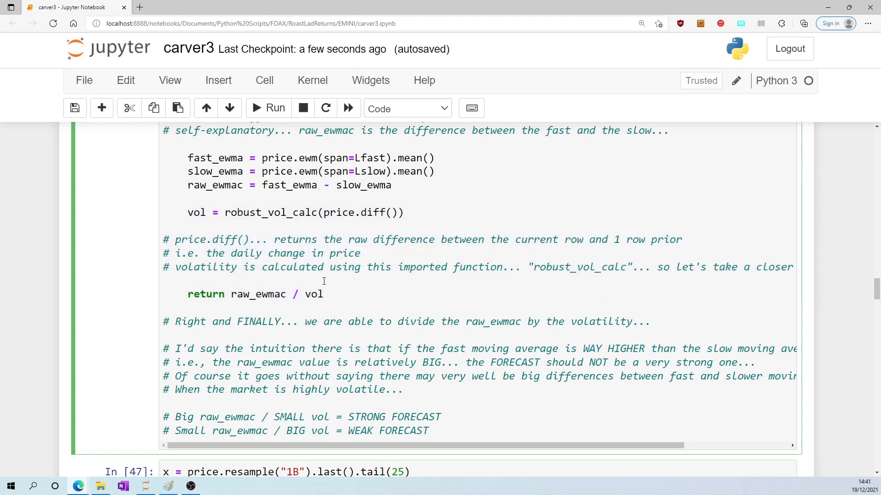